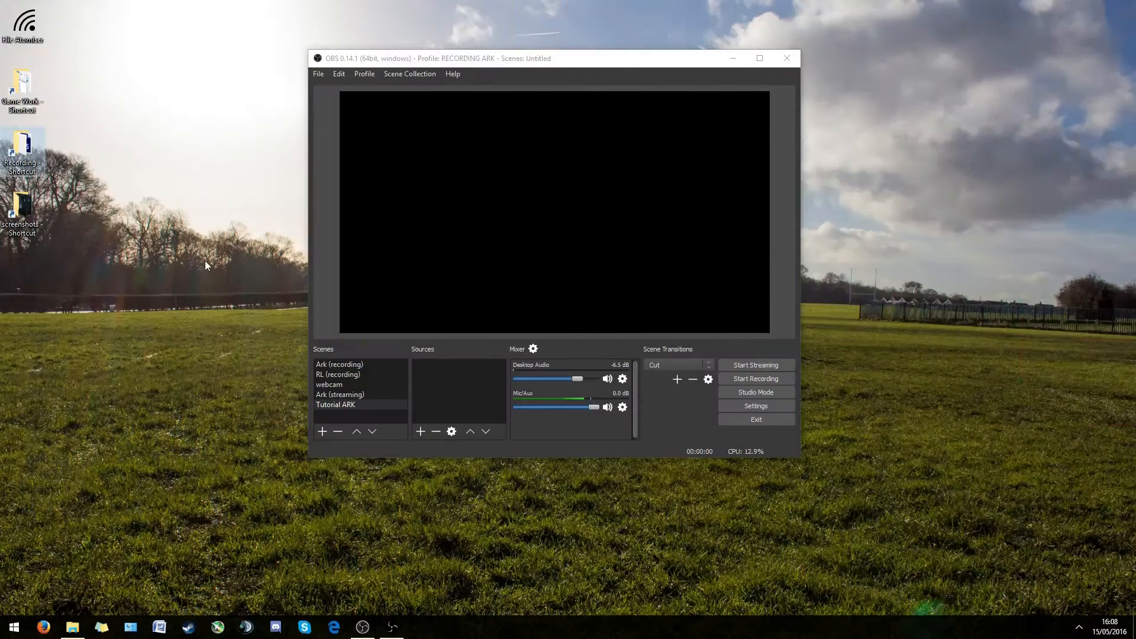
mouse_move(572, 176)
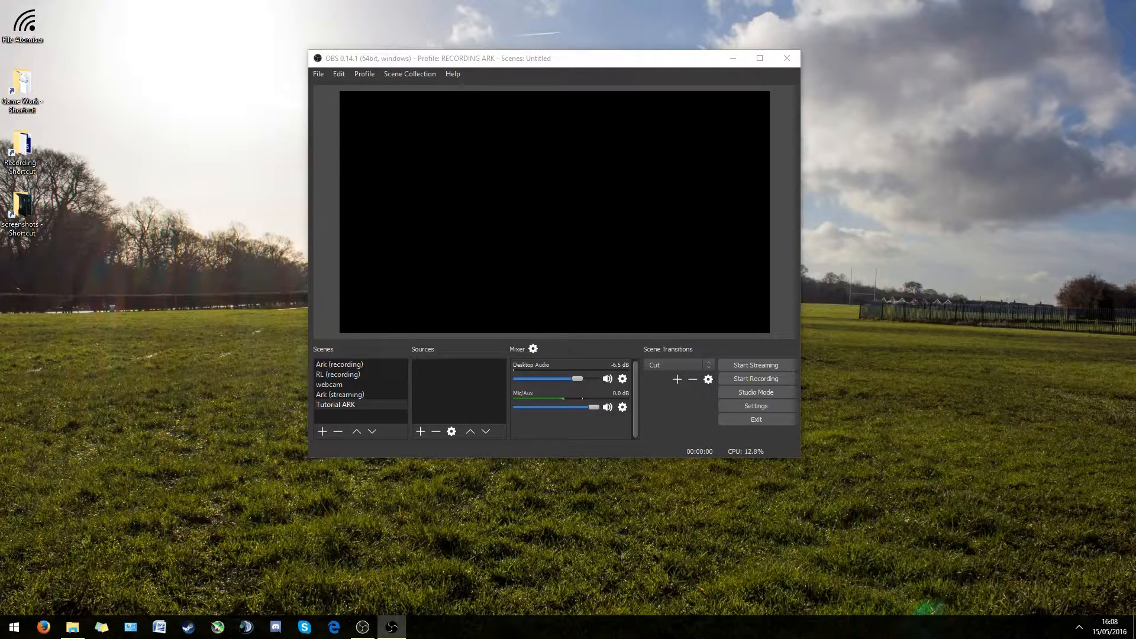
mouse_move(187, 197)
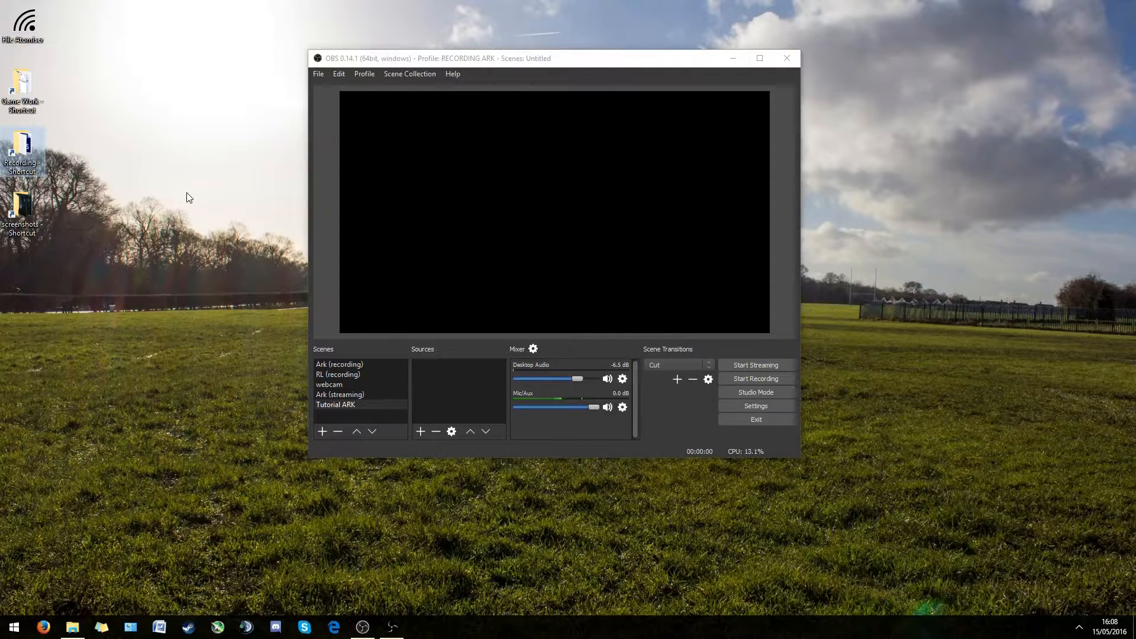
mouse_move(221, 187)
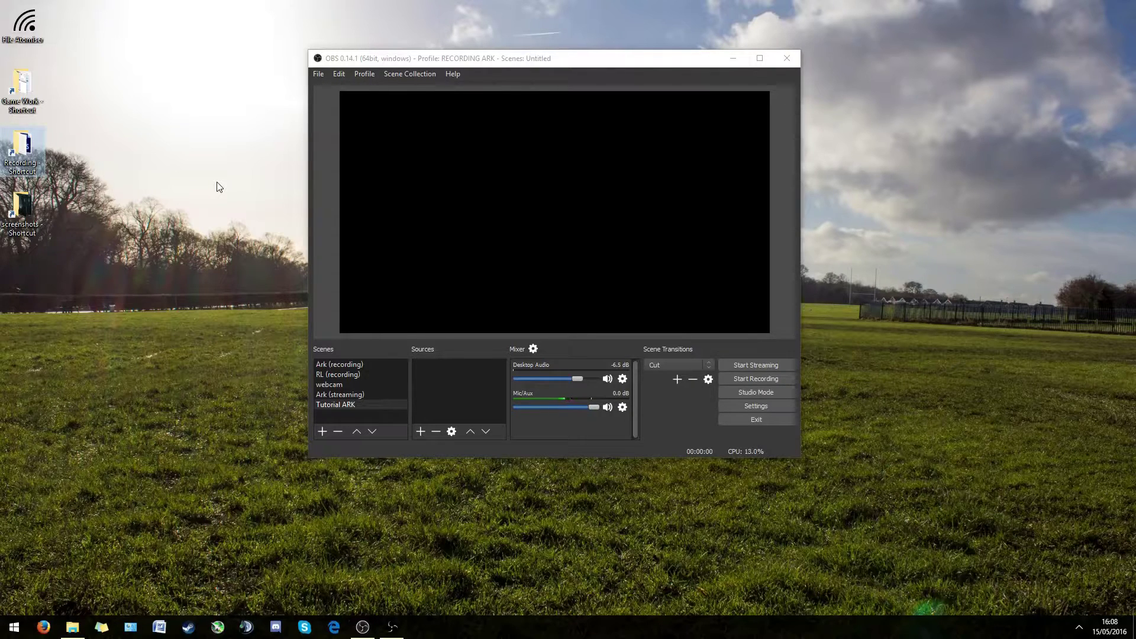
mouse_move(931, 270)
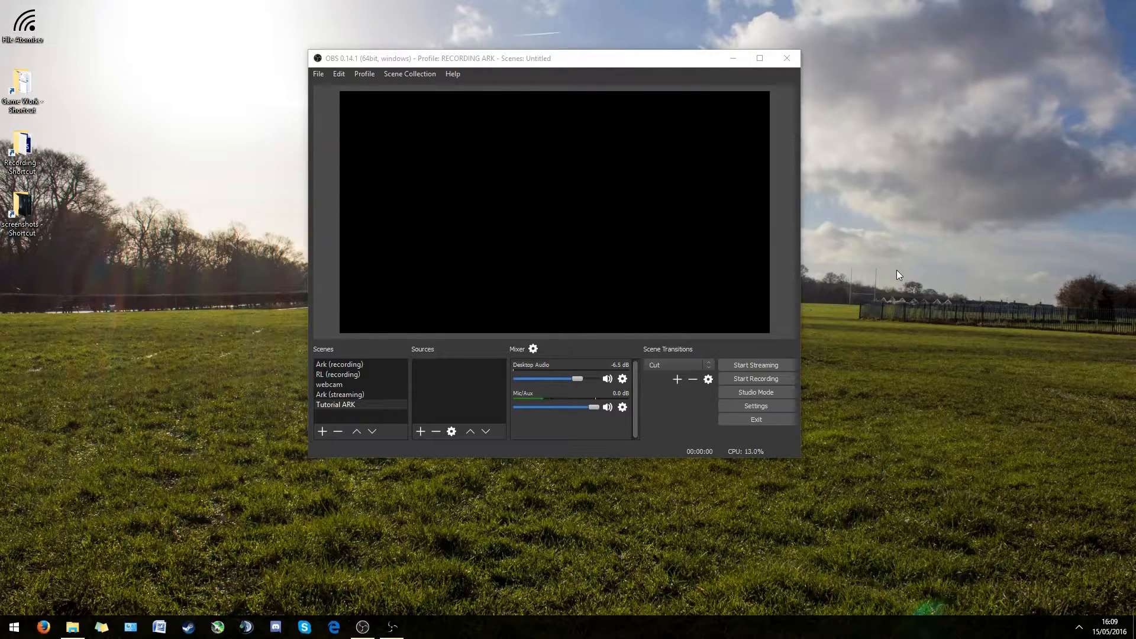
mouse_move(869, 179)
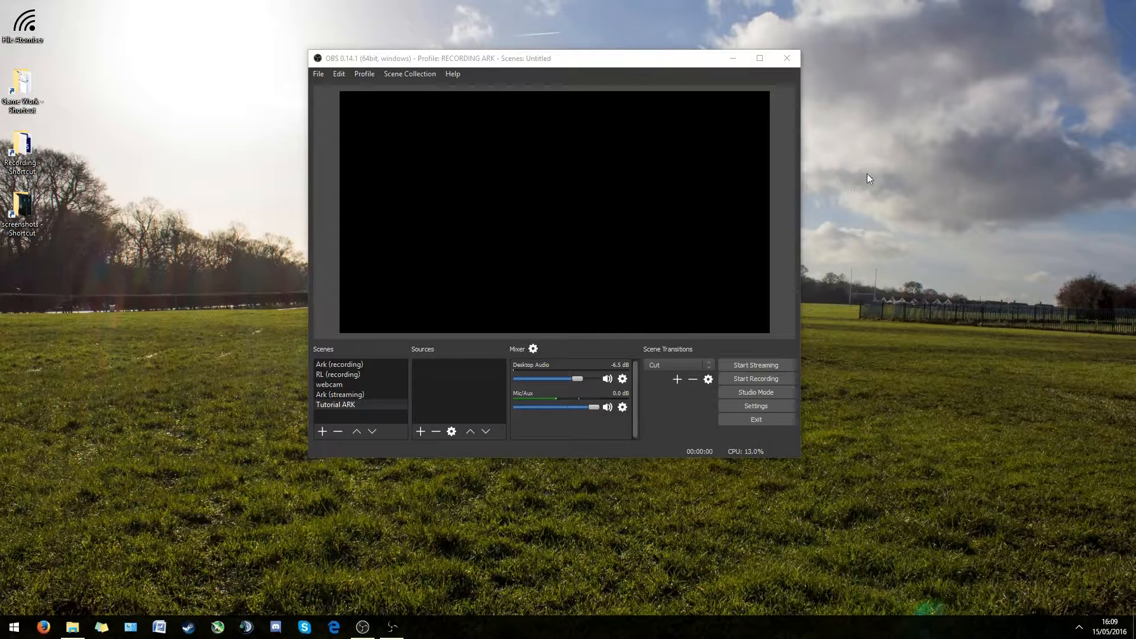
mouse_move(859, 224)
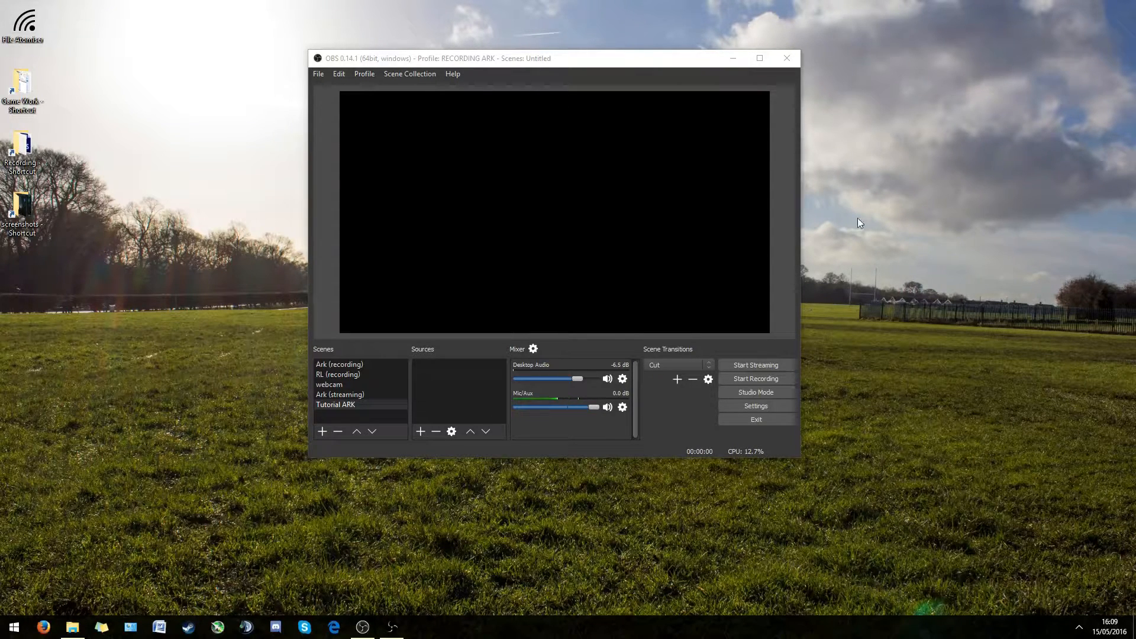
mouse_move(845, 239)
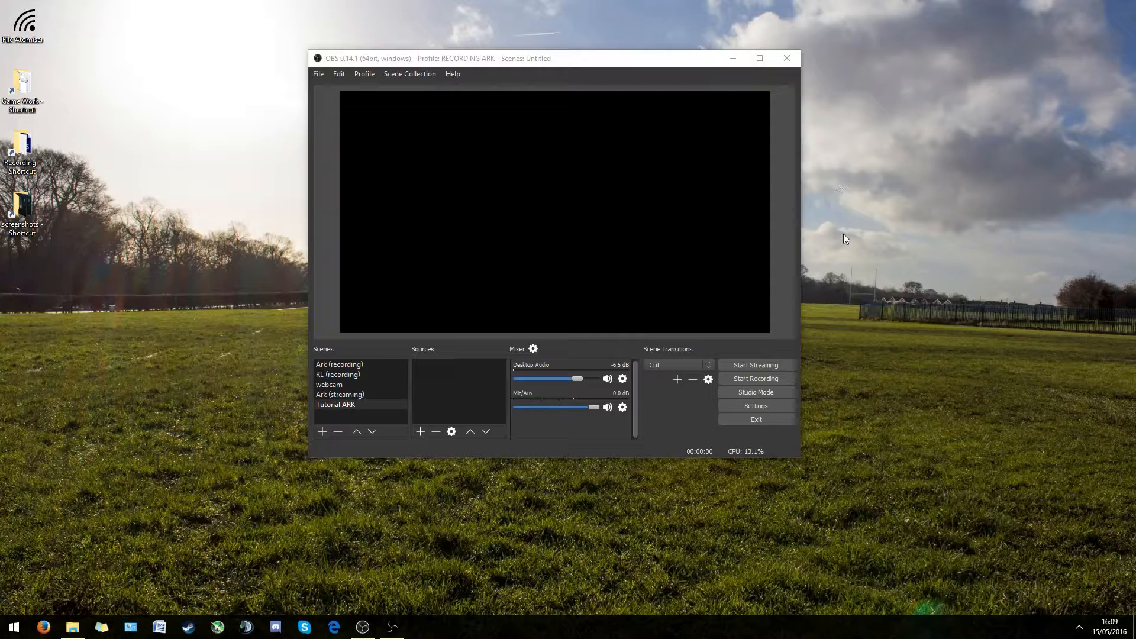
mouse_move(1066, 365)
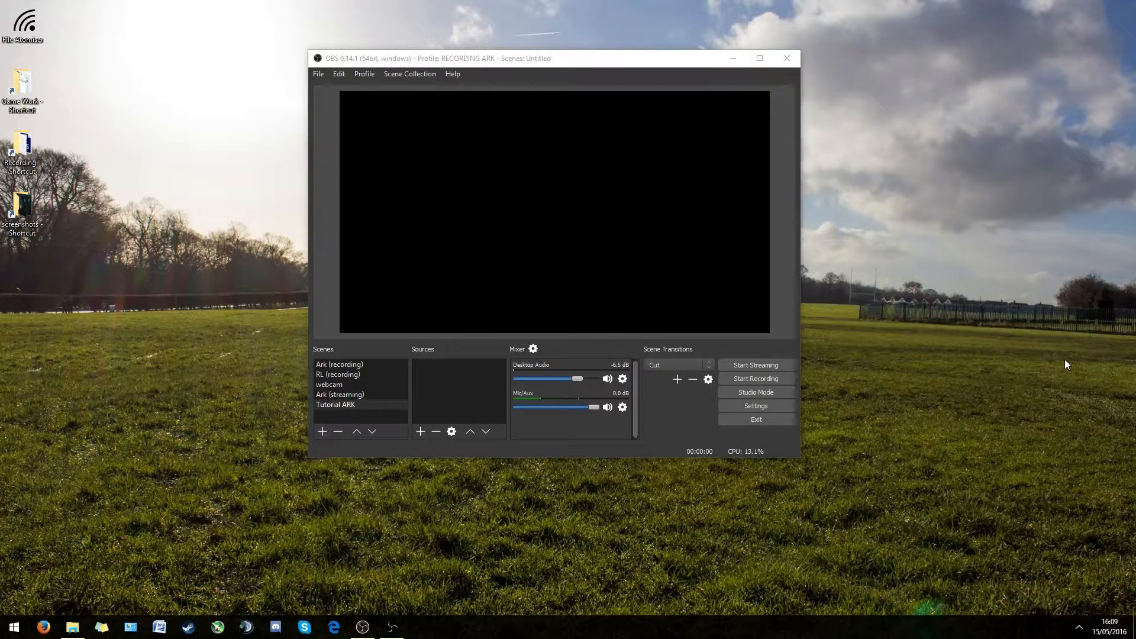
Visit obsproject.com, start the OBS Studio Windows download, cancel the save dialog, and close Firefox.
left_click(335, 405)
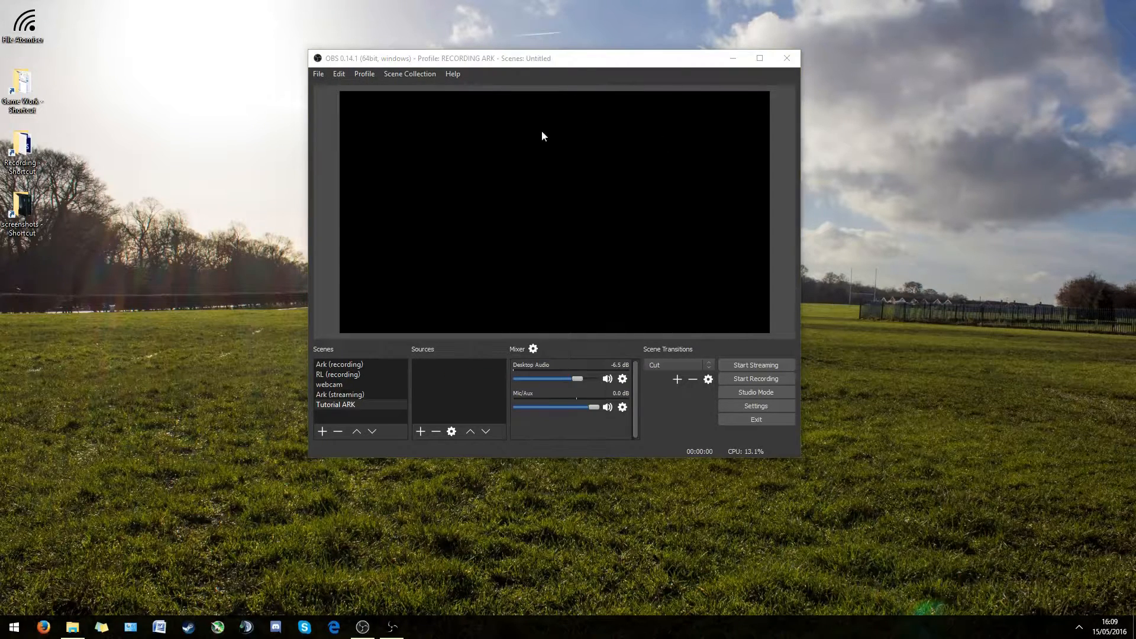
mouse_move(215, 292)
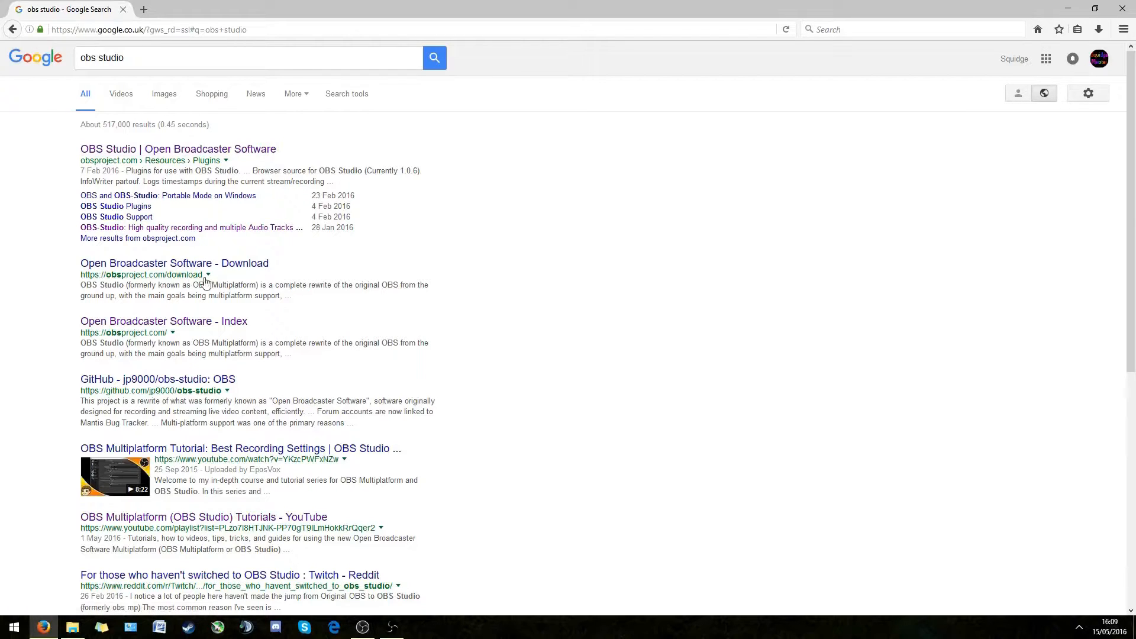
left_click(164, 321)
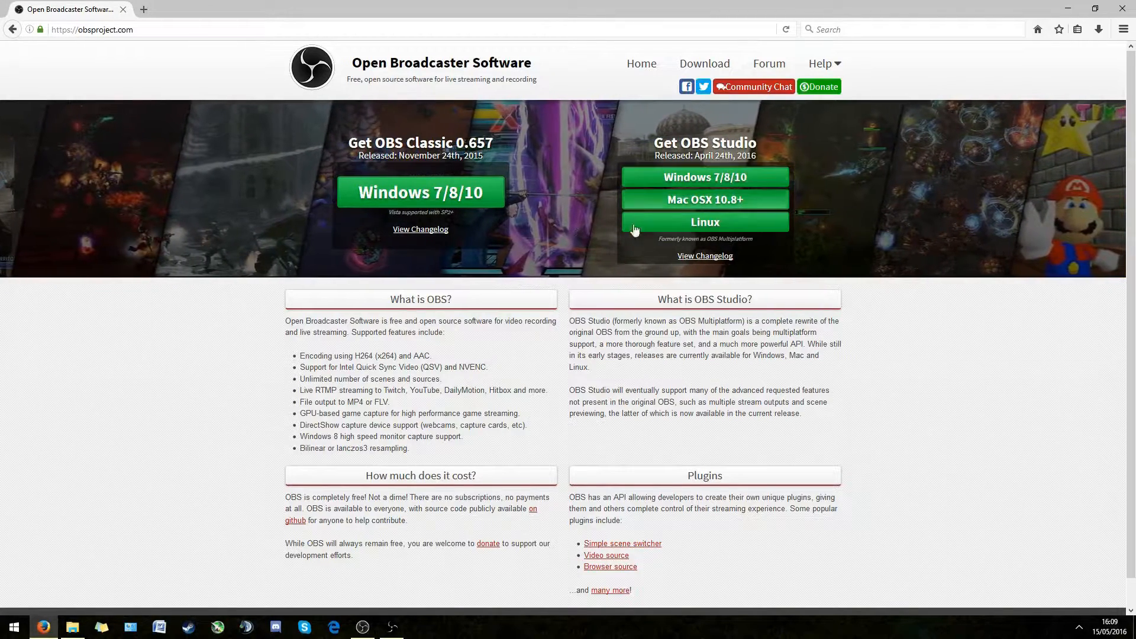
left_click(420, 192)
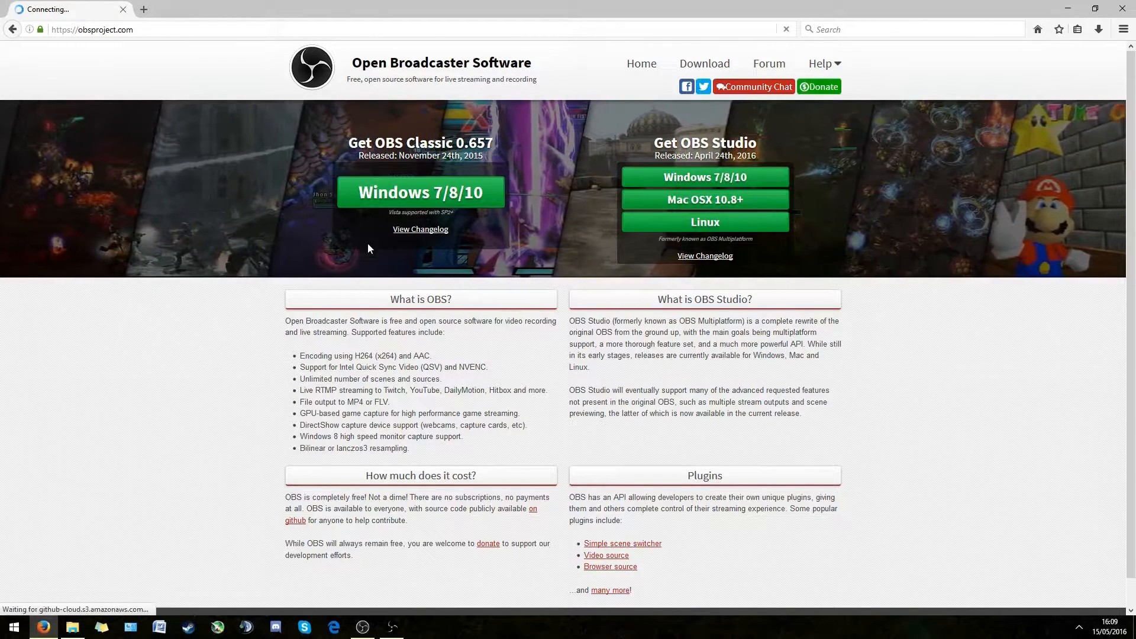
left_click(703, 176)
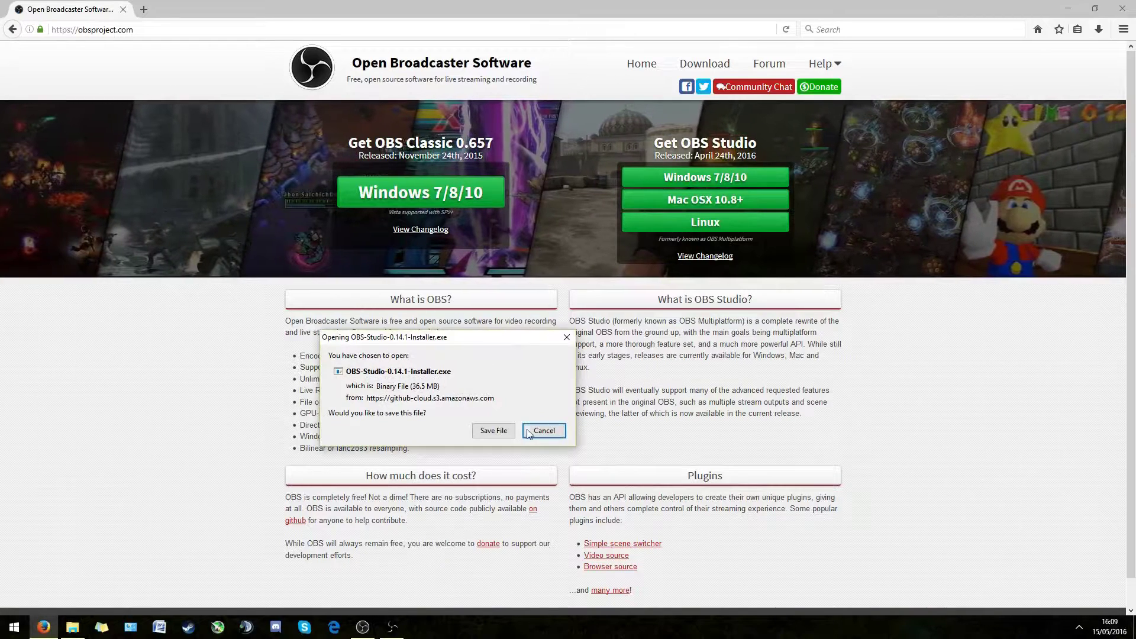
left_click(543, 431)
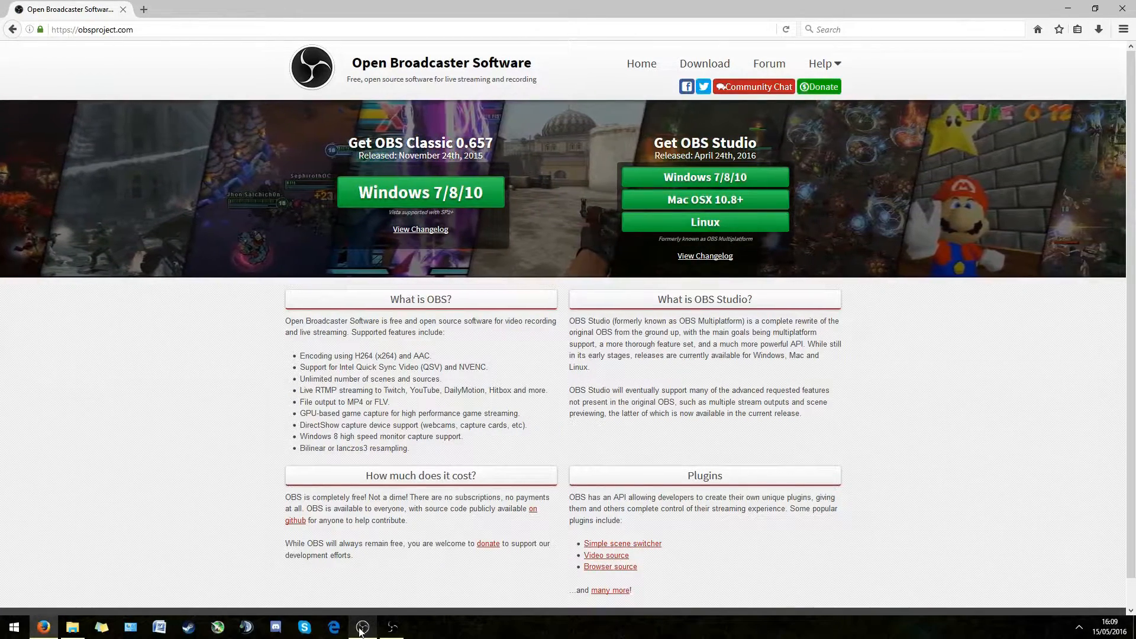
mouse_move(362, 626)
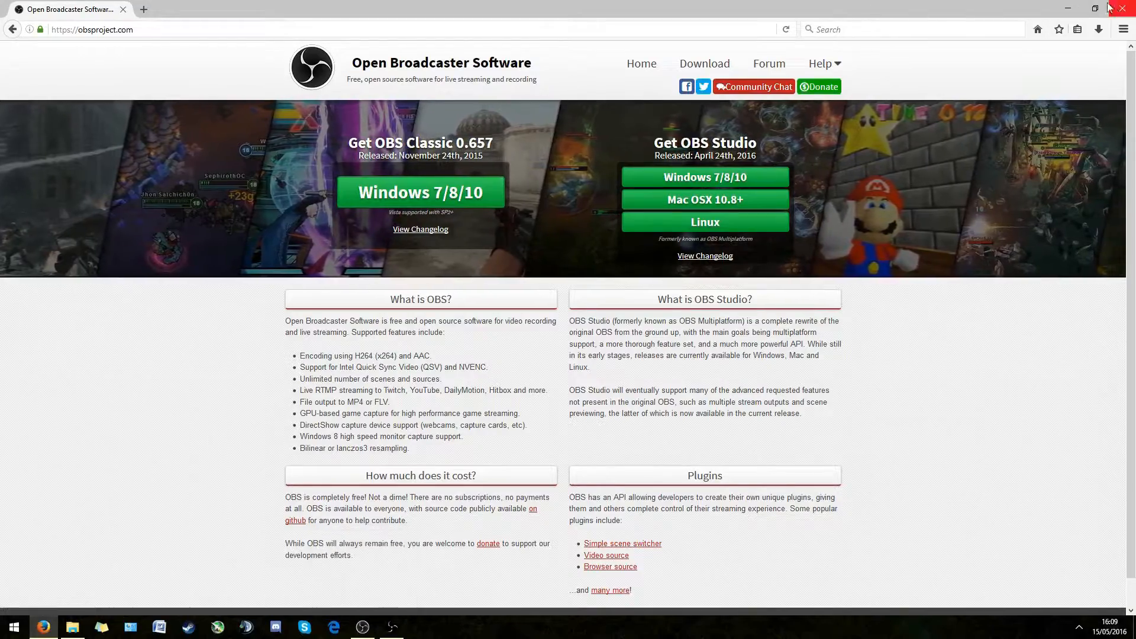
left_click(1096, 8)
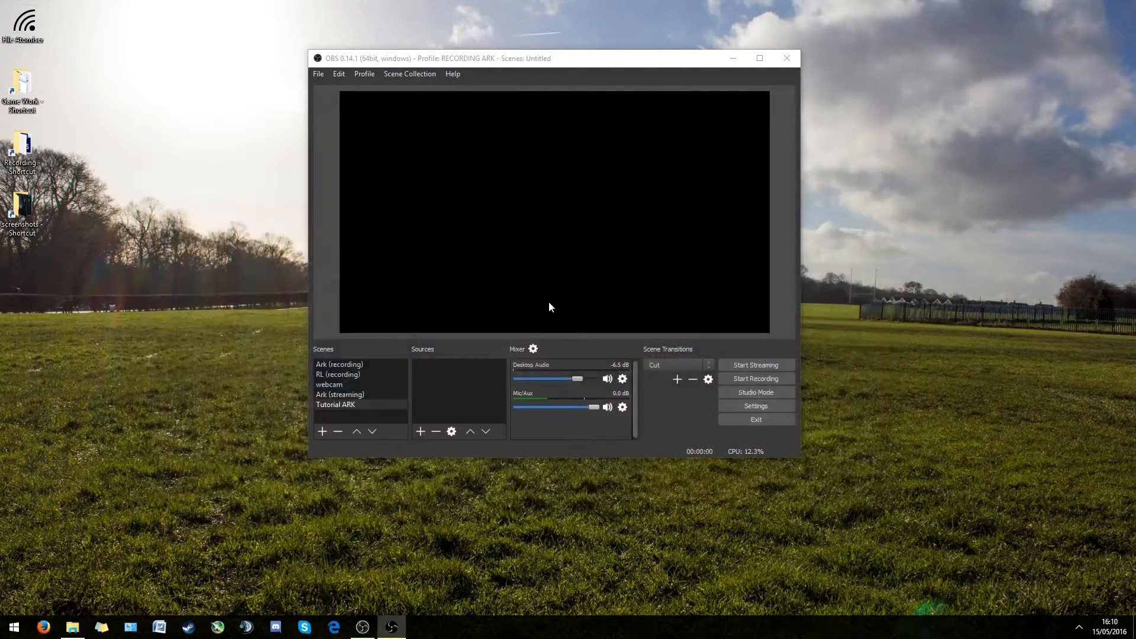
mouse_move(215, 293)
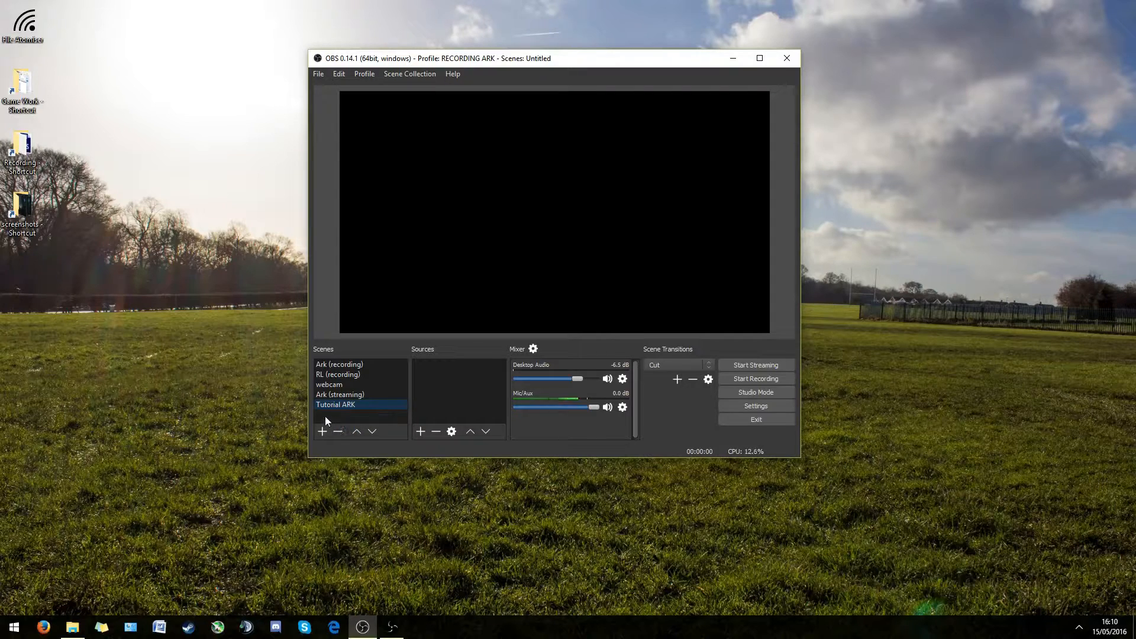
mouse_move(337, 431)
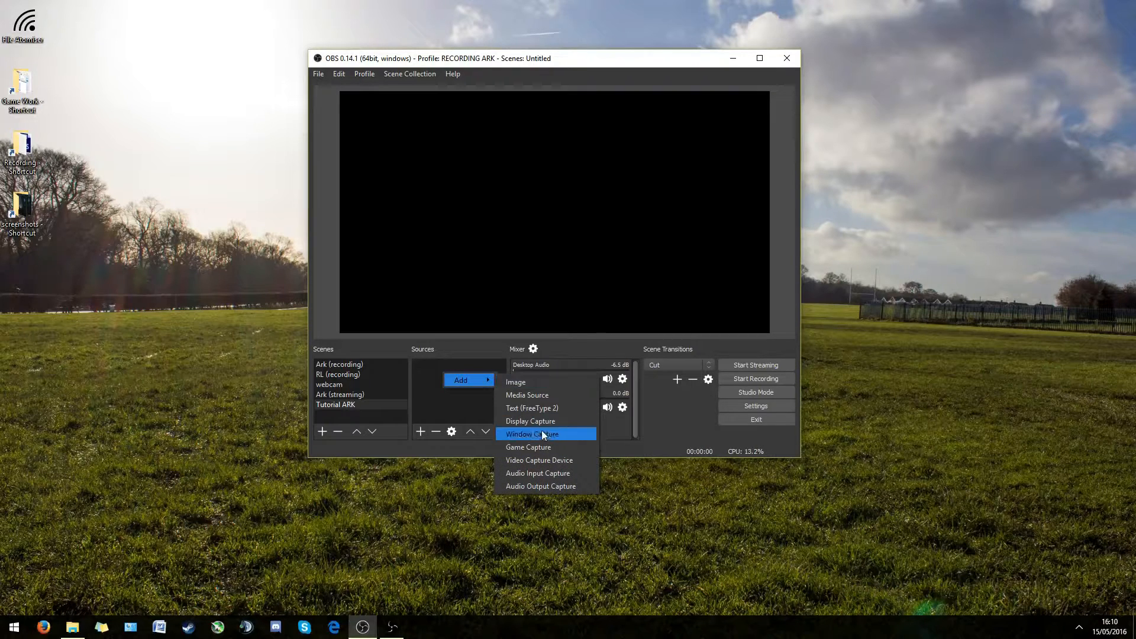
Create a Game Capture source named ARK in the Tutorial ARK scene.
left_click(527, 448)
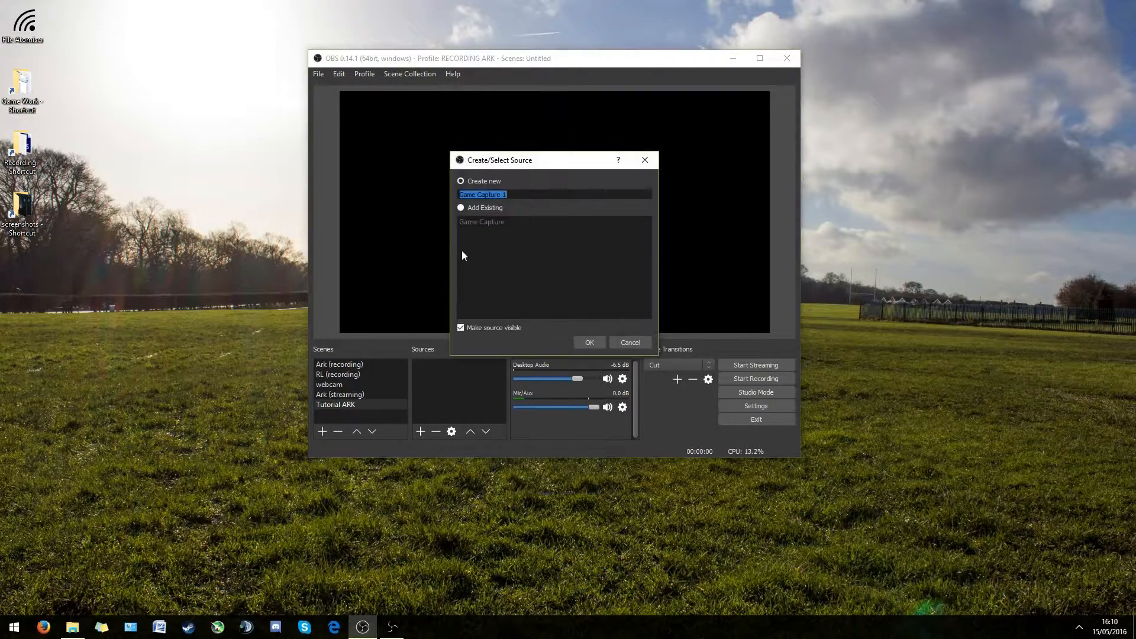
type("ARK")
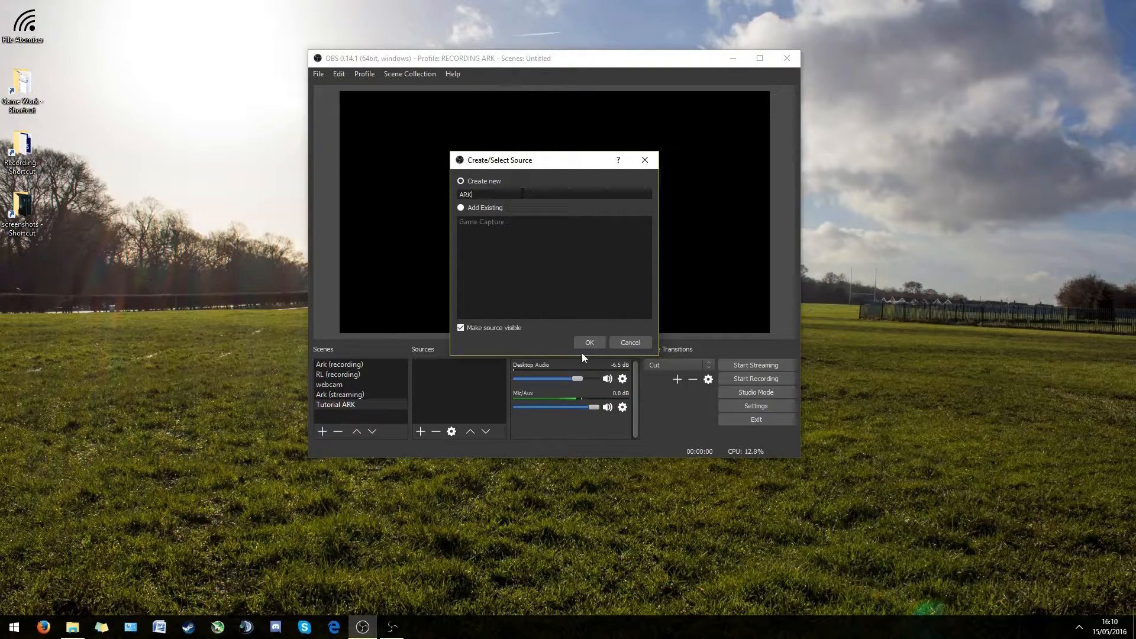
left_click(588, 342)
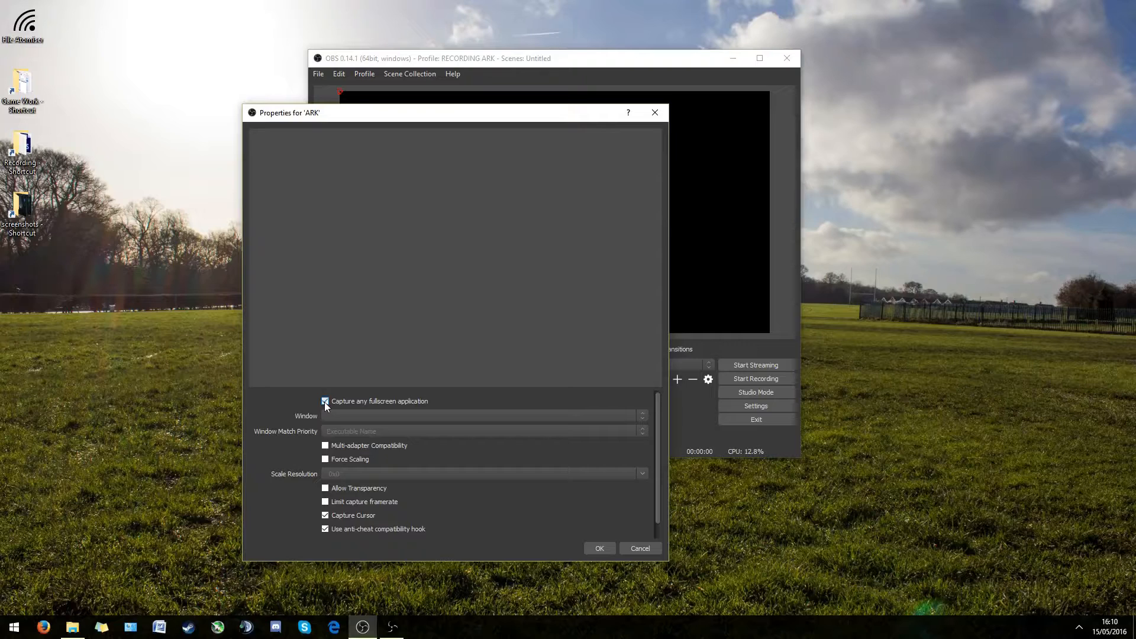
Stop capturing any fullscreen application, dismiss the stray desktop menu, and list windows to capture for ARK.
left_click(324, 401)
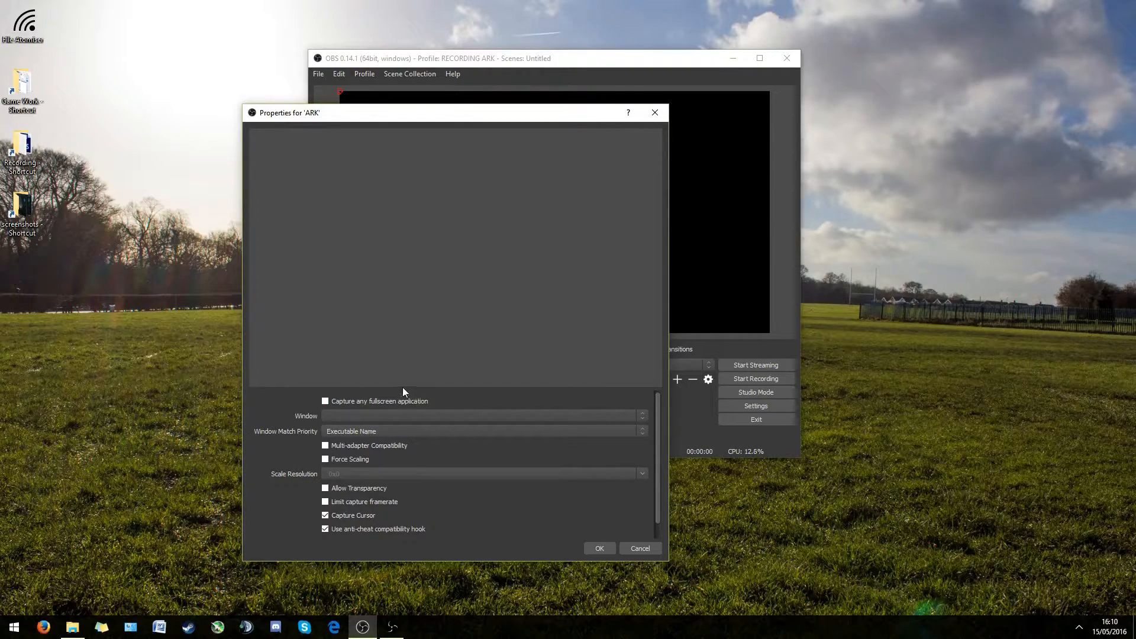
mouse_move(909, 322)
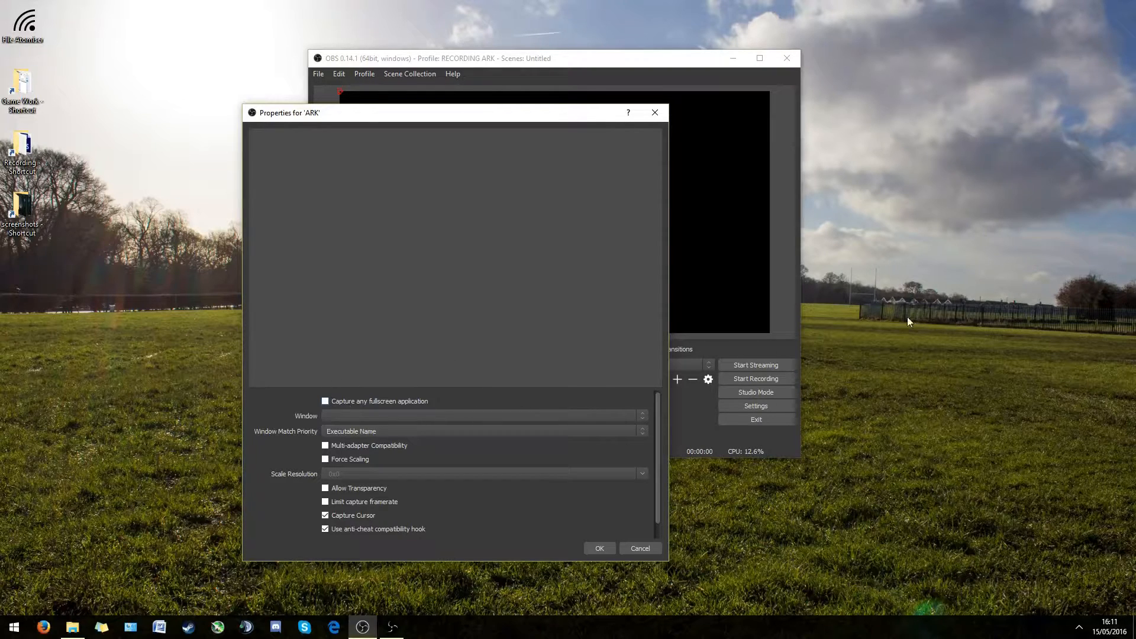
mouse_move(868, 276)
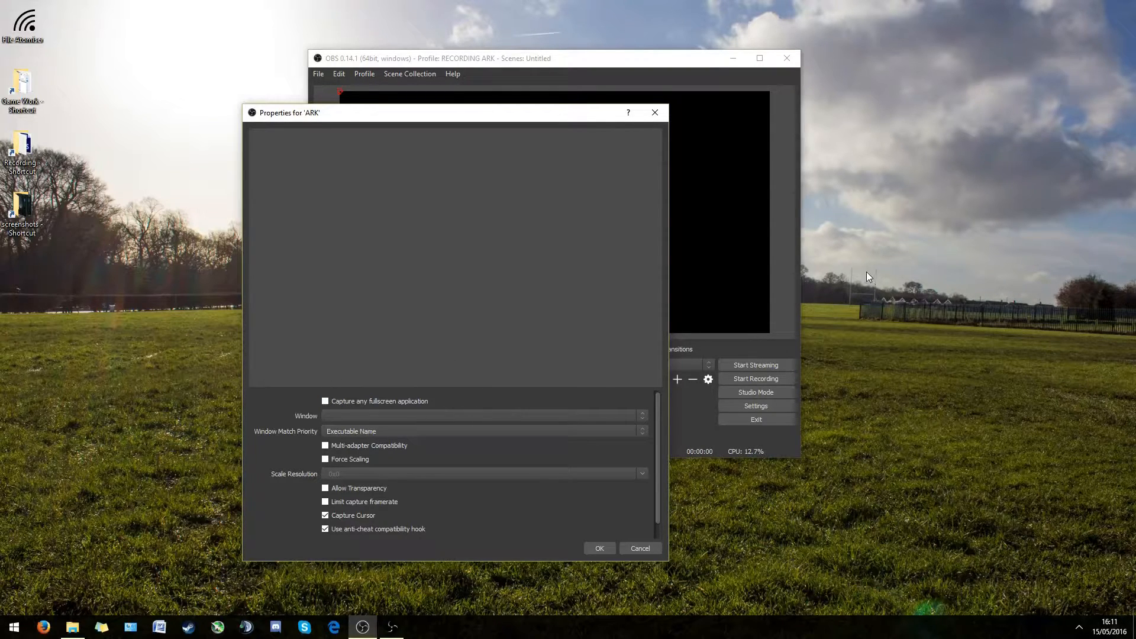
right_click(868, 277)
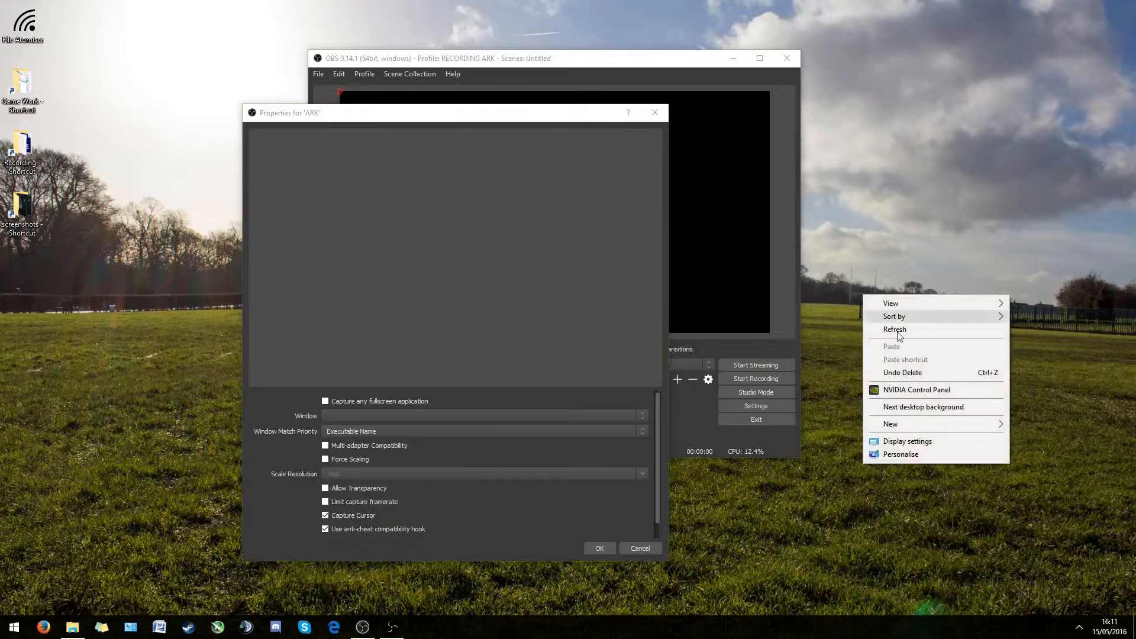
mouse_move(853, 374)
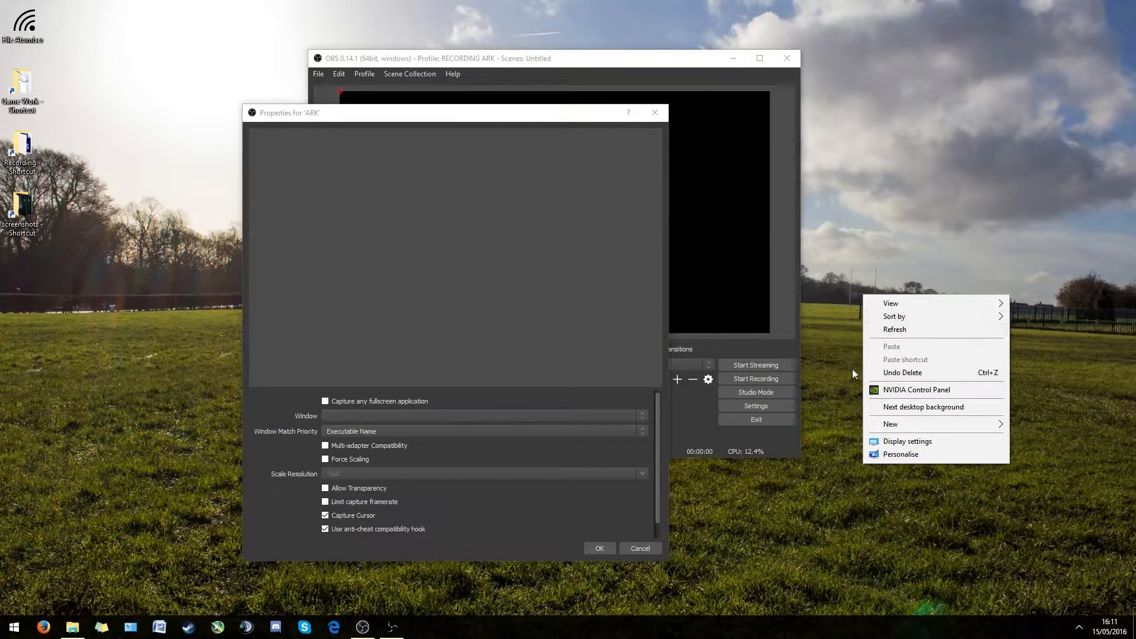
mouse_move(883, 318)
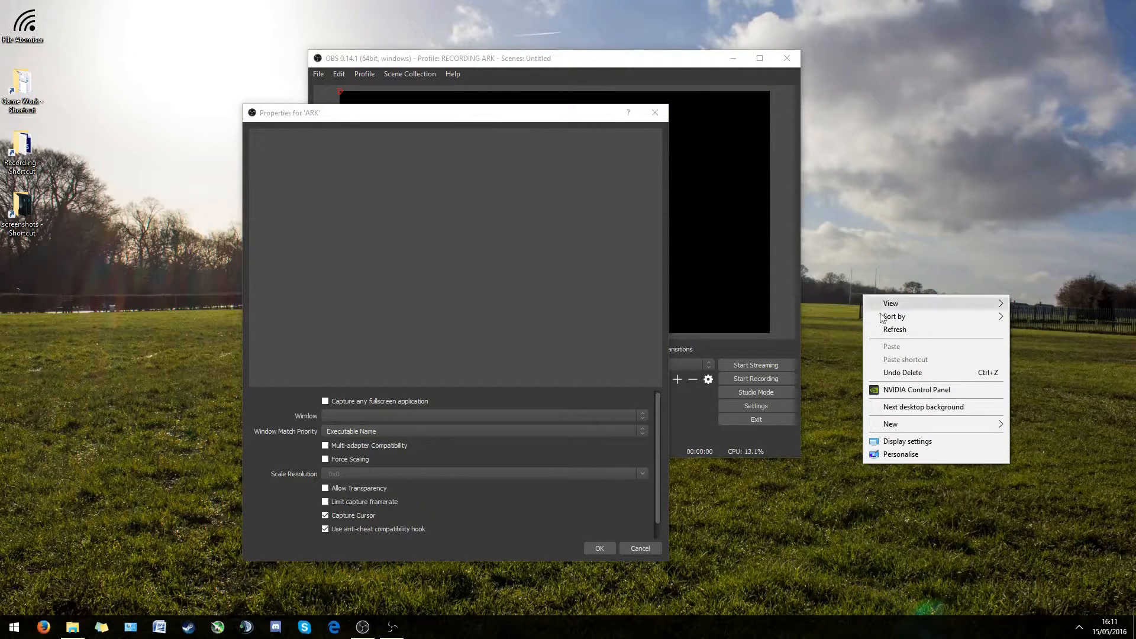
mouse_move(967, 486)
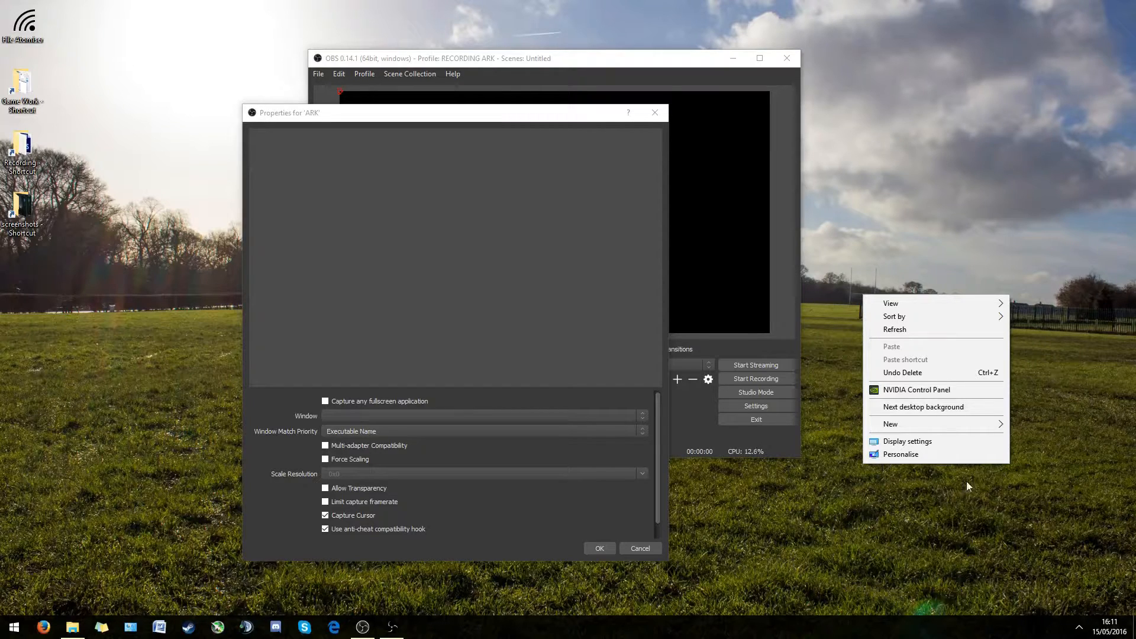
mouse_move(682, 230)
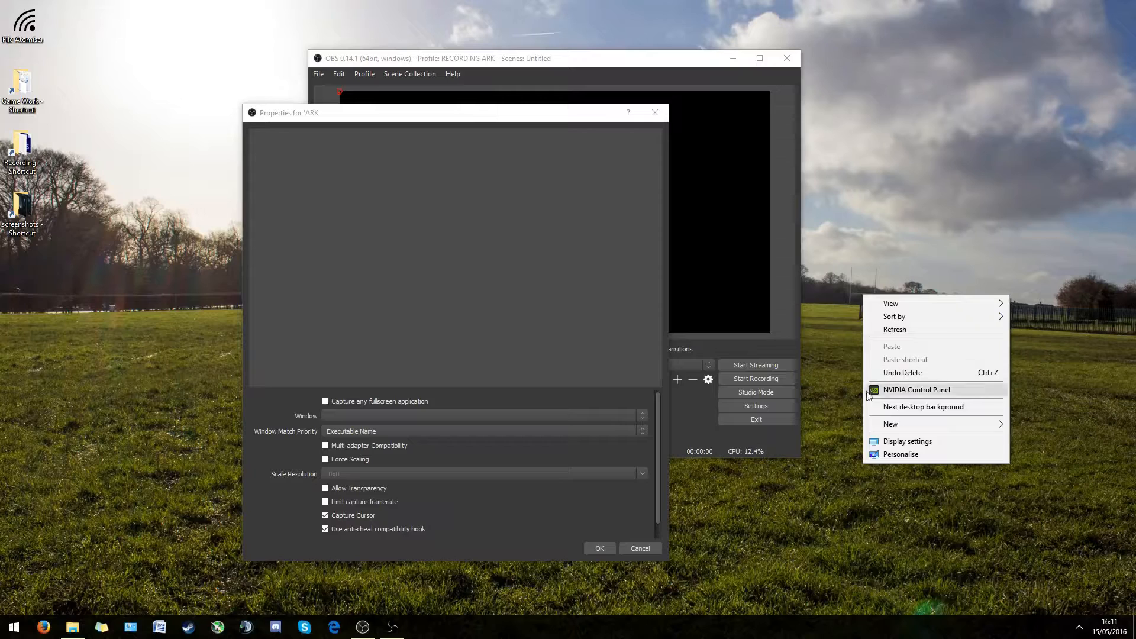
mouse_move(908, 232)
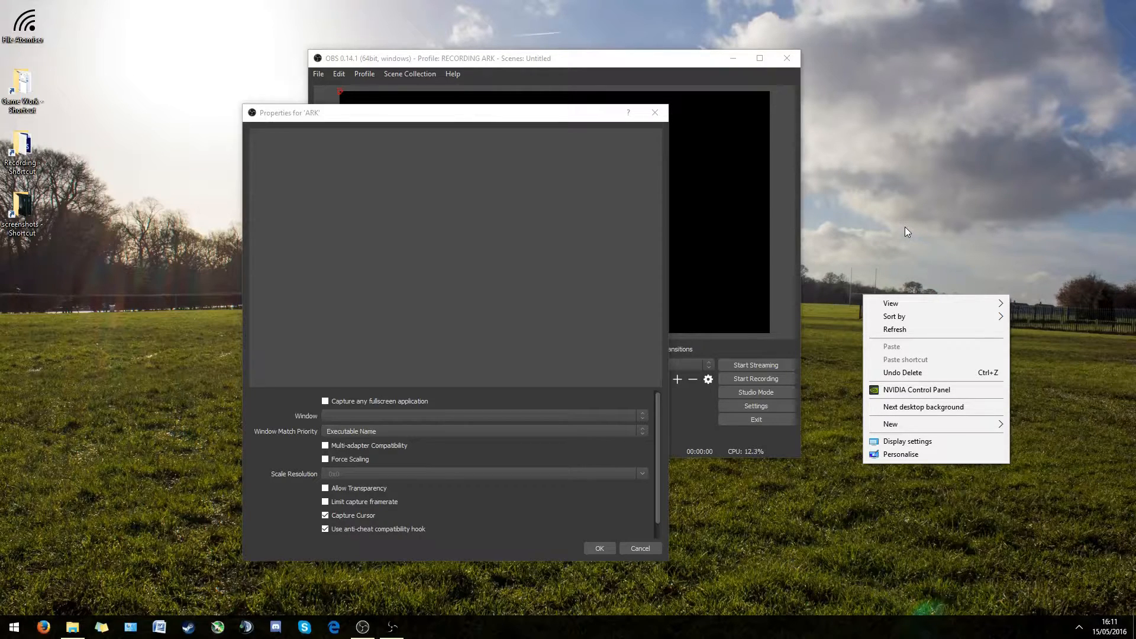
left_click(470, 272)
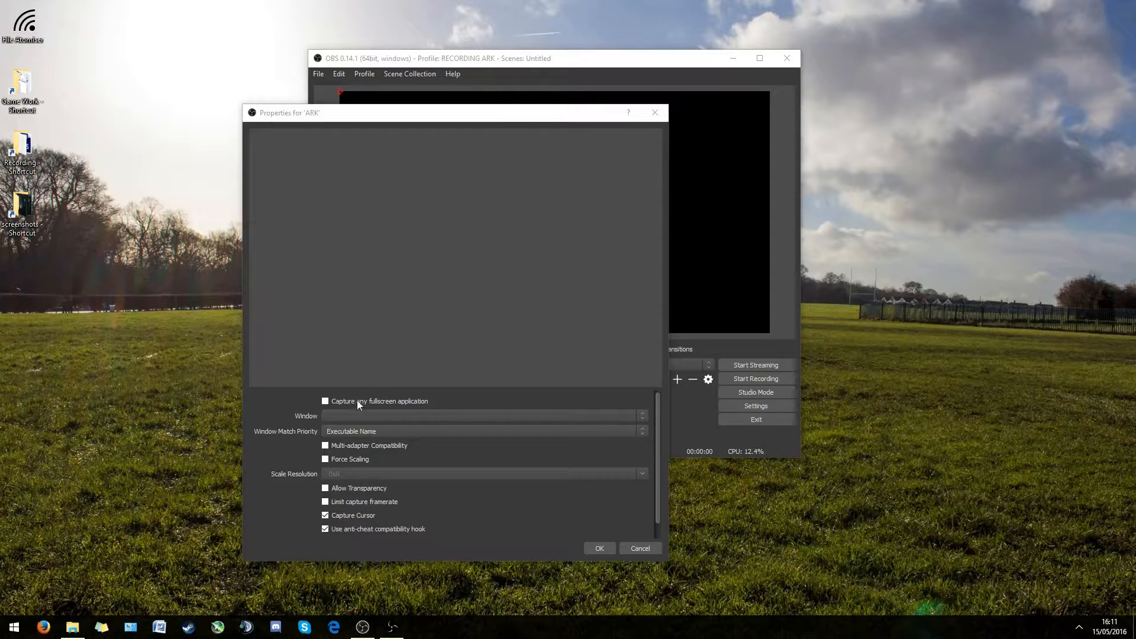
left_click(640, 415)
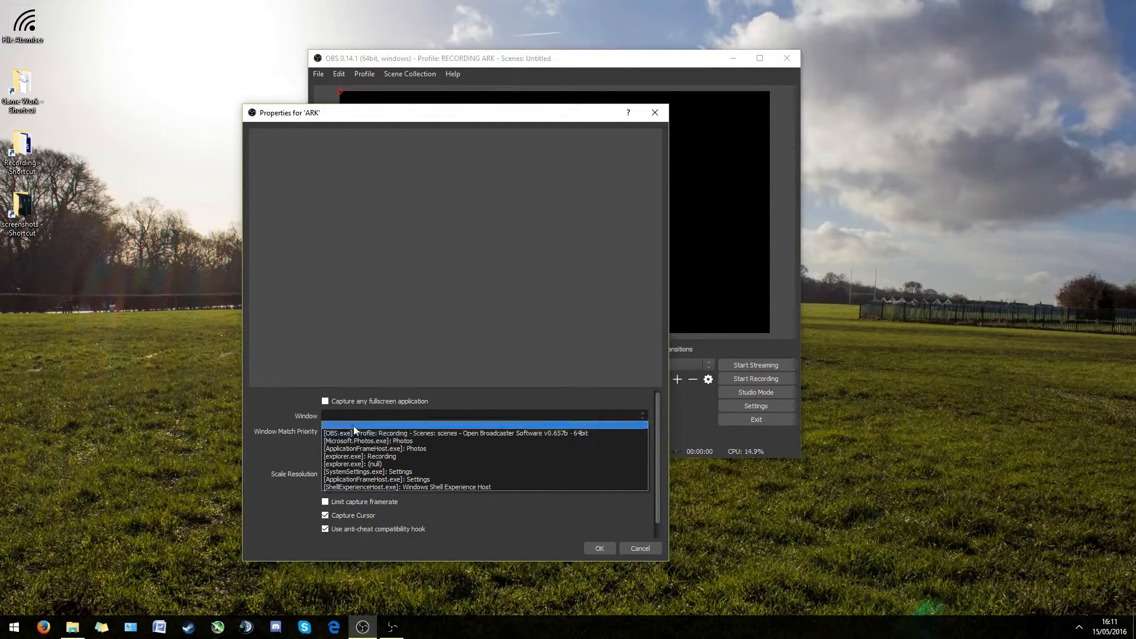
Target the ARK capture at the '[explorer.exe]: Recording' window and confirm its properties.
left_click(455, 433)
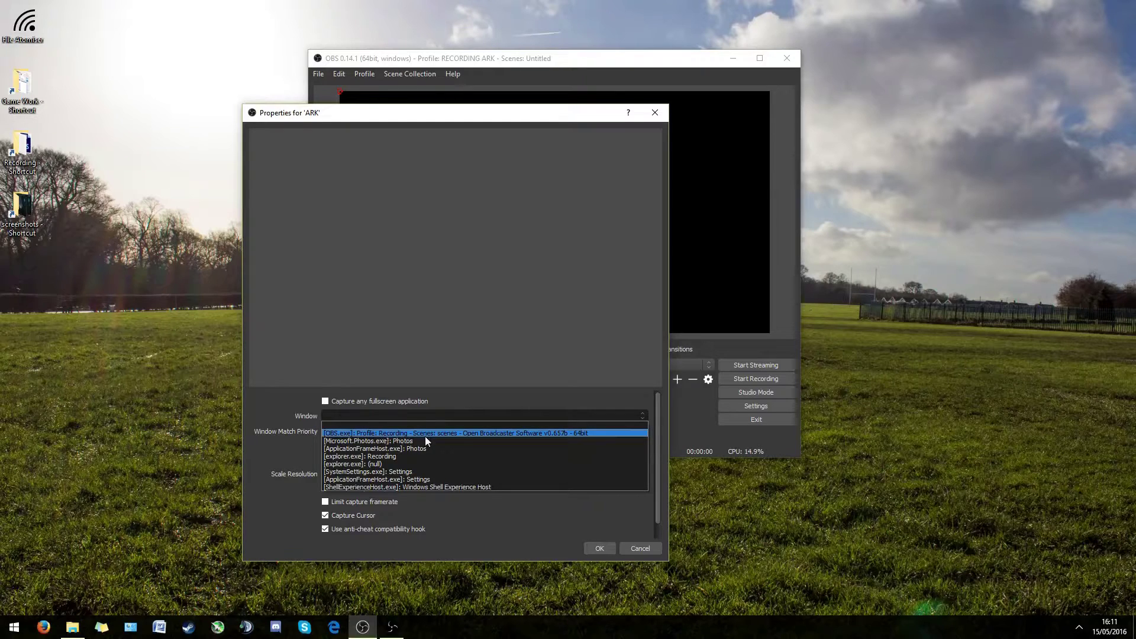
left_click(368, 441)
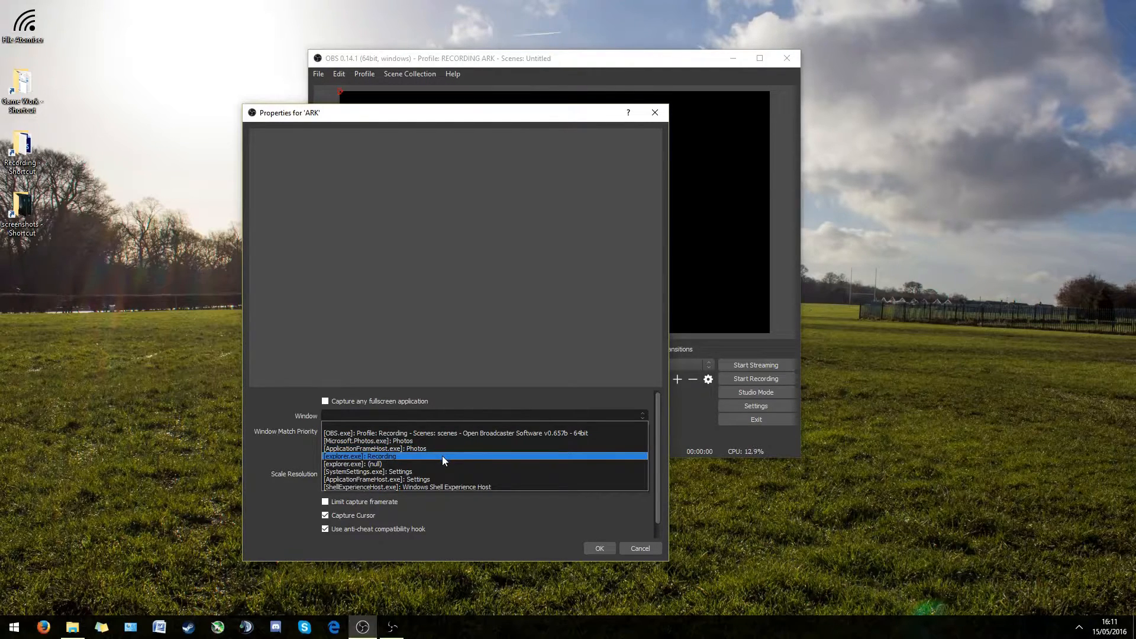
left_click(359, 457)
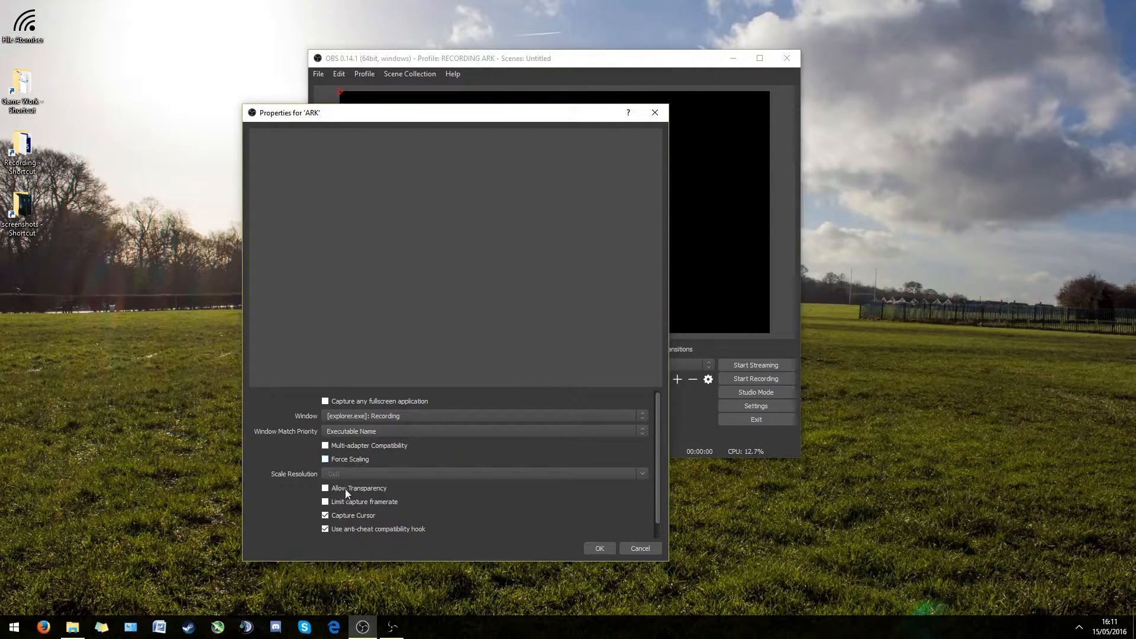
left_click(324, 515)
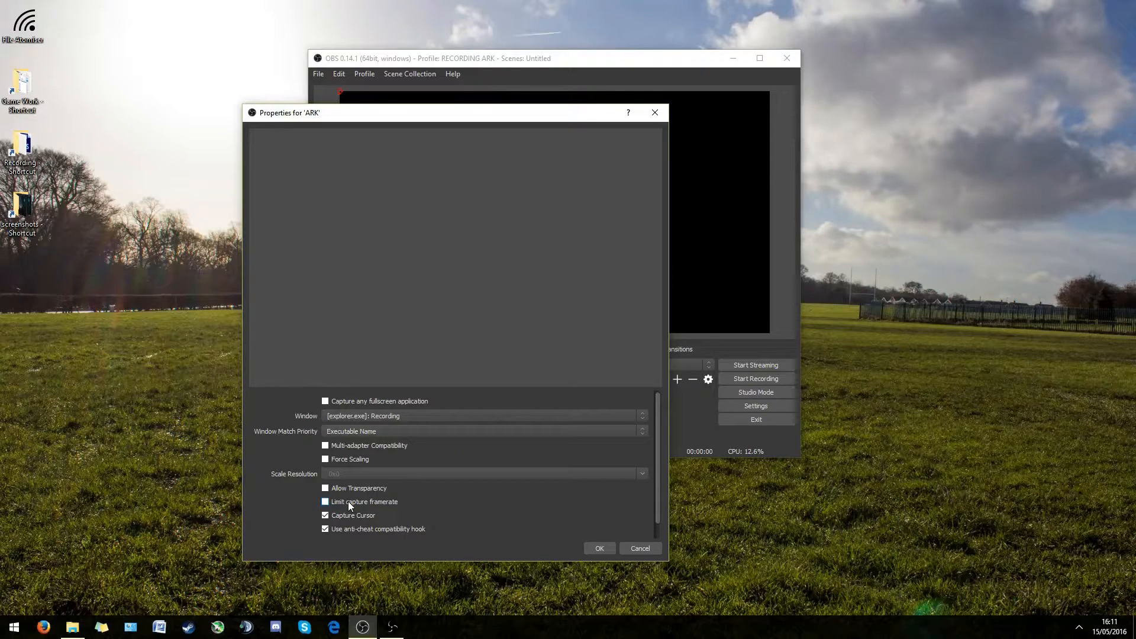
left_click(324, 501)
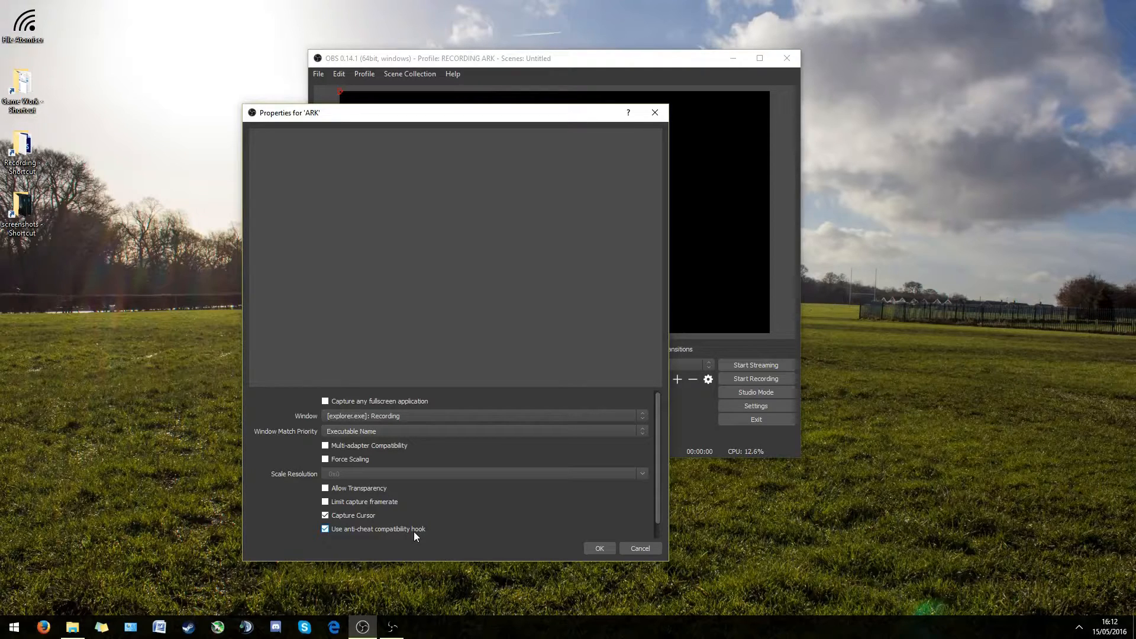
mouse_move(593, 543)
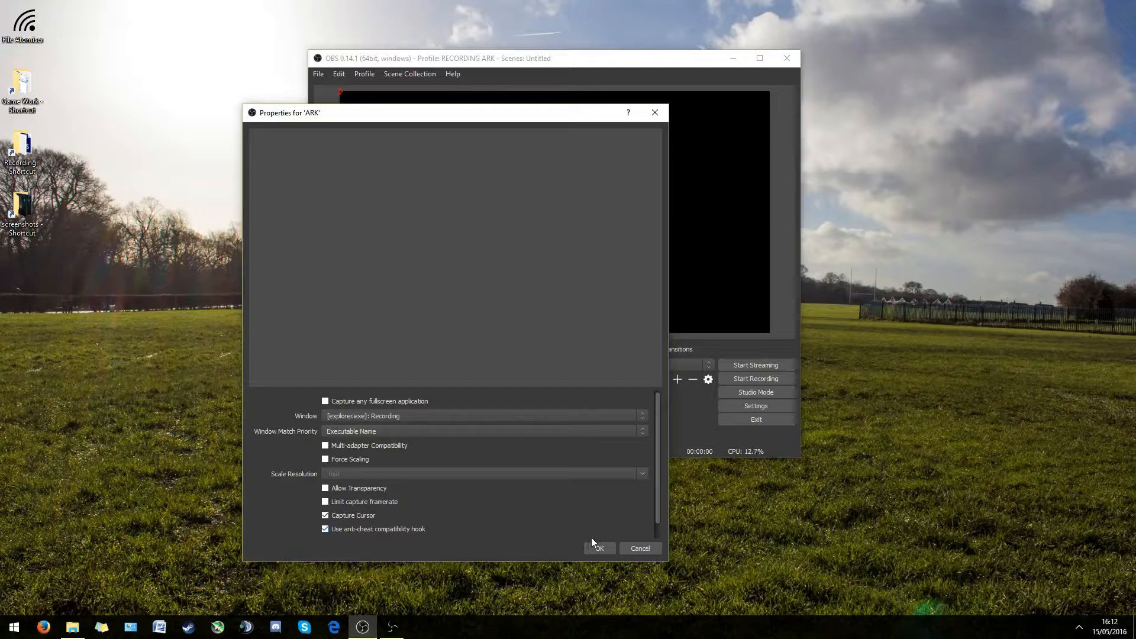
left_click(596, 548)
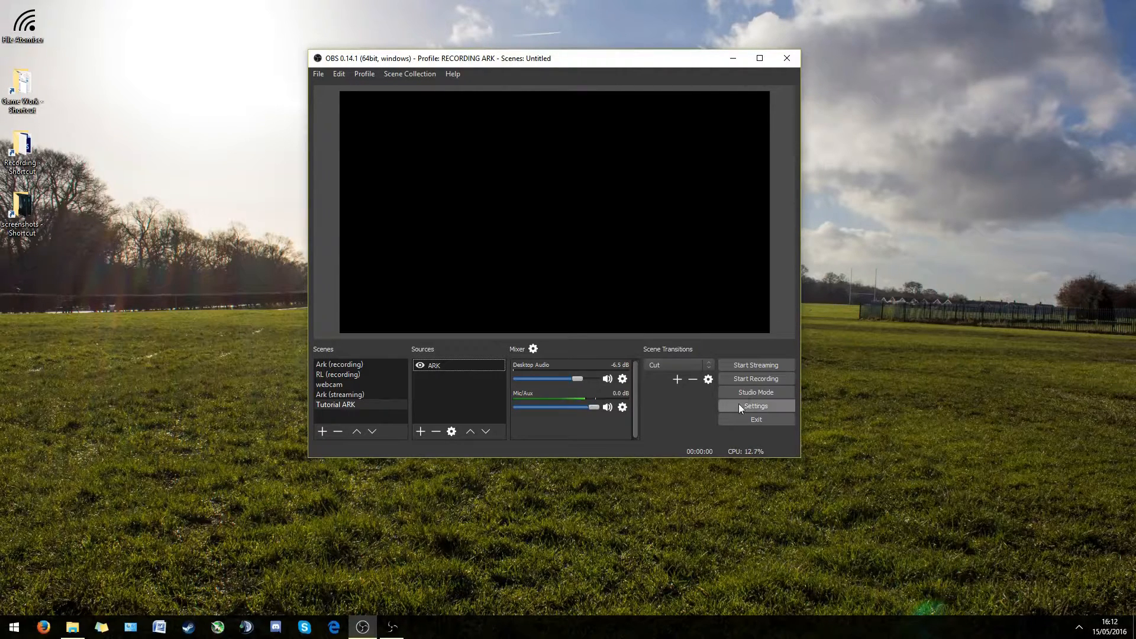
Show OBS Studio's Settings window on the General page.
left_click(755, 406)
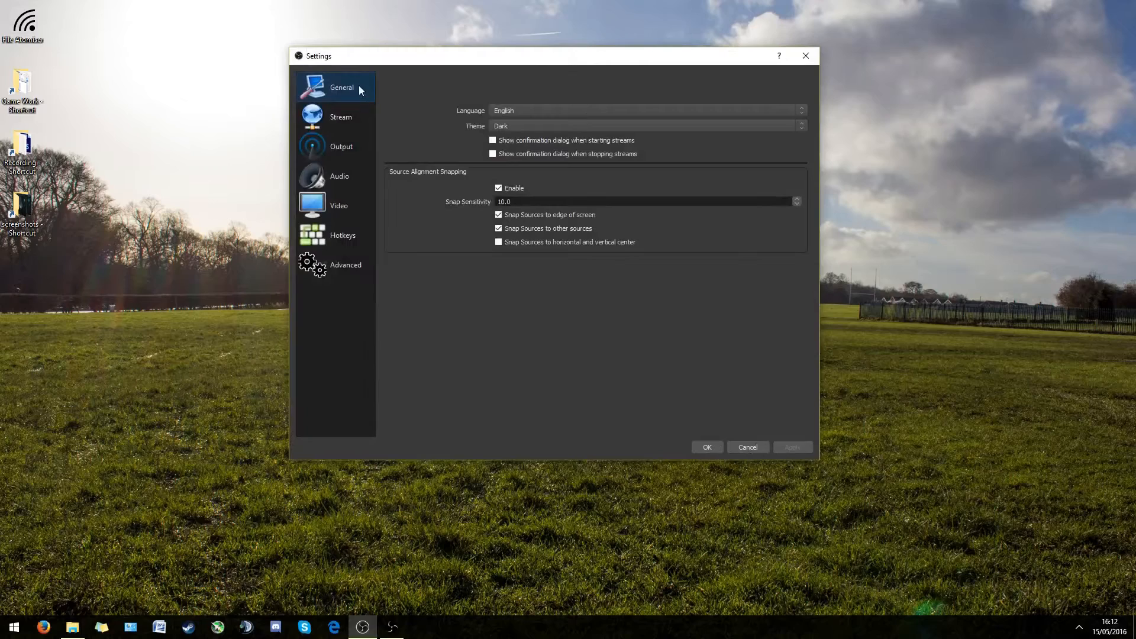
mouse_move(517, 121)
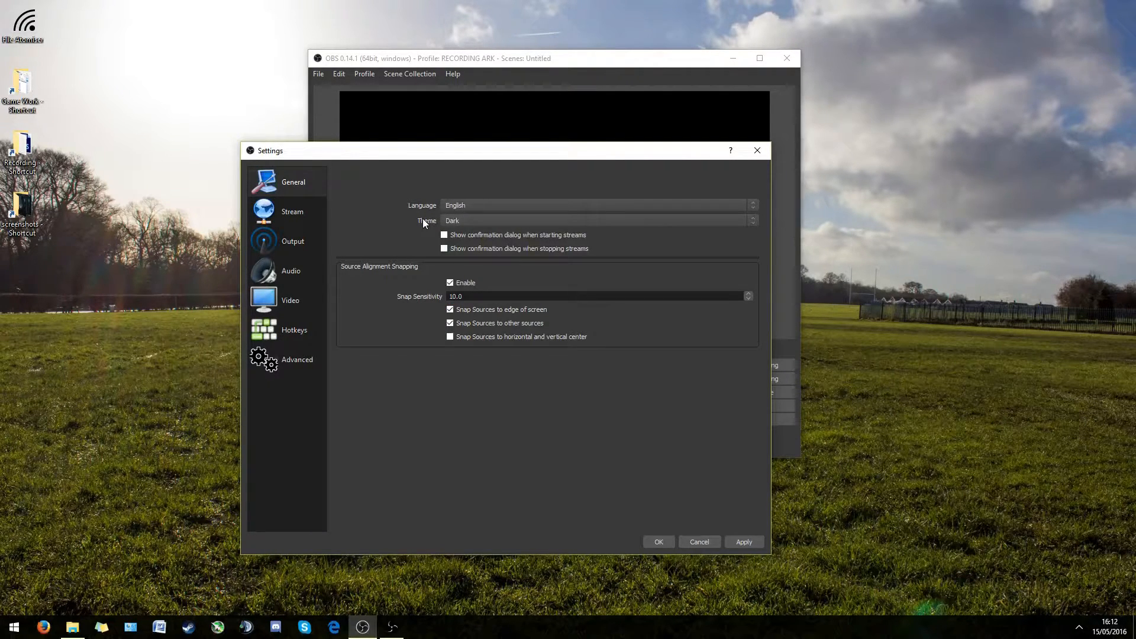
mouse_move(521, 232)
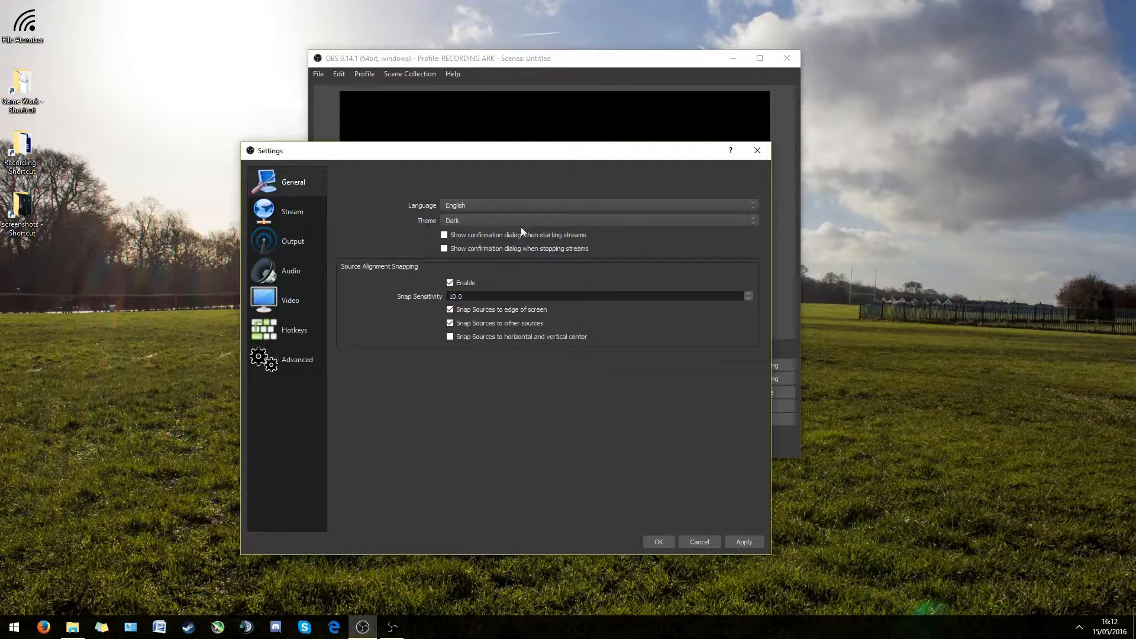
mouse_move(389, 276)
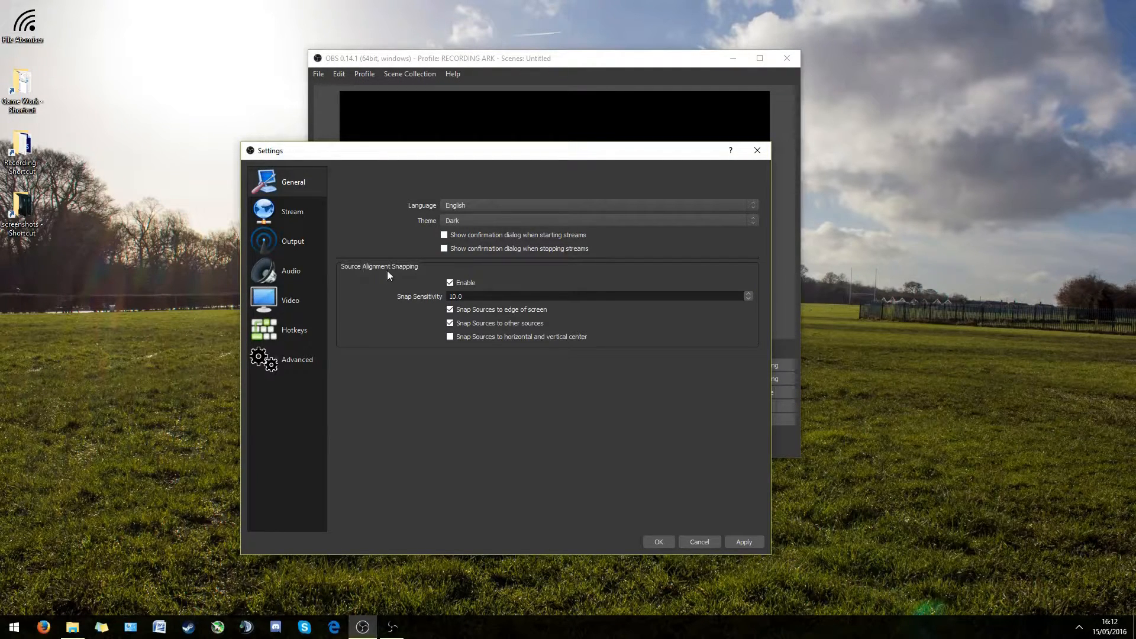
mouse_move(473, 160)
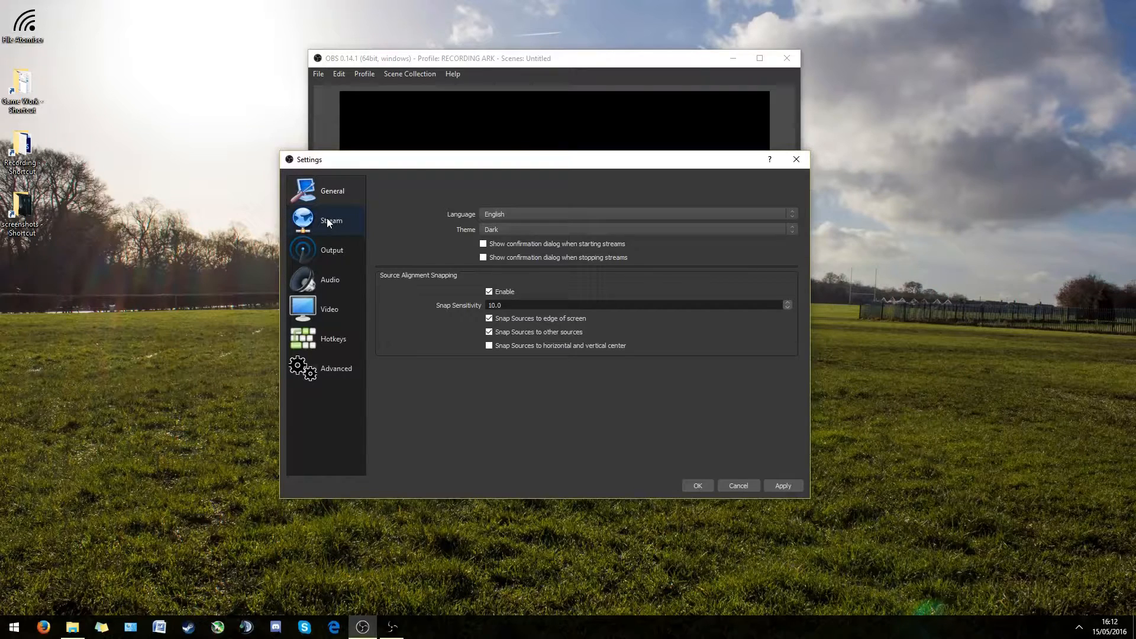
Show the Stream settings page and keep Twitch as the streaming service with the London server.
left_click(331, 220)
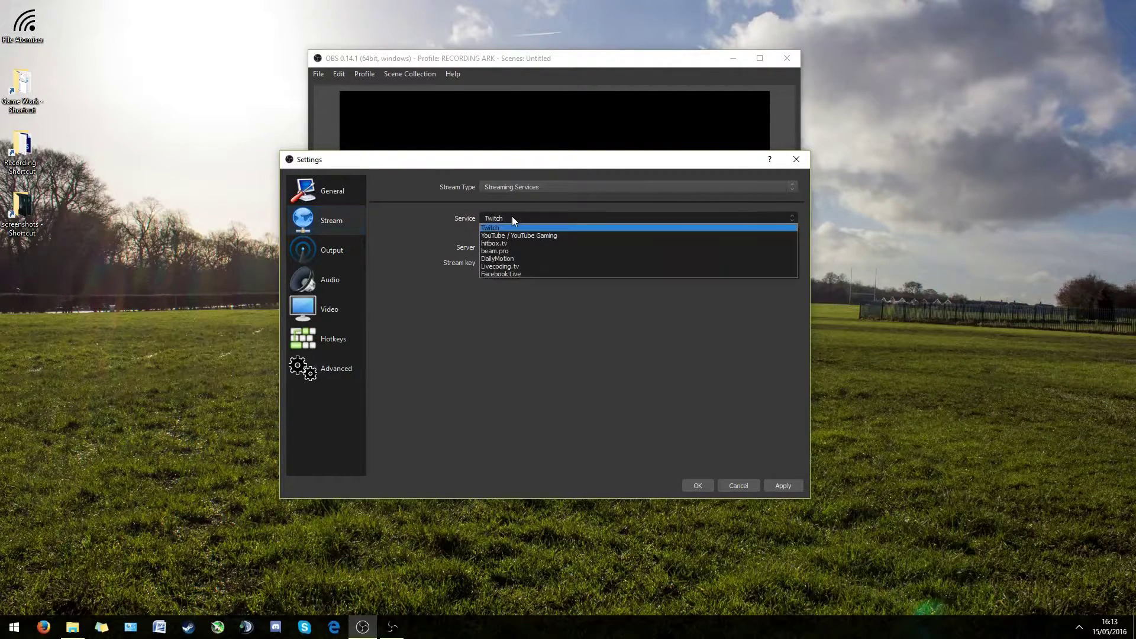
left_click(490, 227)
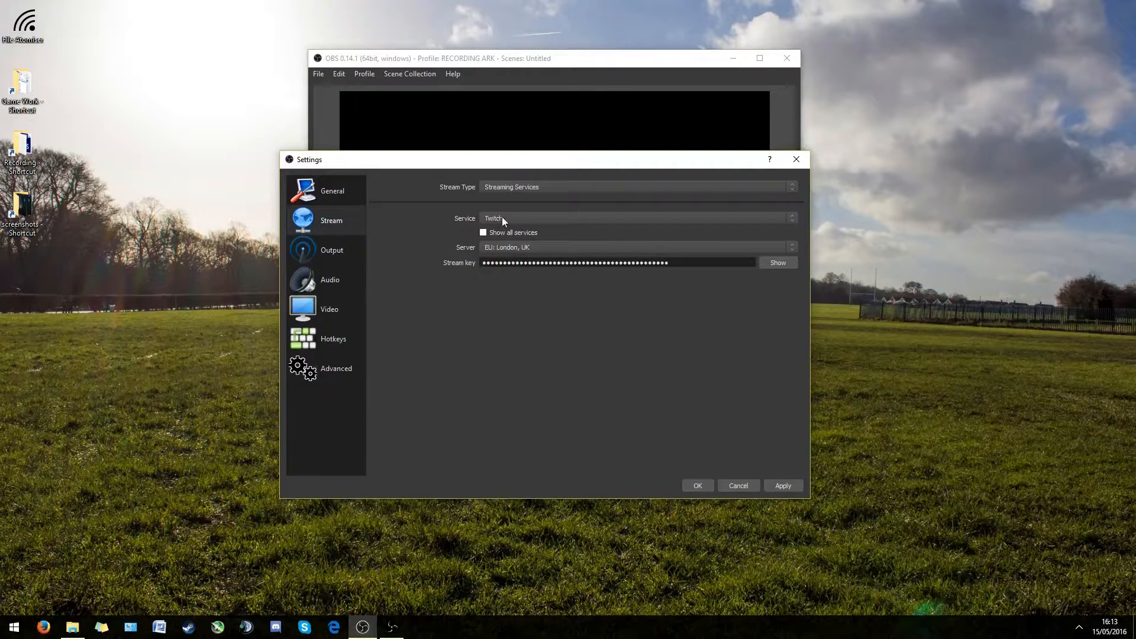
mouse_move(511, 251)
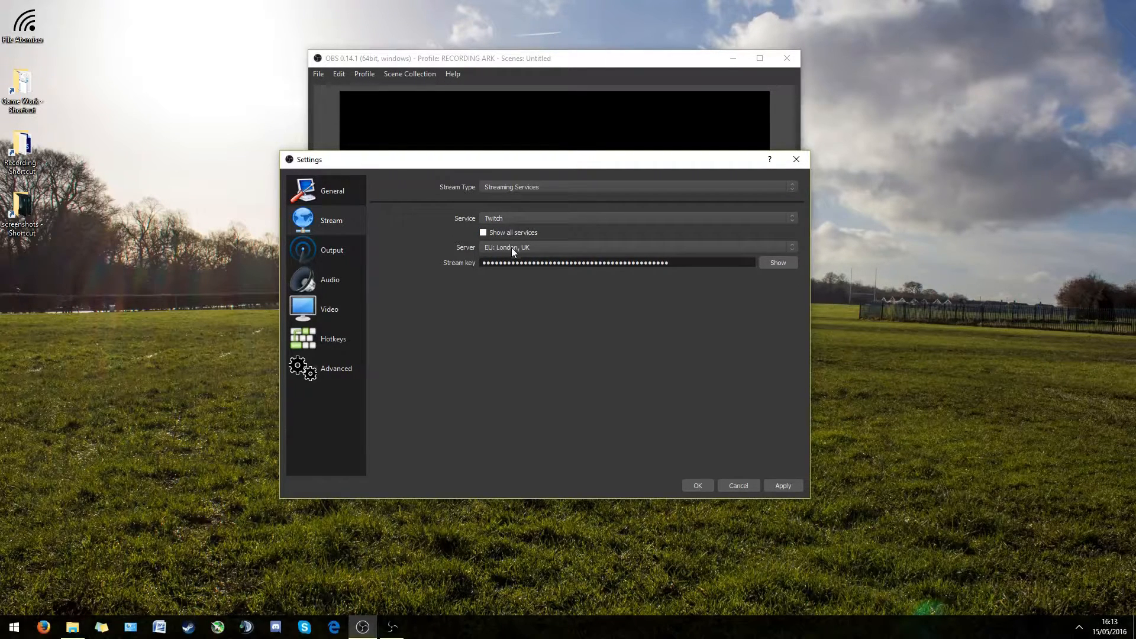
mouse_move(550, 279)
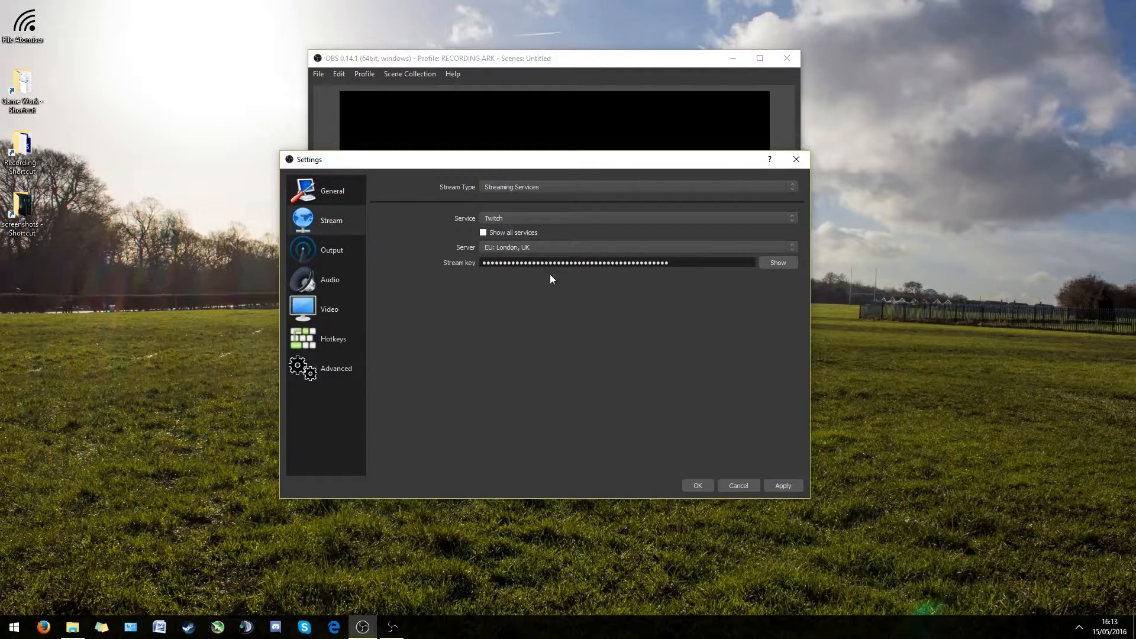
mouse_move(590, 283)
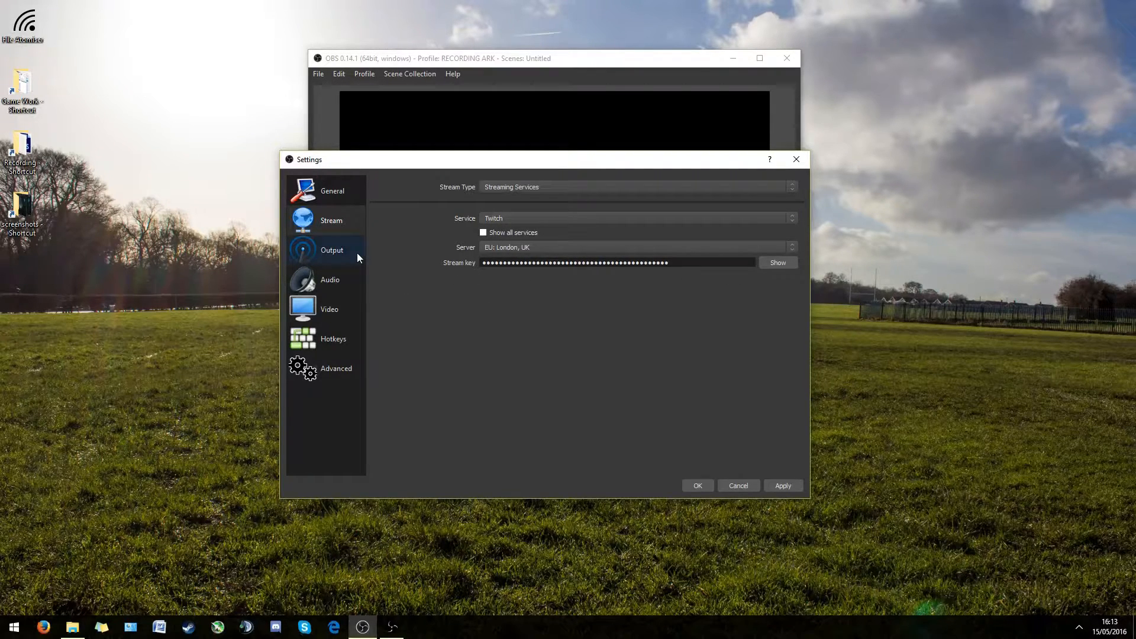
left_click(331, 249)
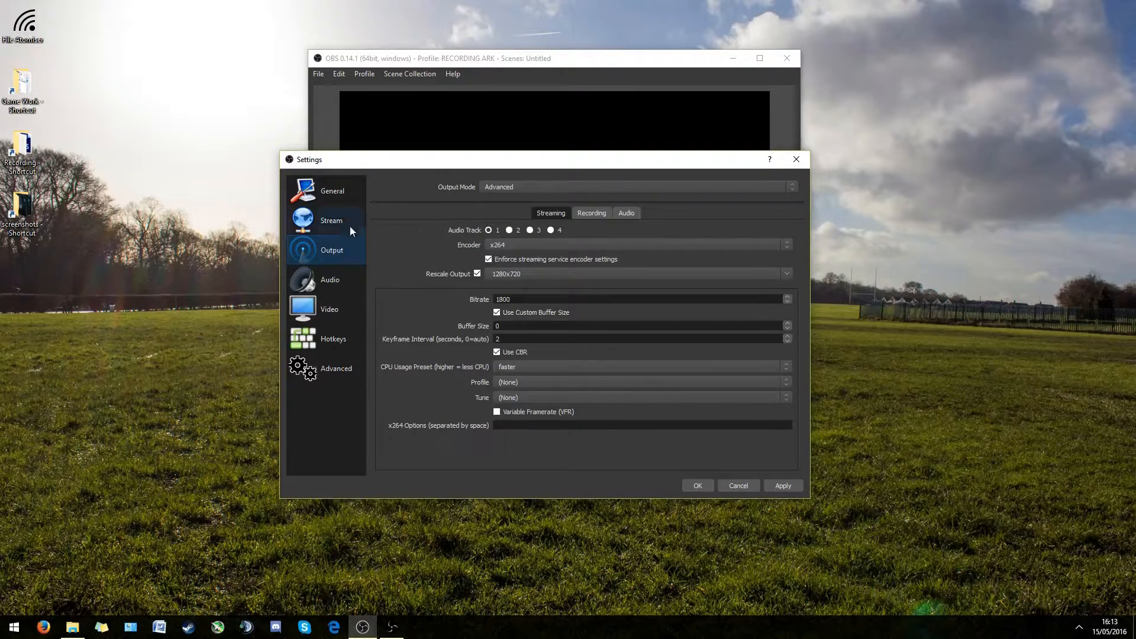
left_click(331, 220)
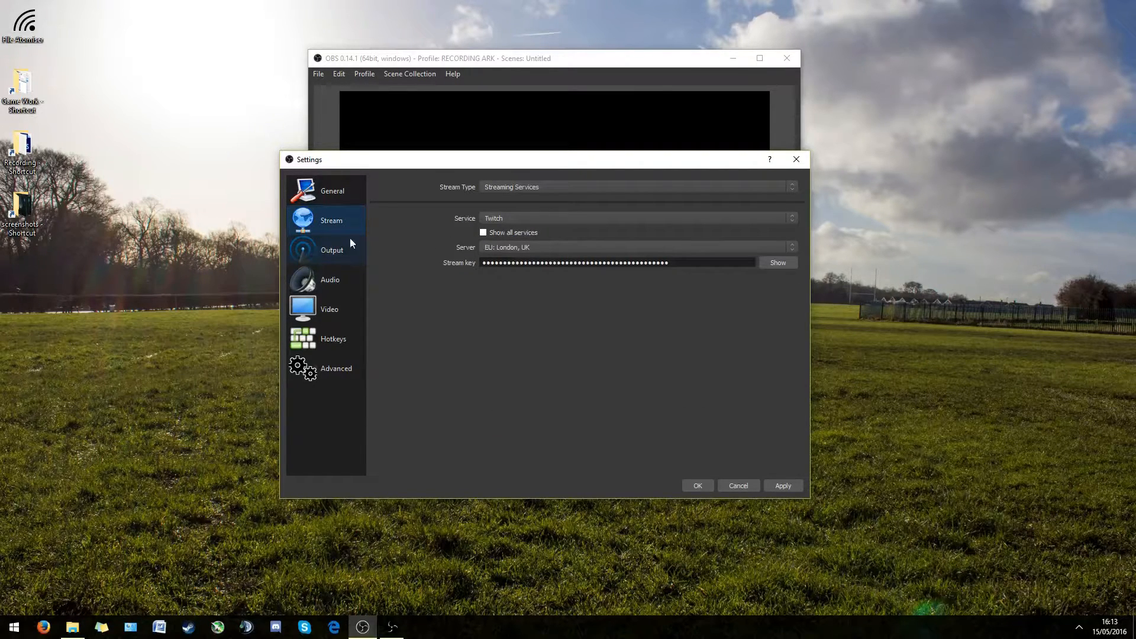
left_click(332, 250)
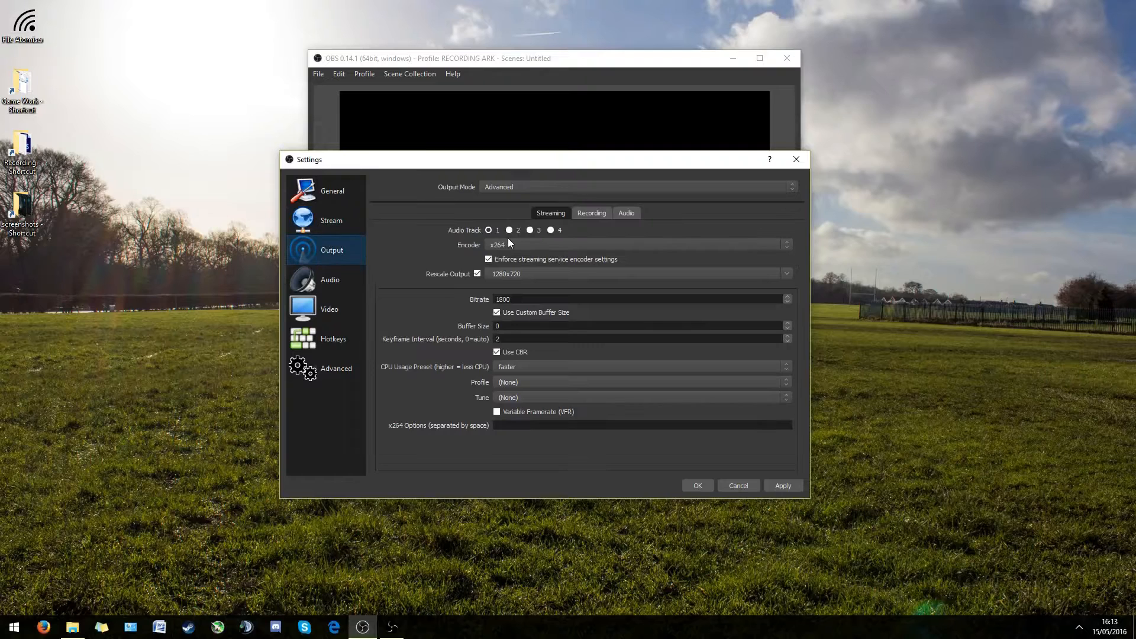
left_click(643, 187)
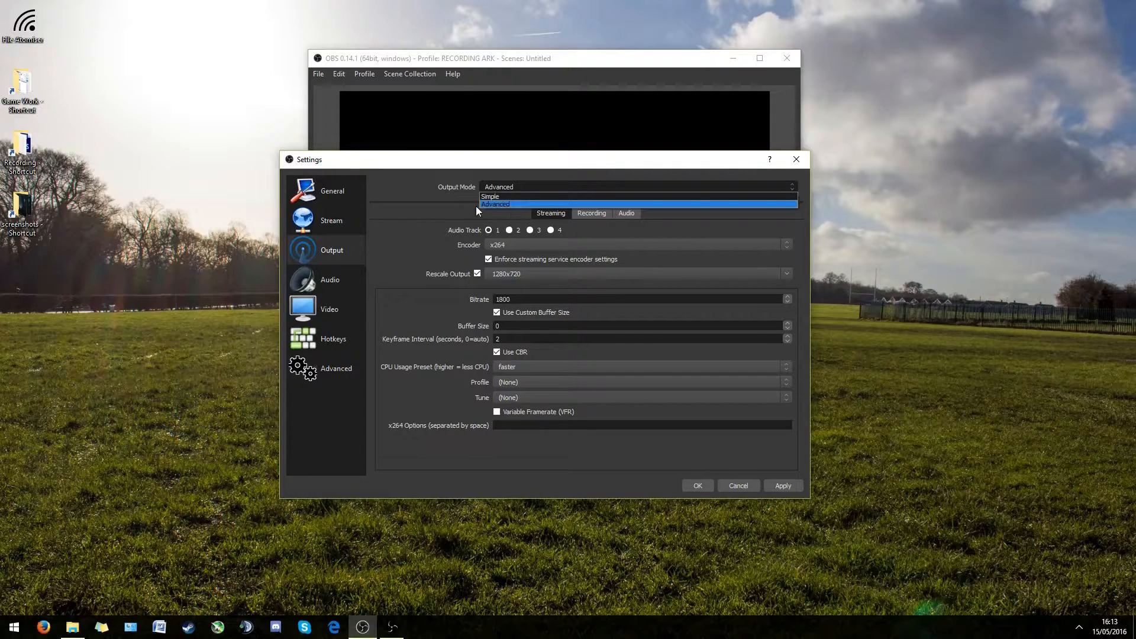
left_click(495, 203)
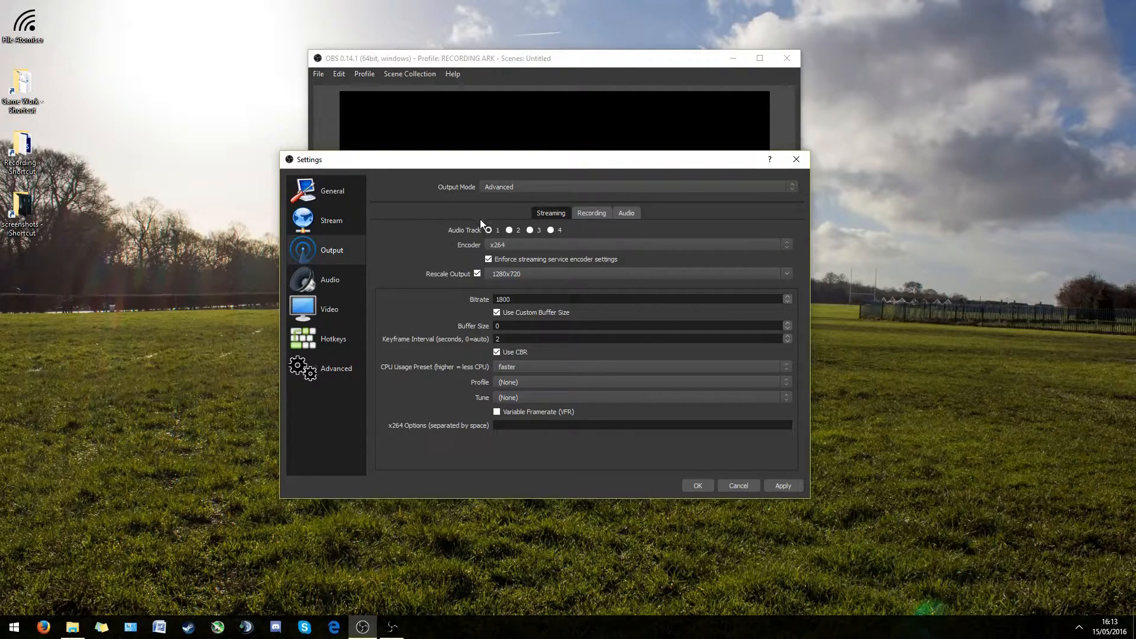
mouse_move(550, 218)
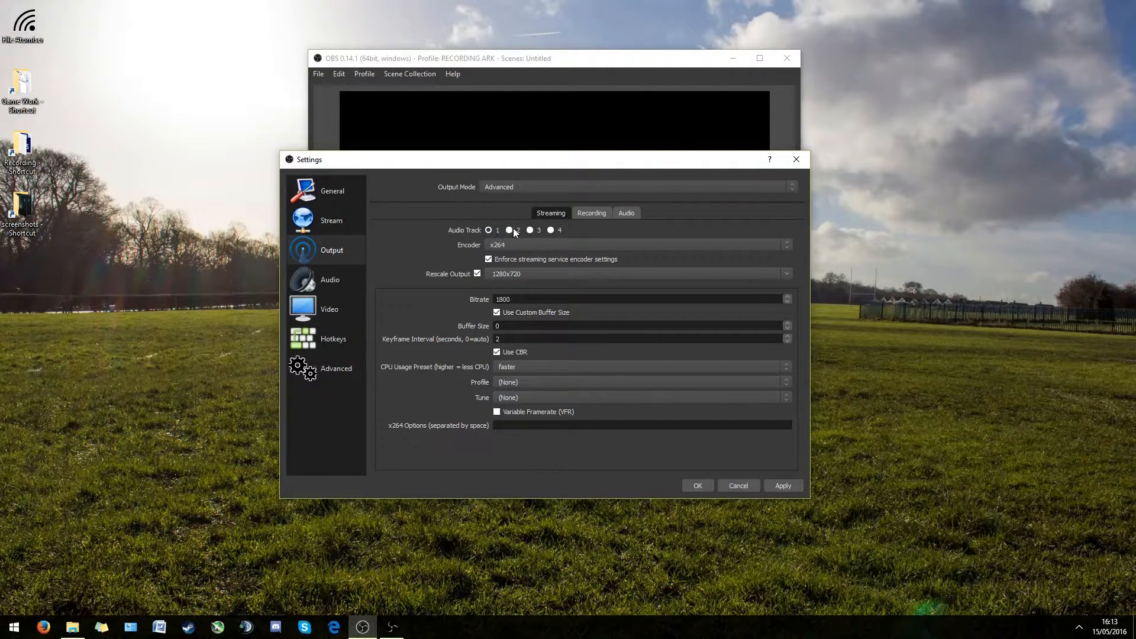
left_click(488, 229)
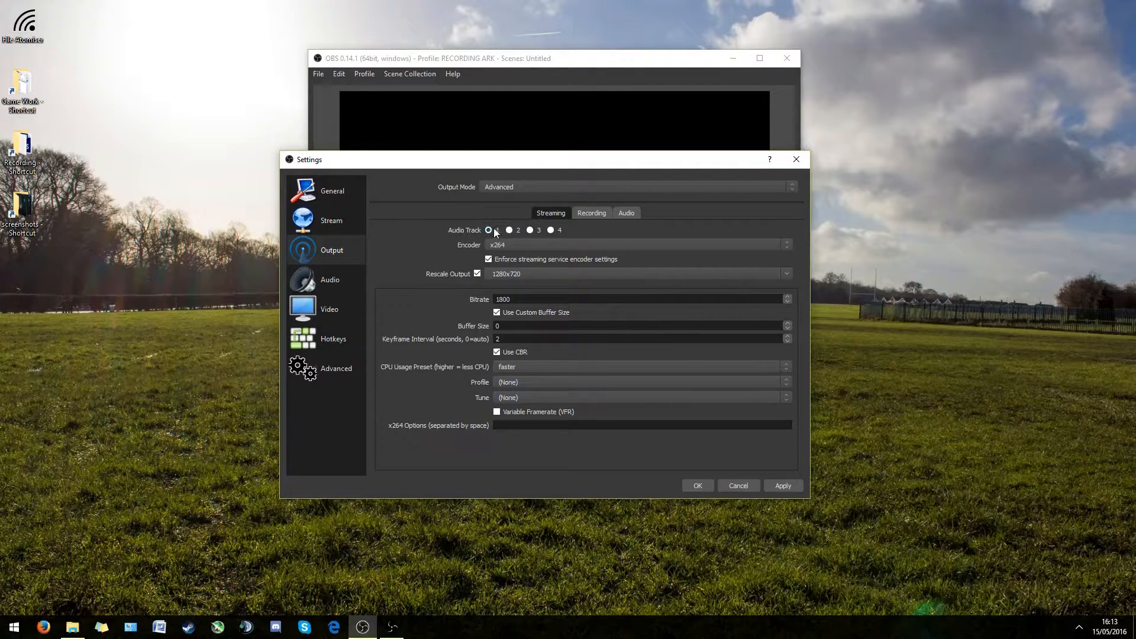
left_click(489, 230)
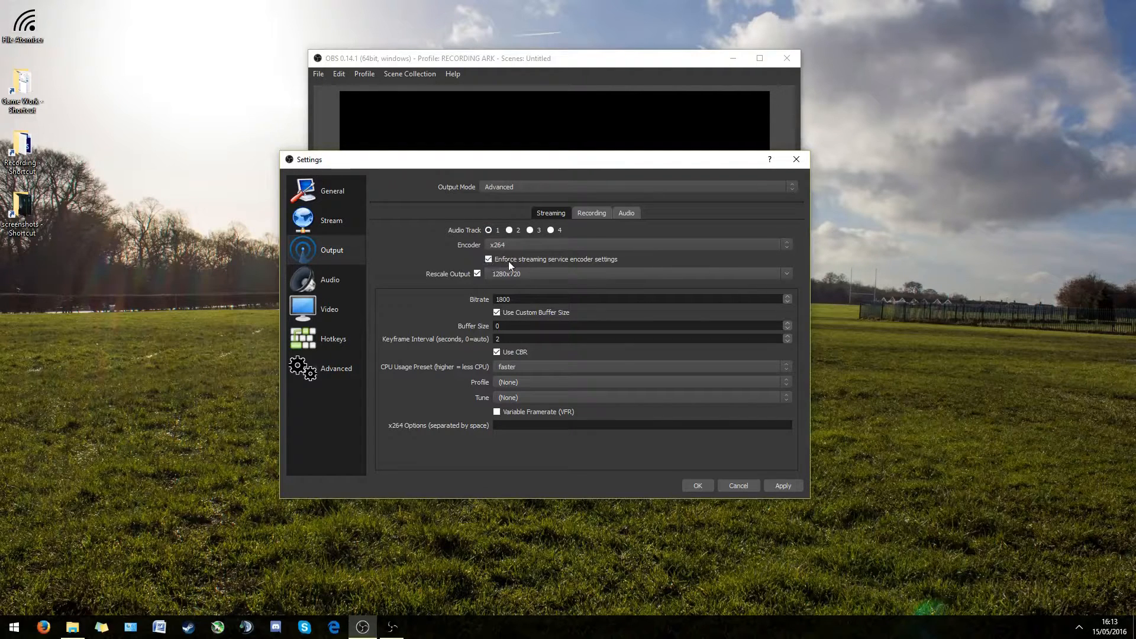
mouse_move(508, 272)
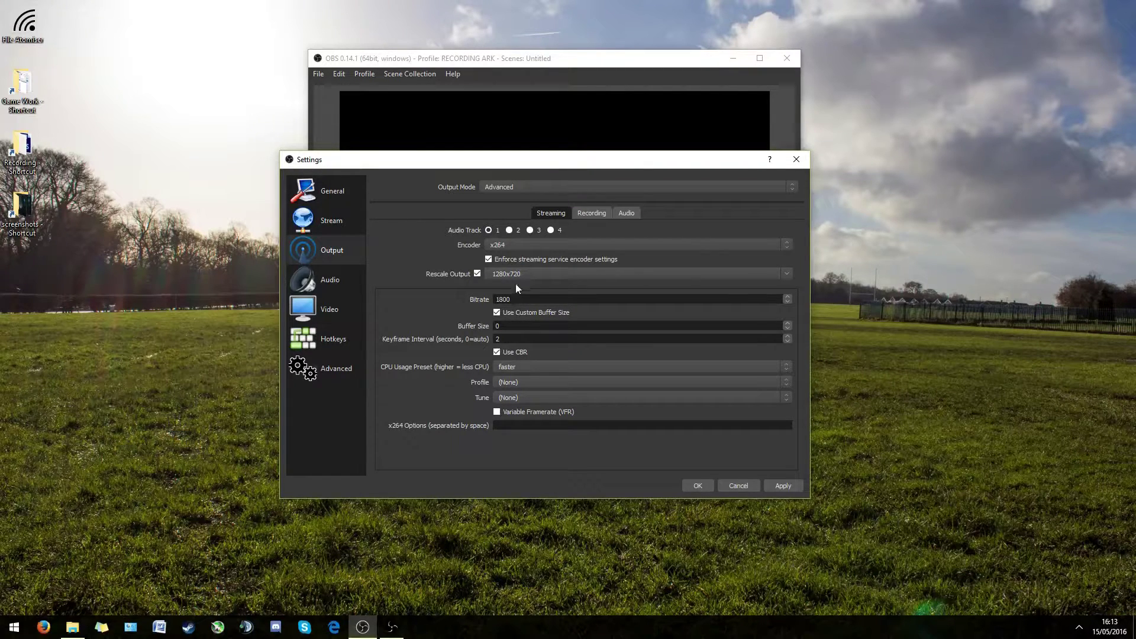
mouse_move(529, 261)
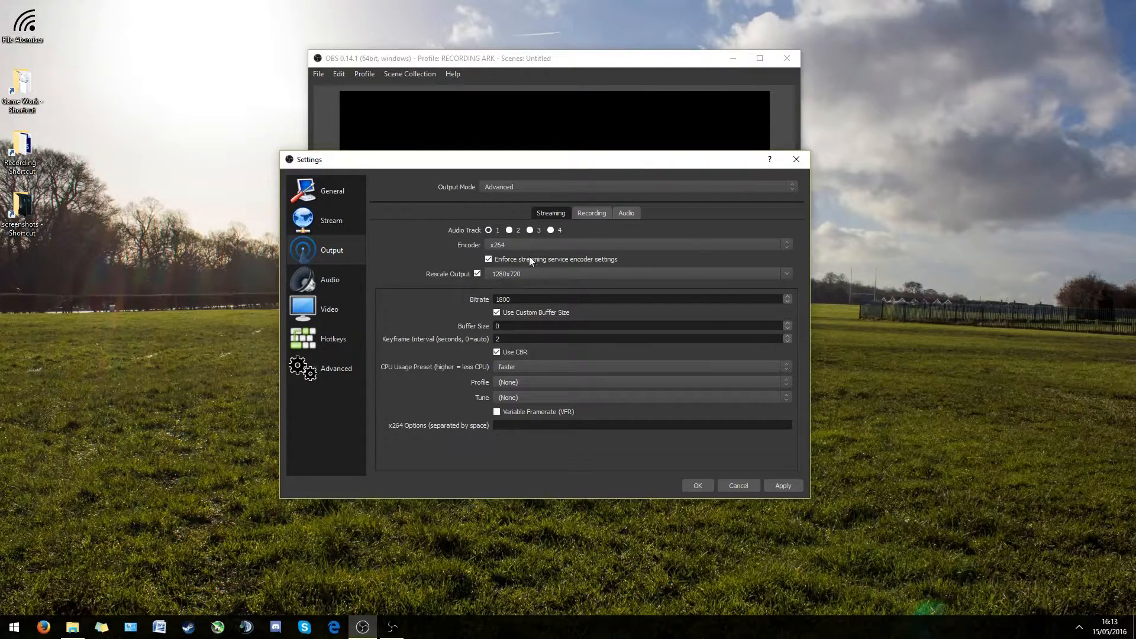
mouse_move(504, 293)
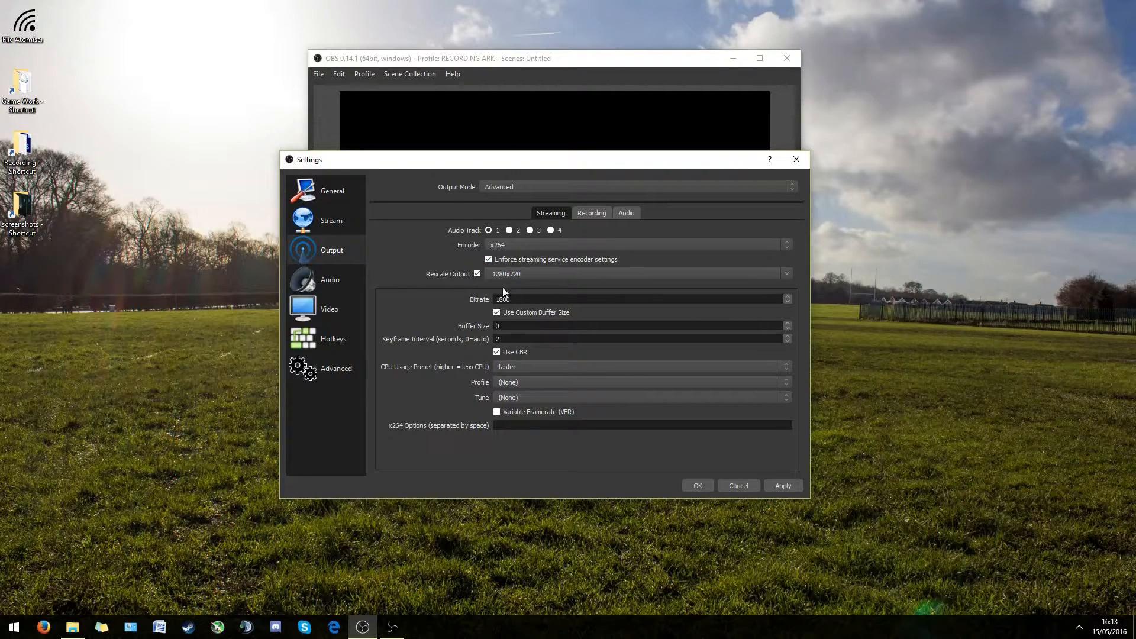
mouse_move(519, 299)
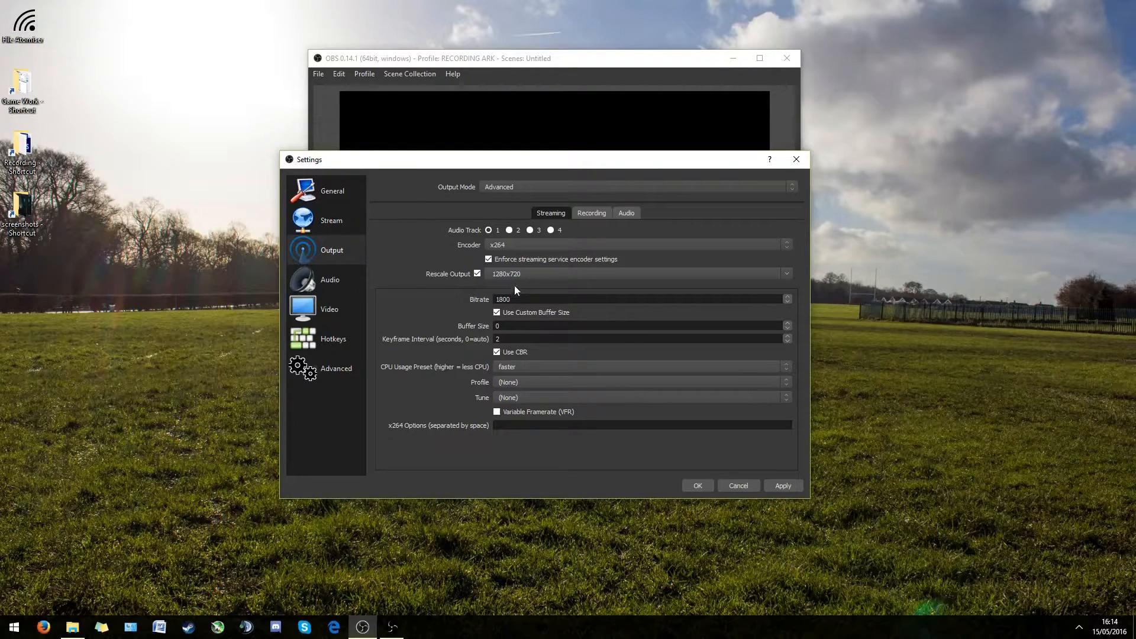
mouse_move(518, 283)
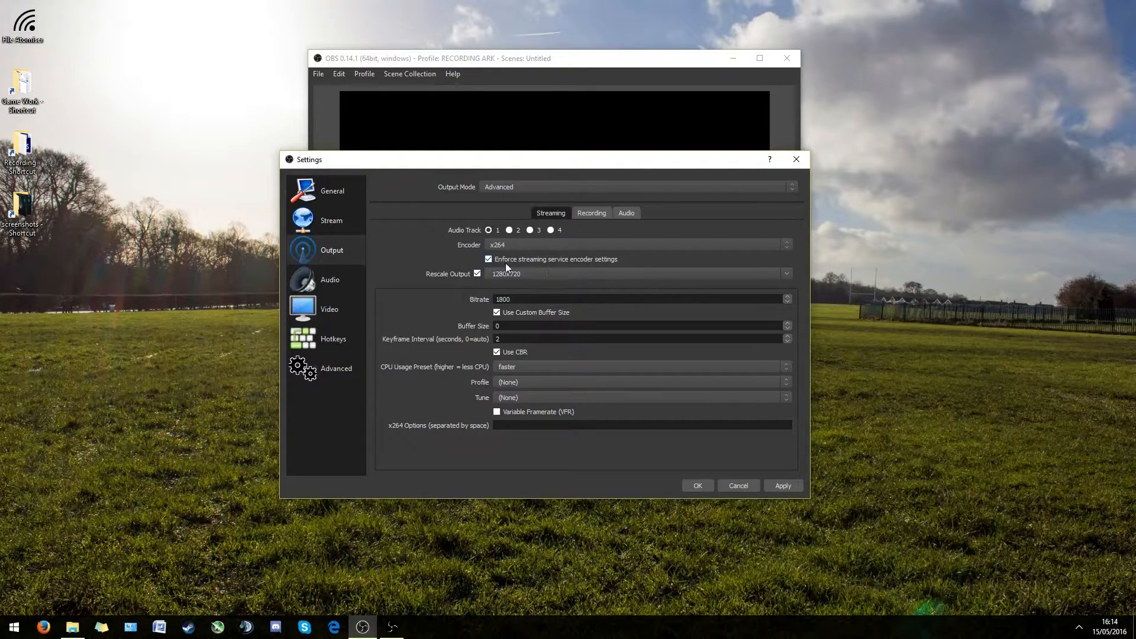
left_click(477, 273)
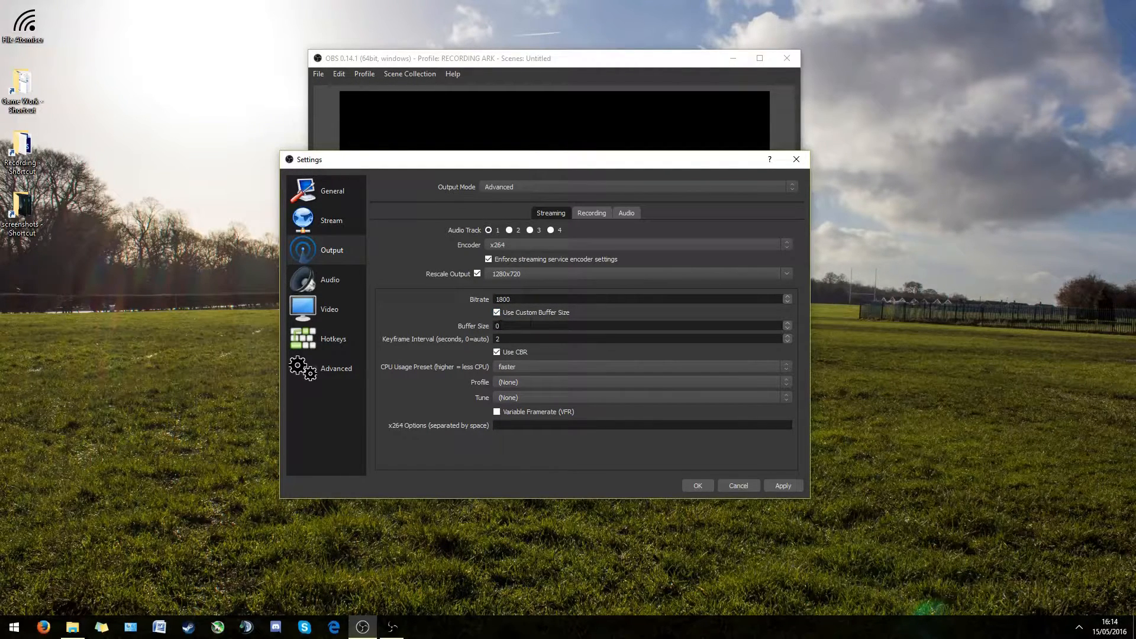
left_click(497, 353)
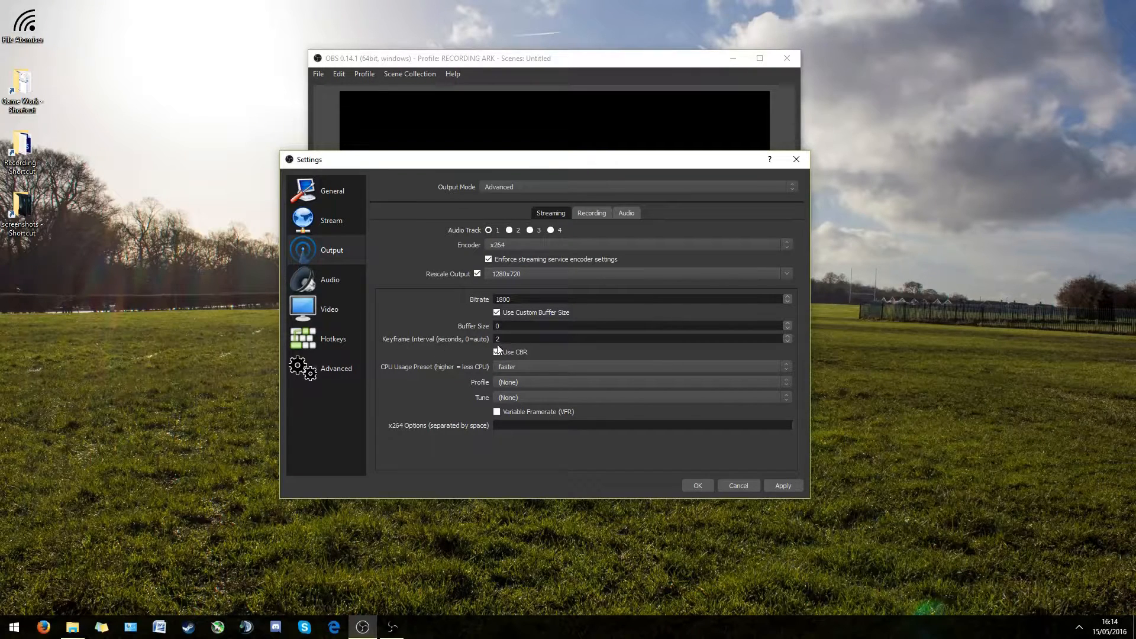
left_click(497, 351)
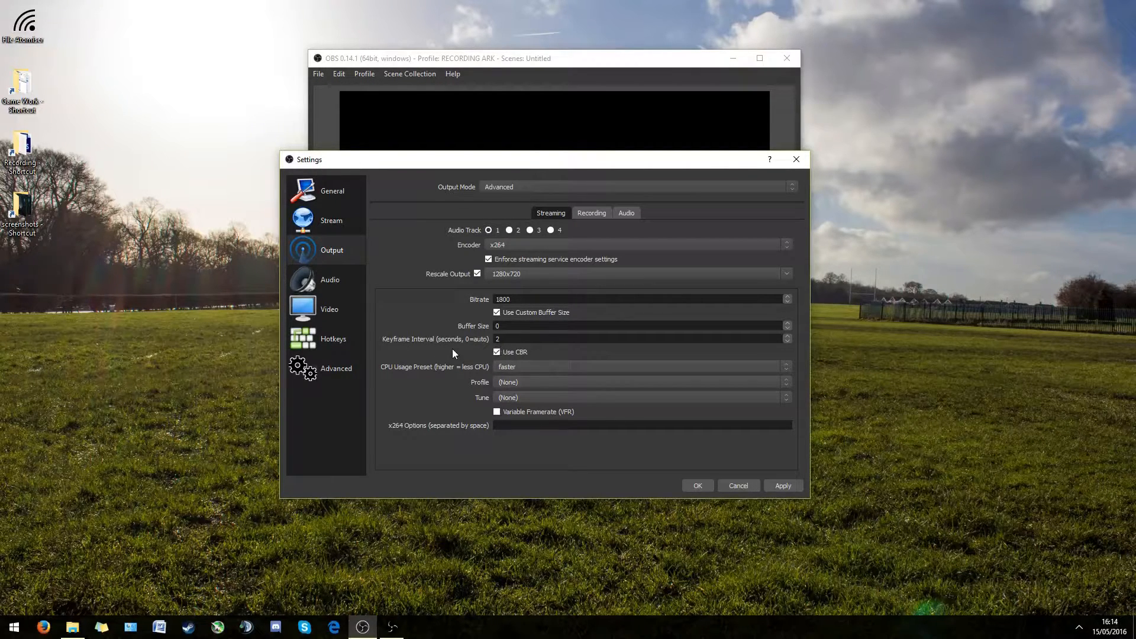
mouse_move(515, 369)
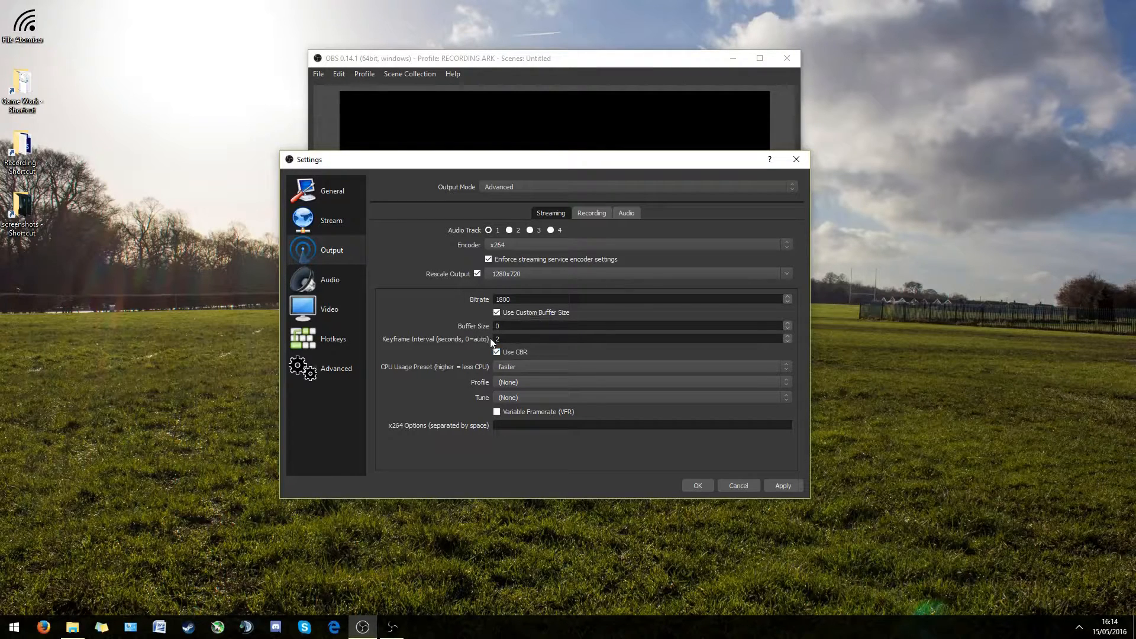
left_click(641, 366)
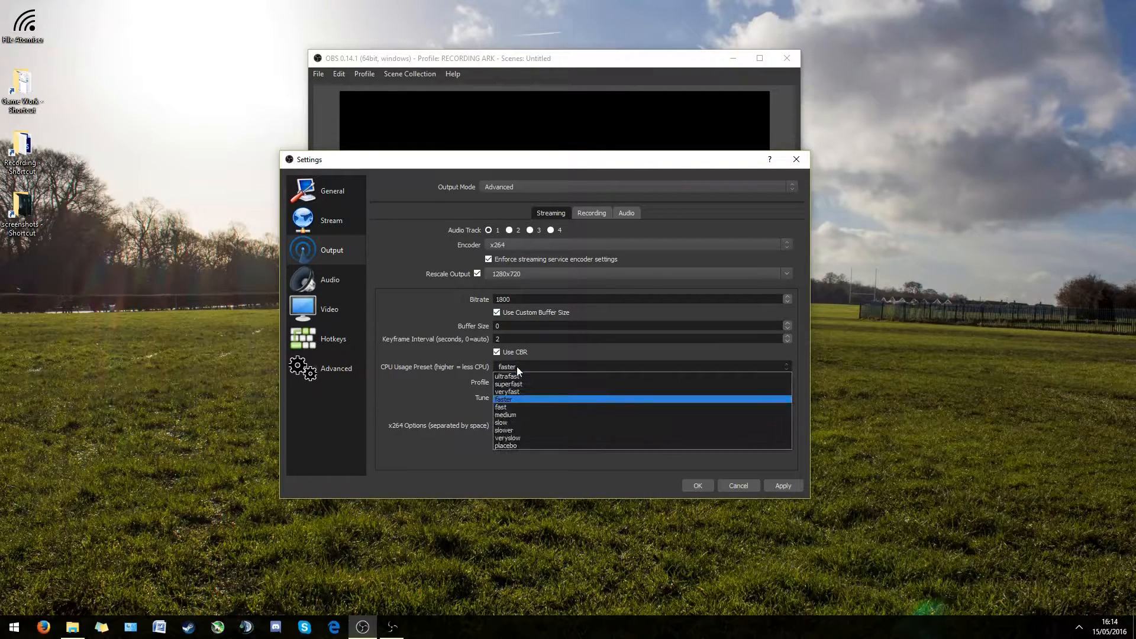
left_click(506, 399)
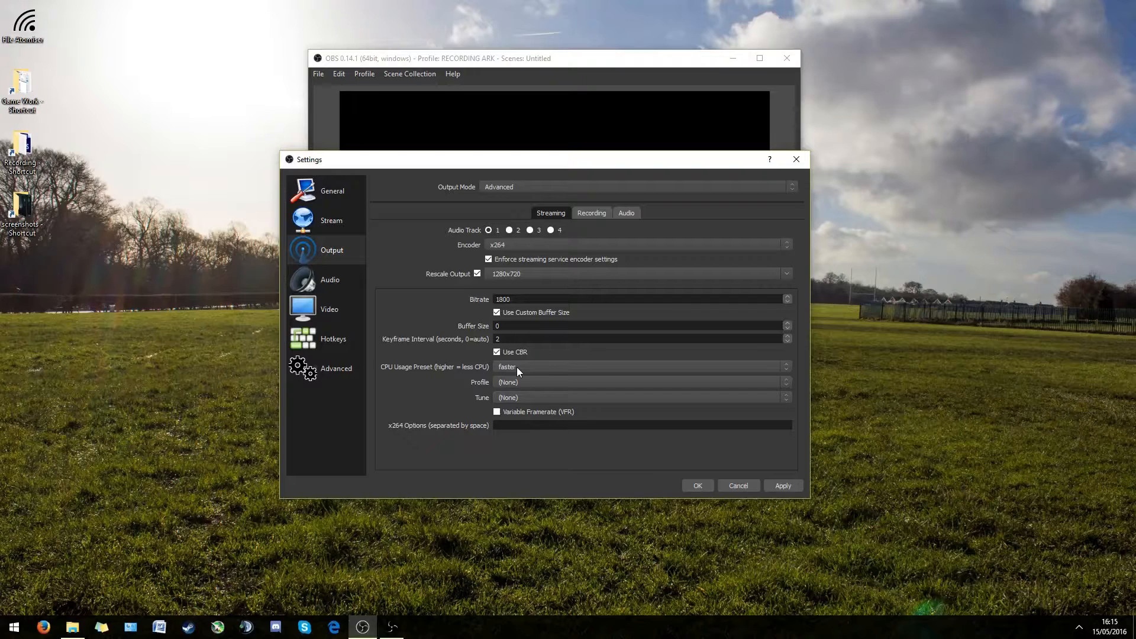
mouse_move(554, 348)
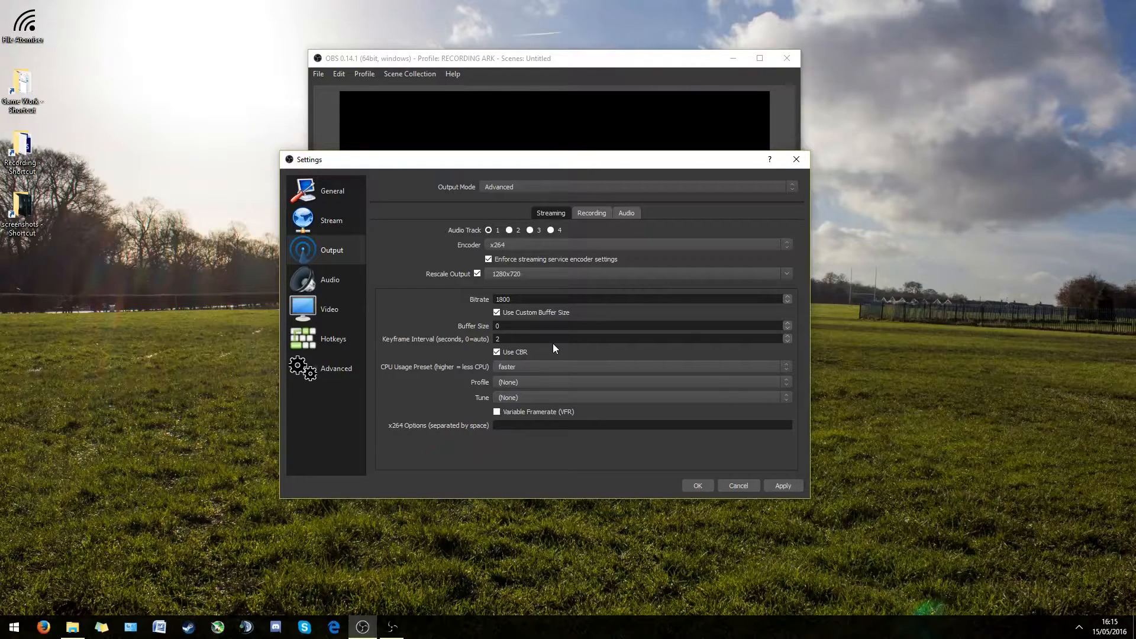
mouse_move(529, 369)
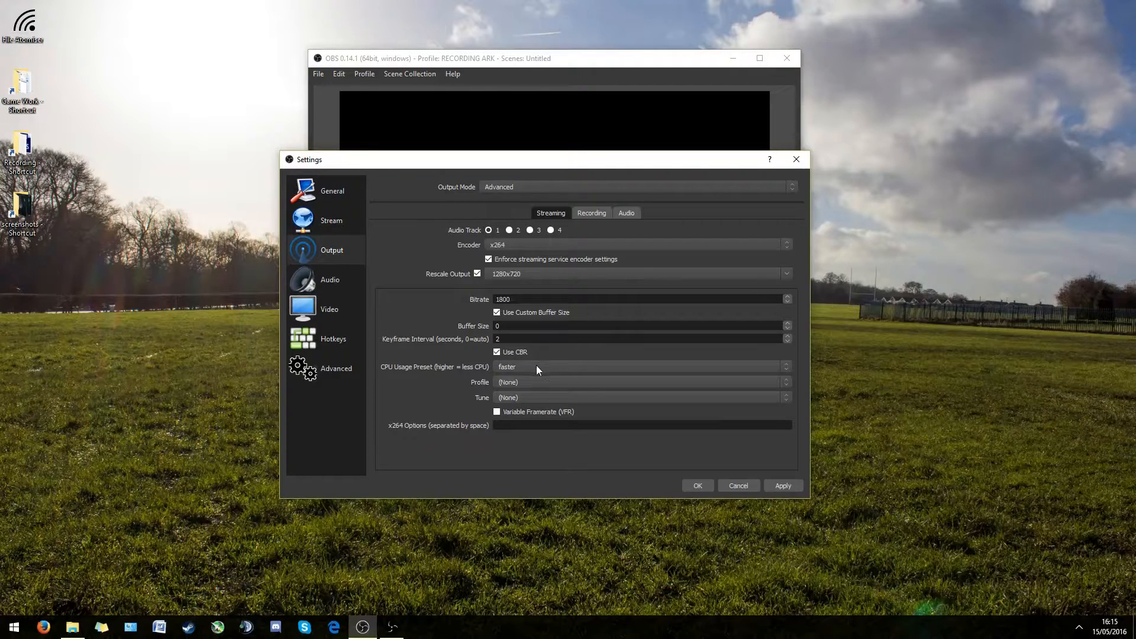
mouse_move(539, 364)
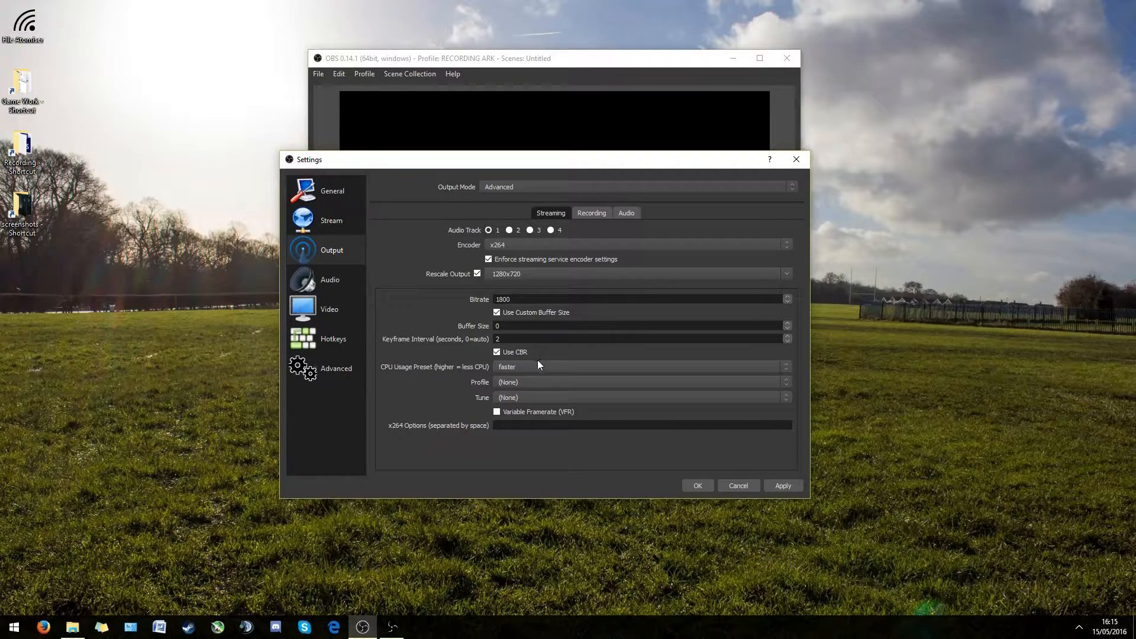
mouse_move(526, 375)
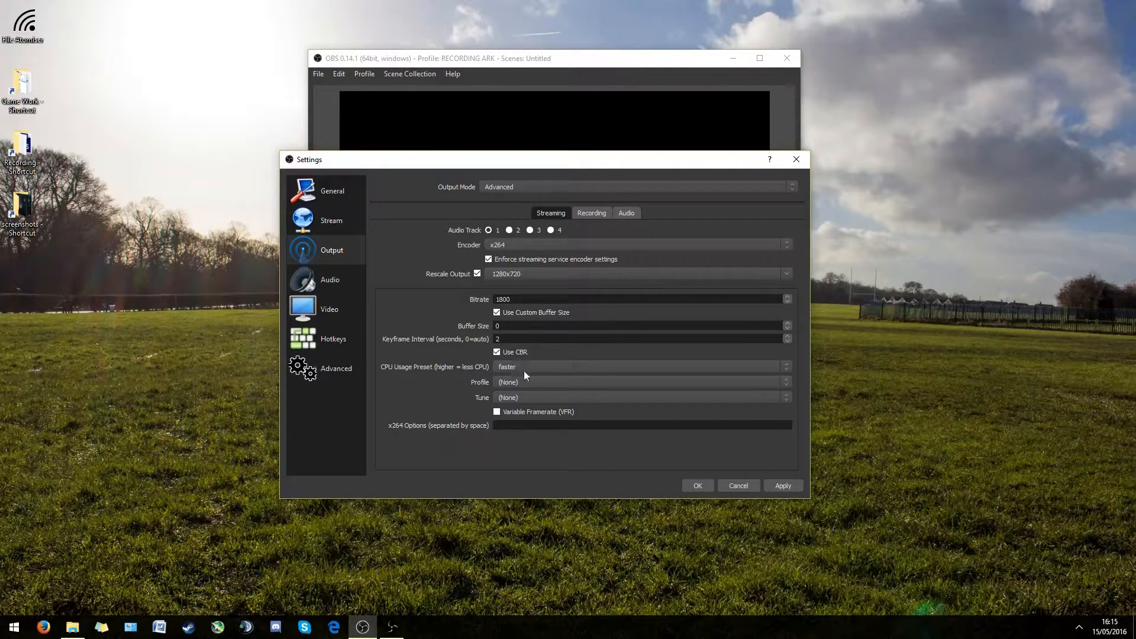
mouse_move(511, 399)
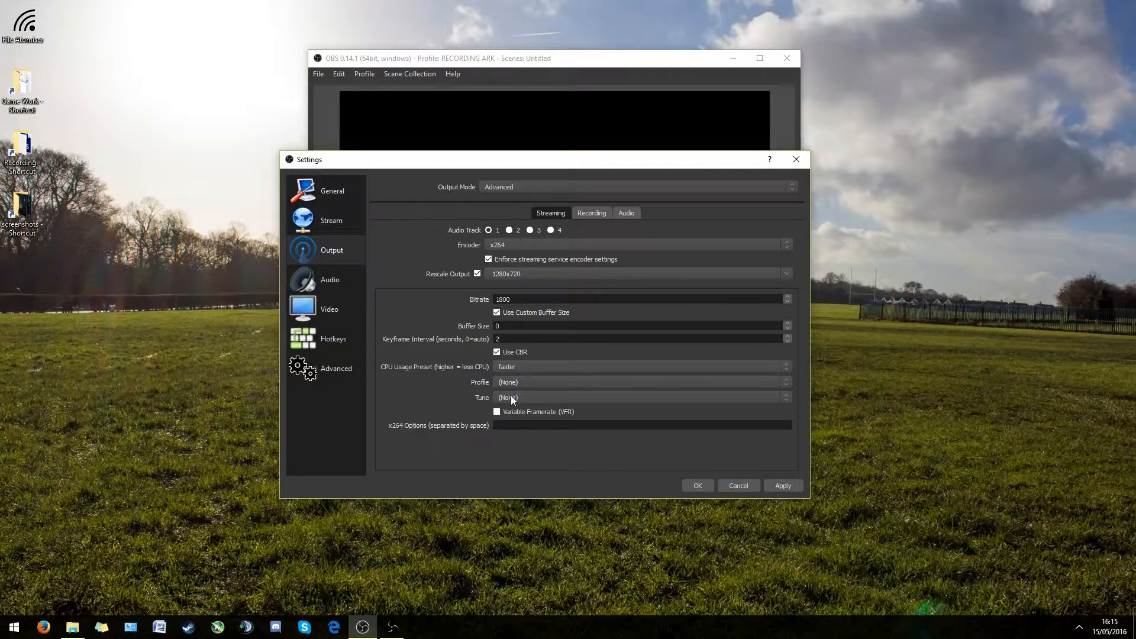
mouse_move(512, 424)
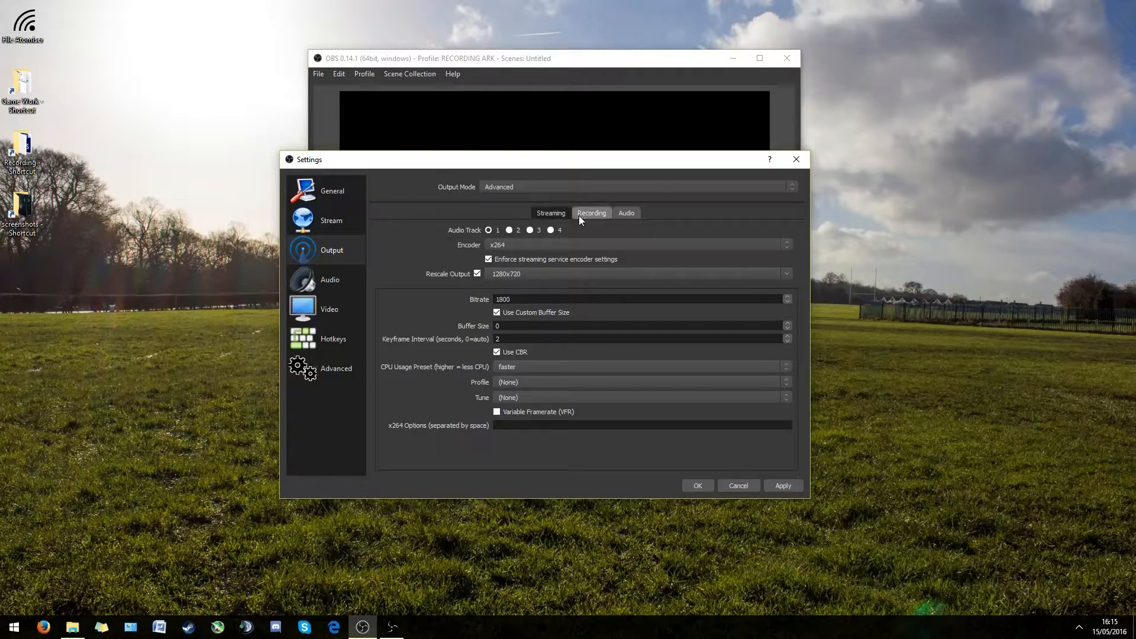
Keep the Standard recording type with mp4 output on audio tracks 1 and 2, comparing against the streaming settings.
left_click(592, 211)
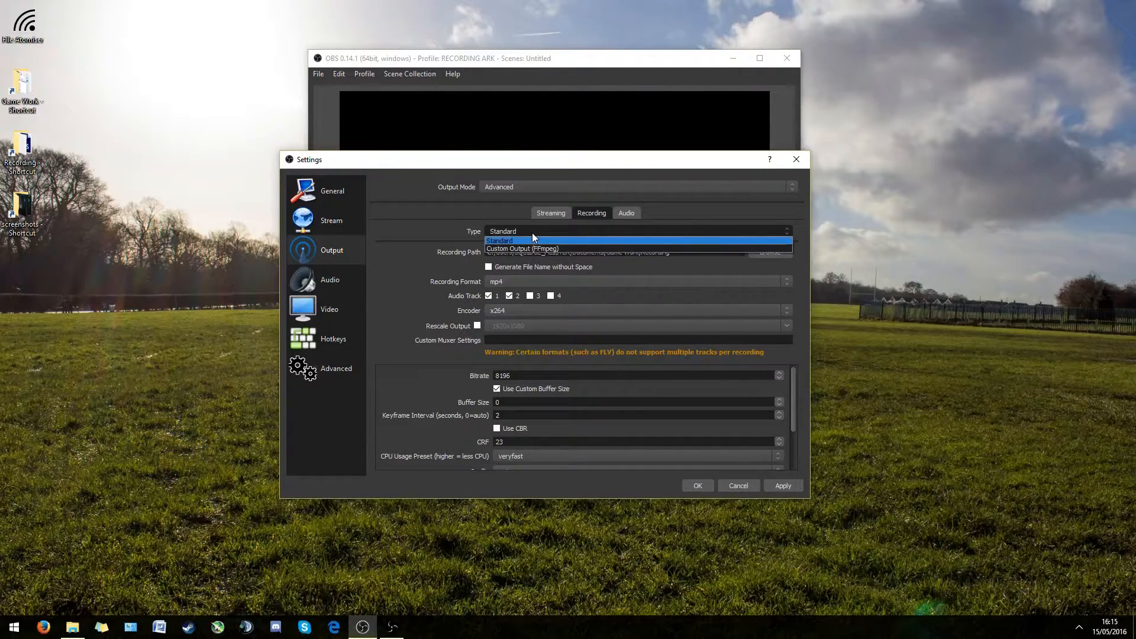
left_click(499, 240)
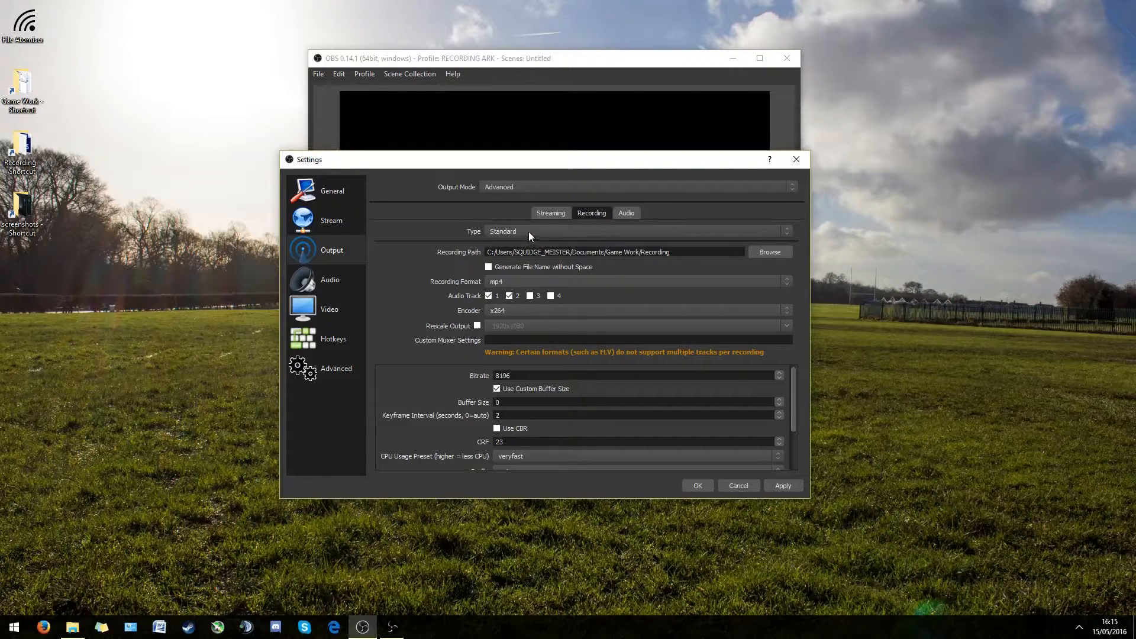
mouse_move(532, 269)
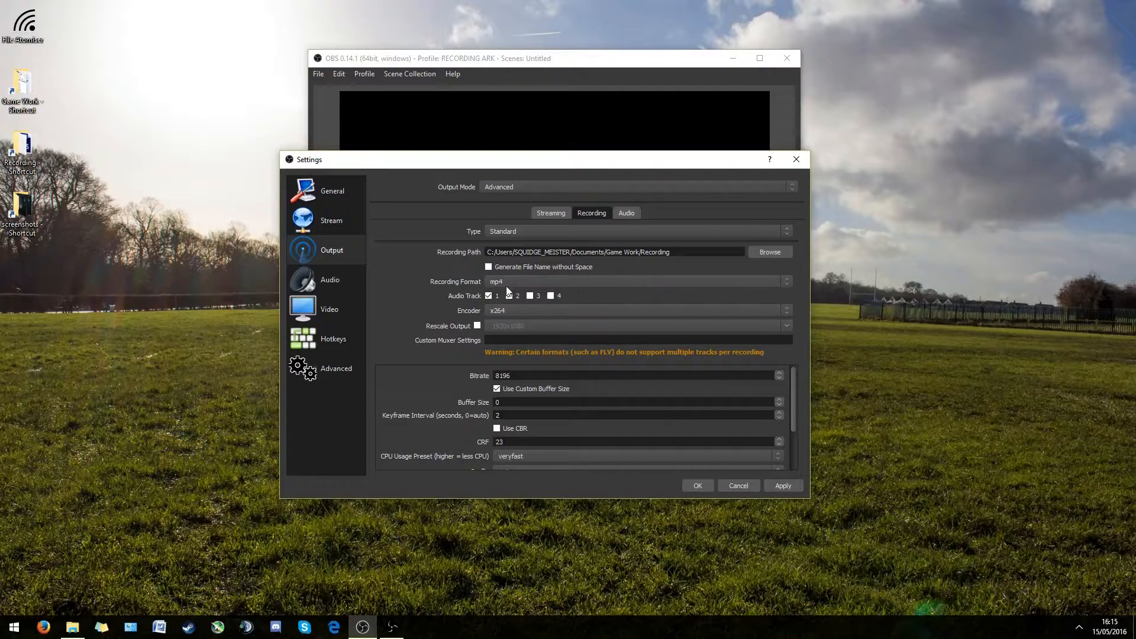
left_click(509, 296)
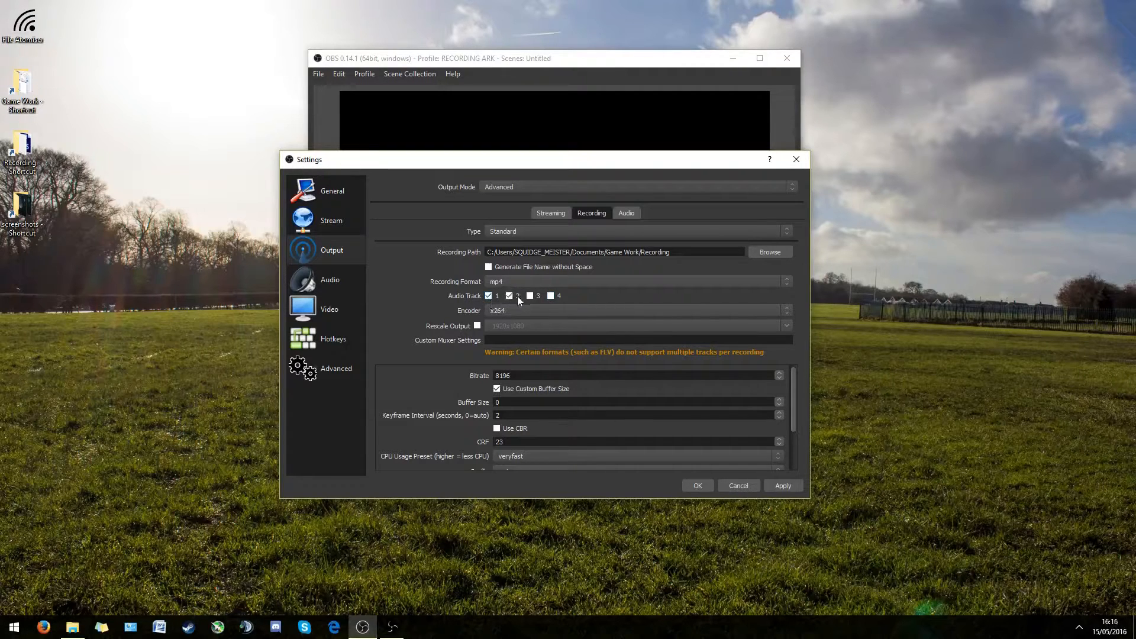
left_click(509, 296)
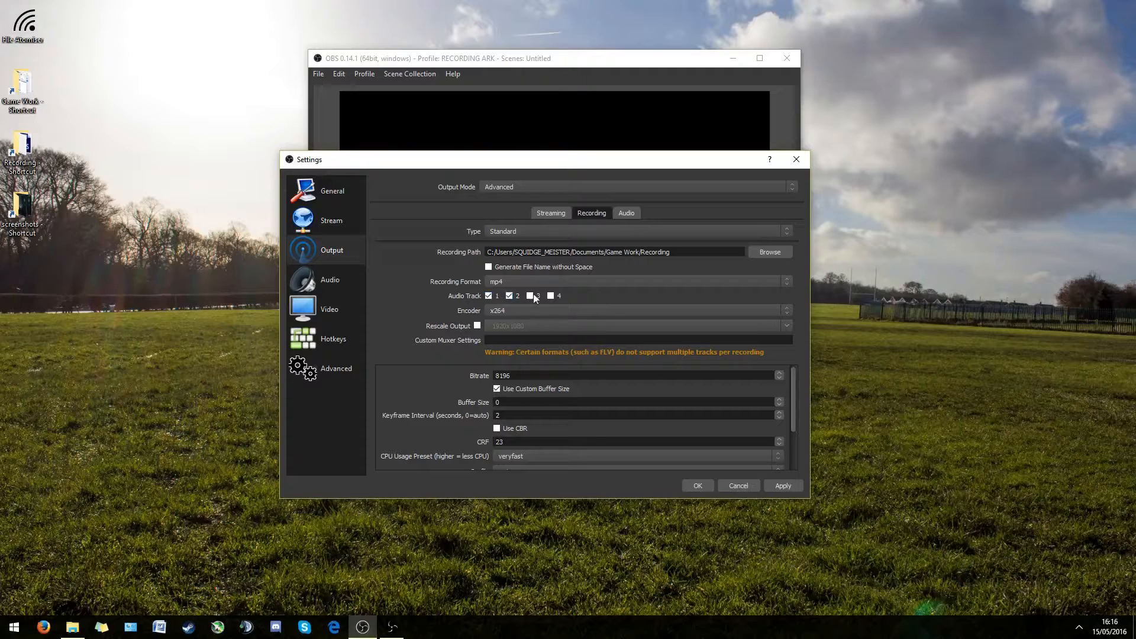
left_click(550, 296)
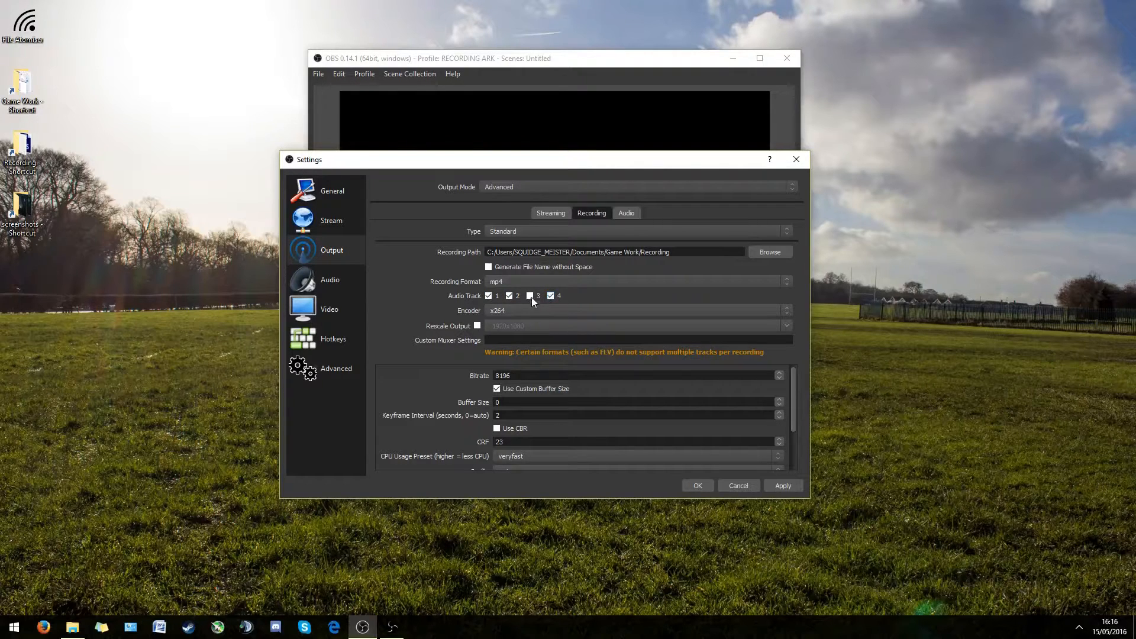
left_click(551, 296)
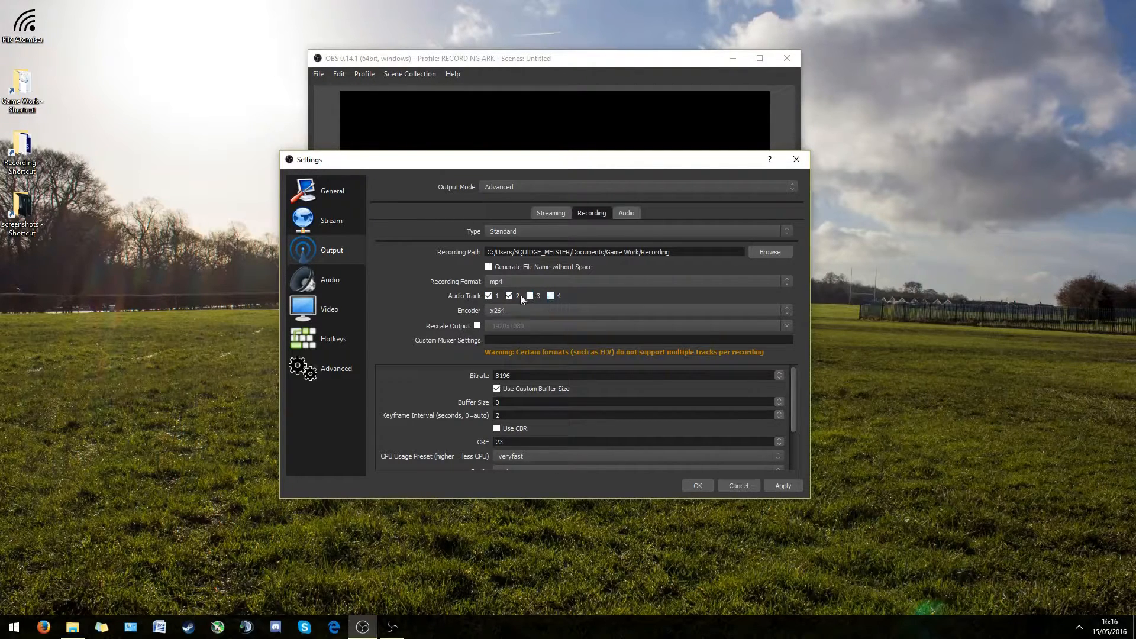
mouse_move(517, 310)
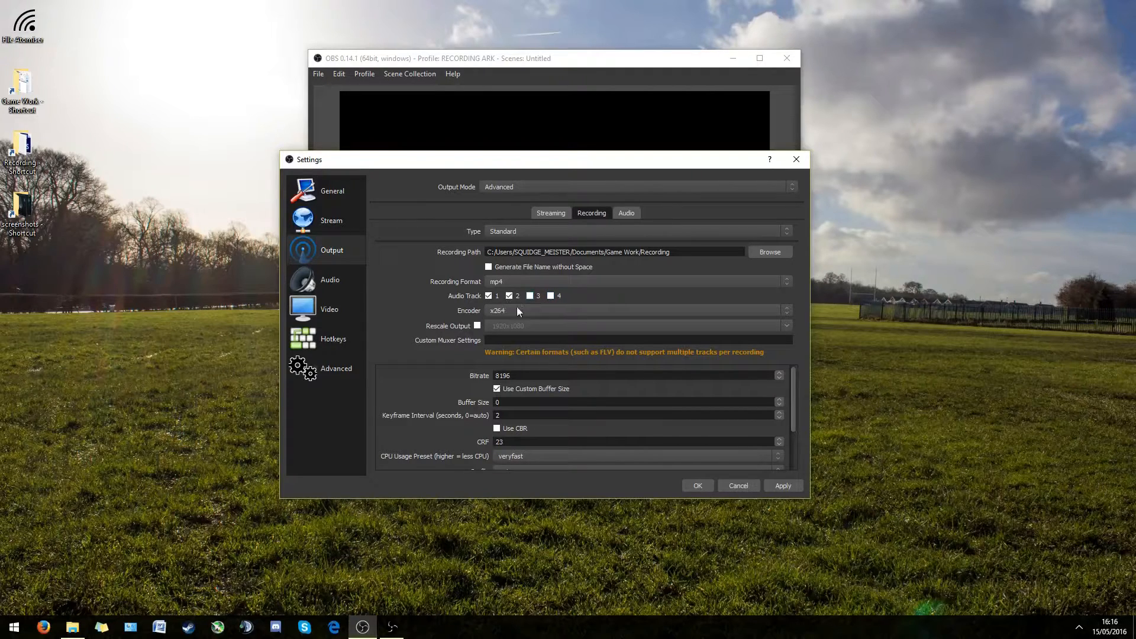
mouse_move(490, 320)
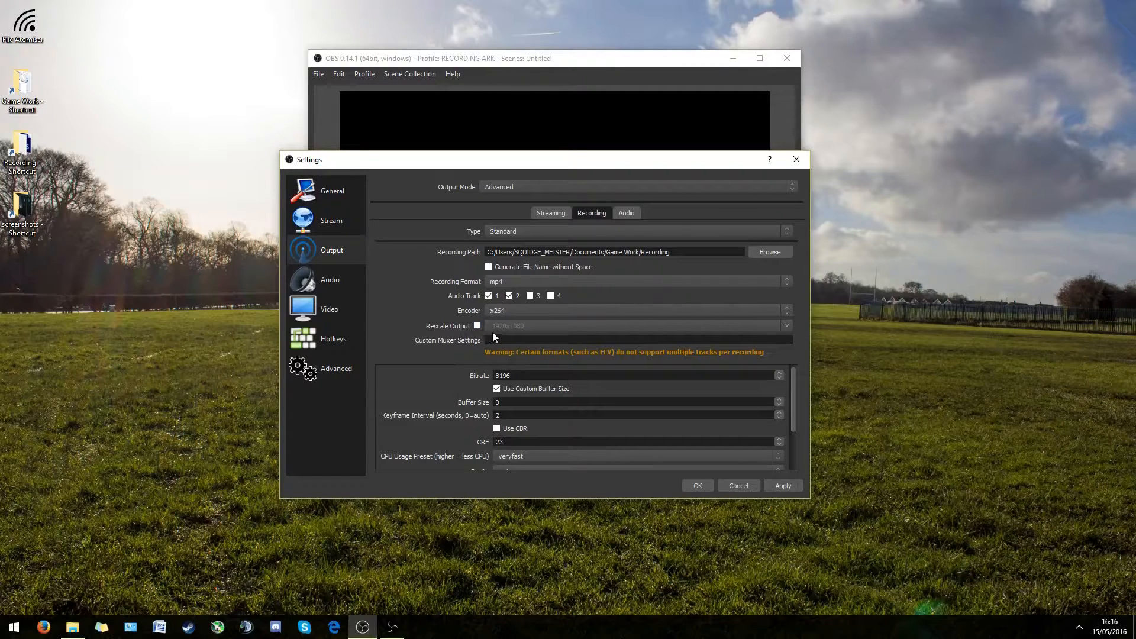
mouse_move(501, 327)
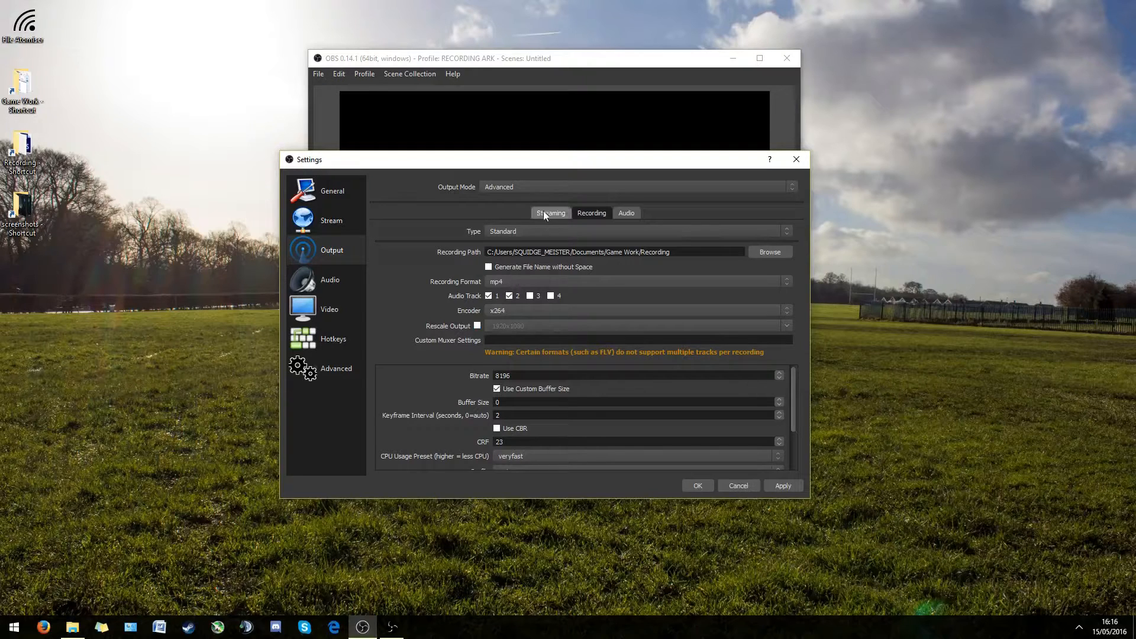
left_click(551, 211)
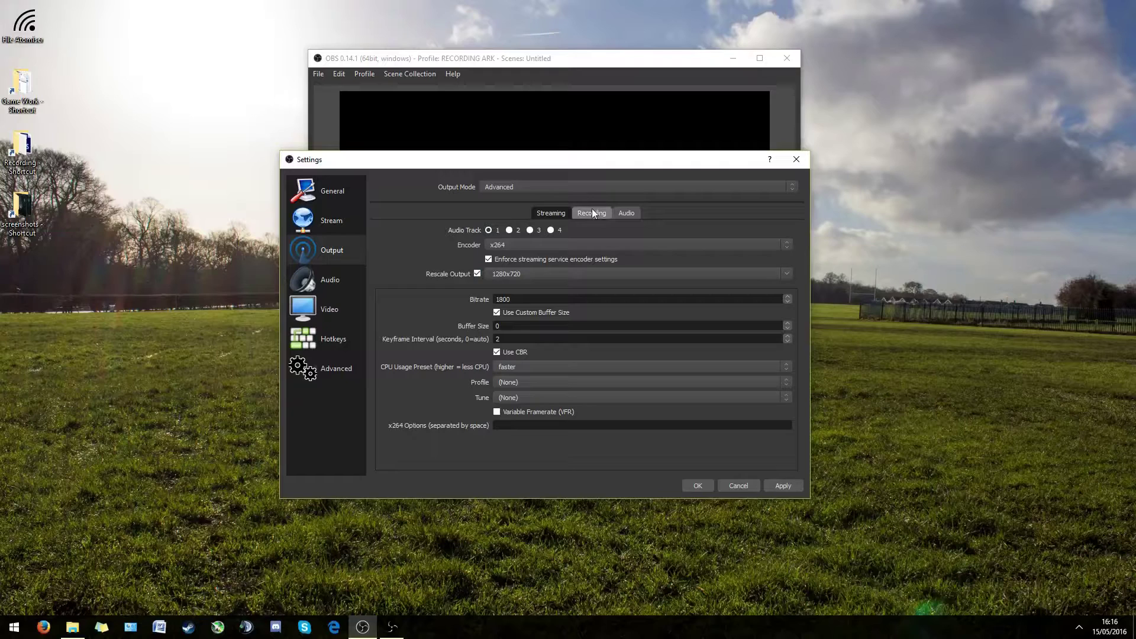
left_click(590, 212)
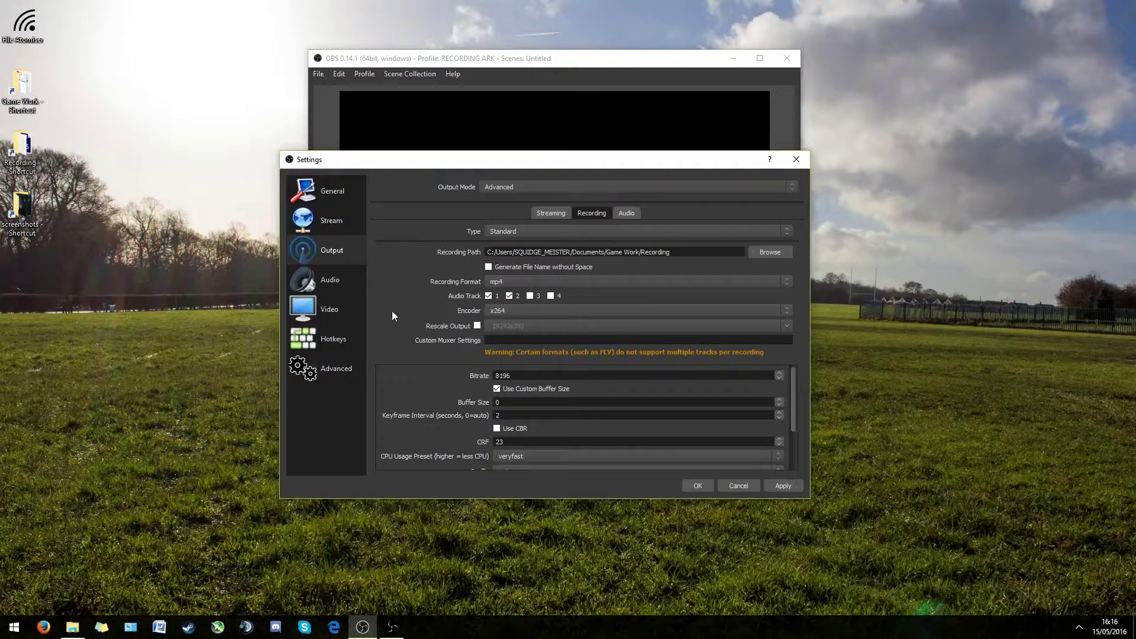
mouse_move(390, 311)
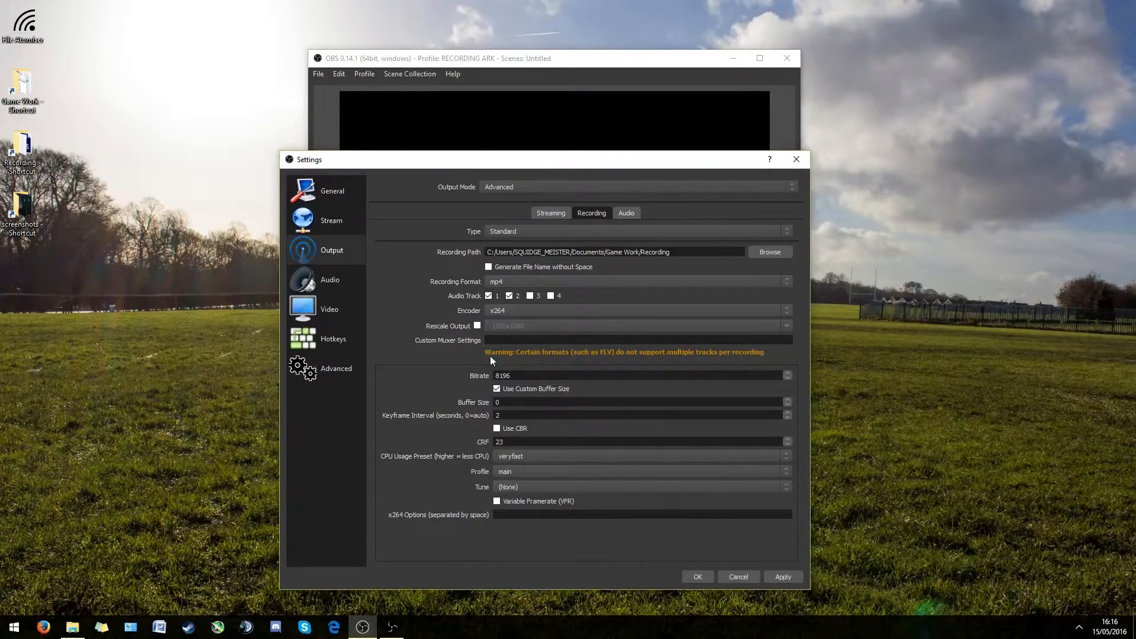
mouse_move(424, 341)
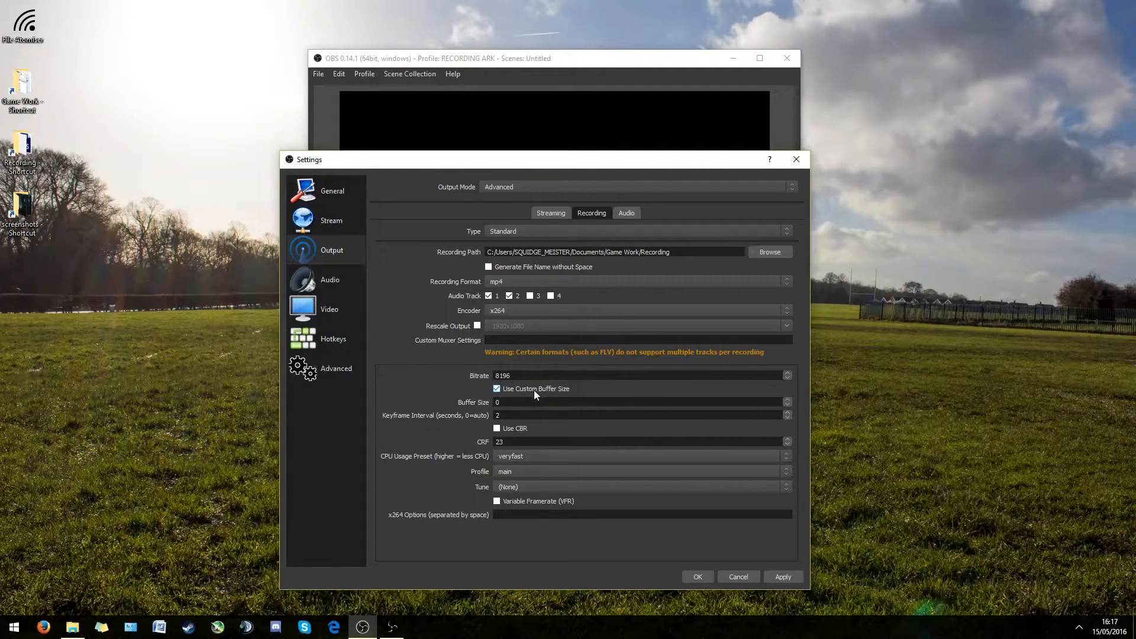
left_click(616, 402)
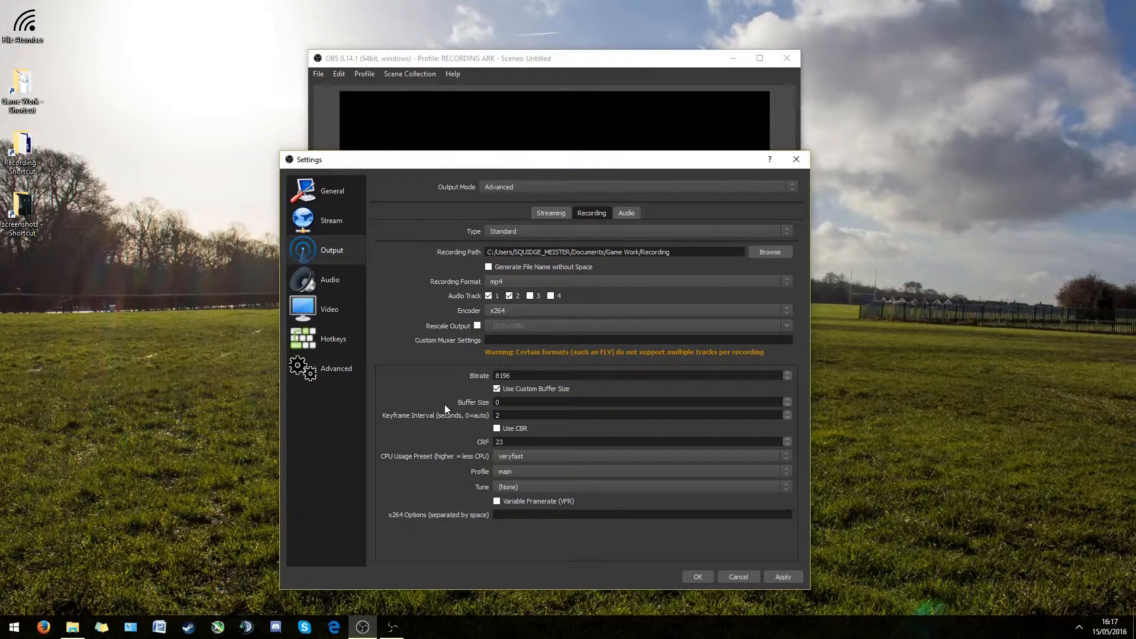
mouse_move(483, 413)
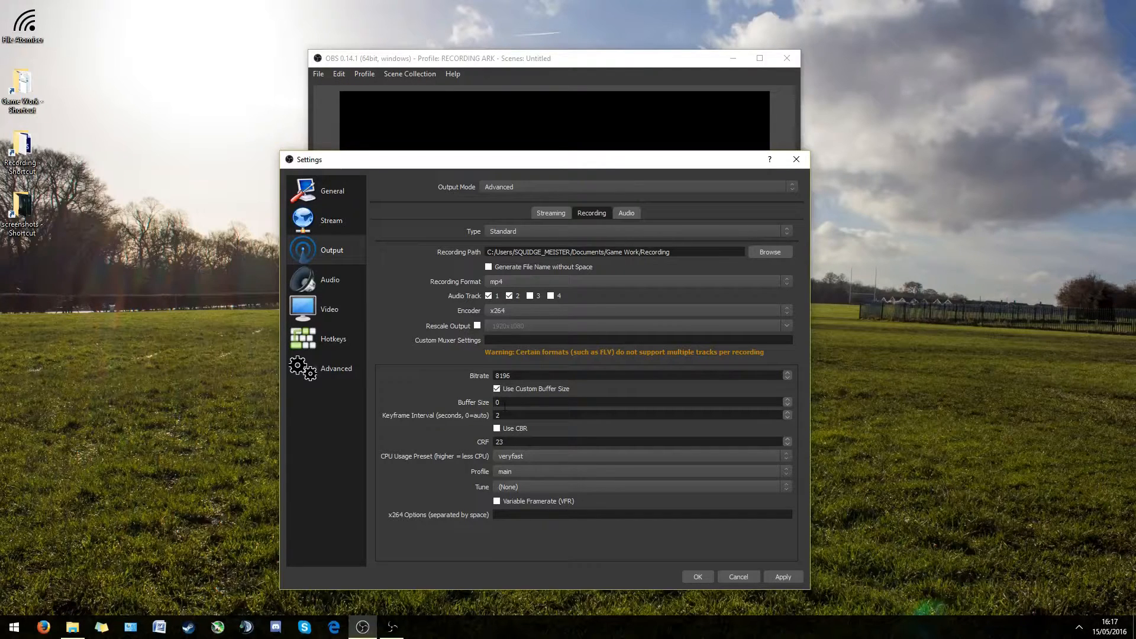
mouse_move(440, 406)
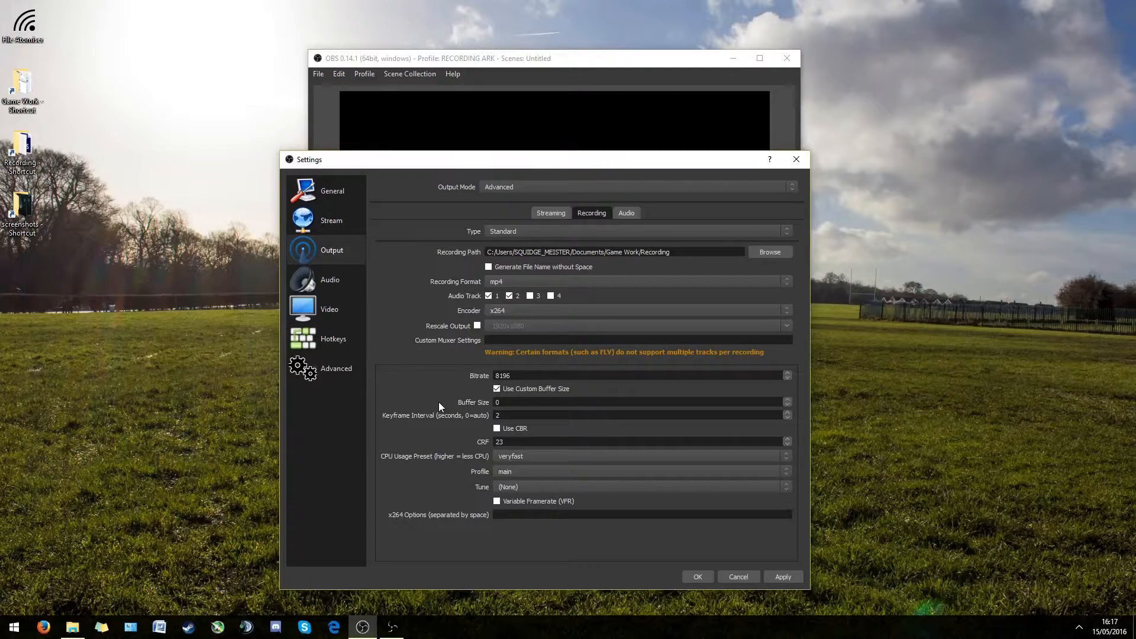
mouse_move(458, 406)
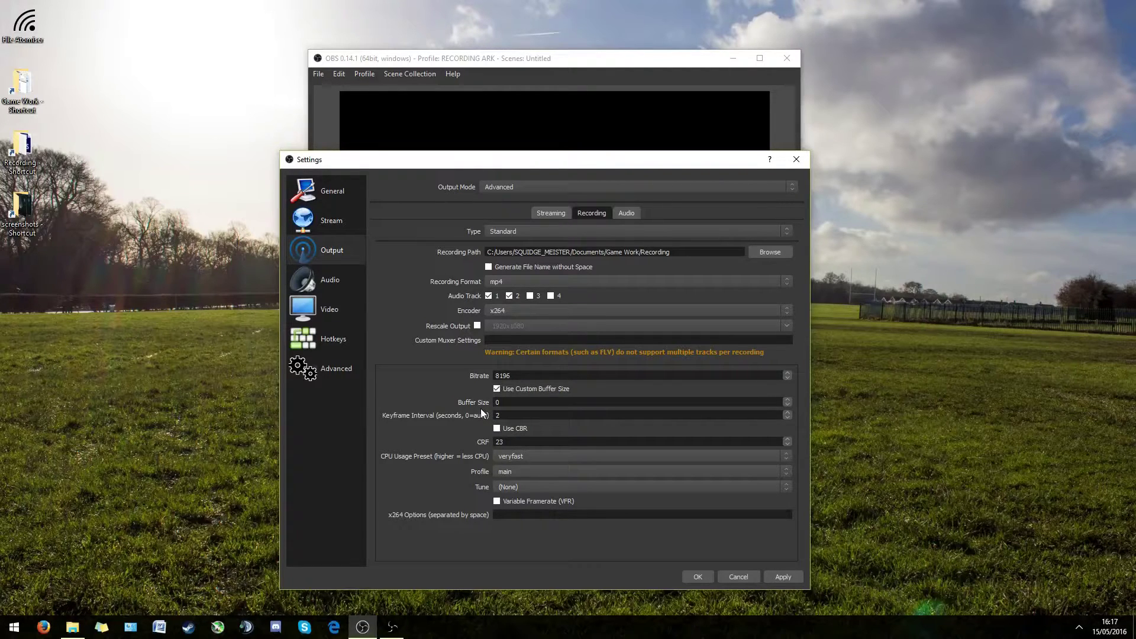
mouse_move(556, 317)
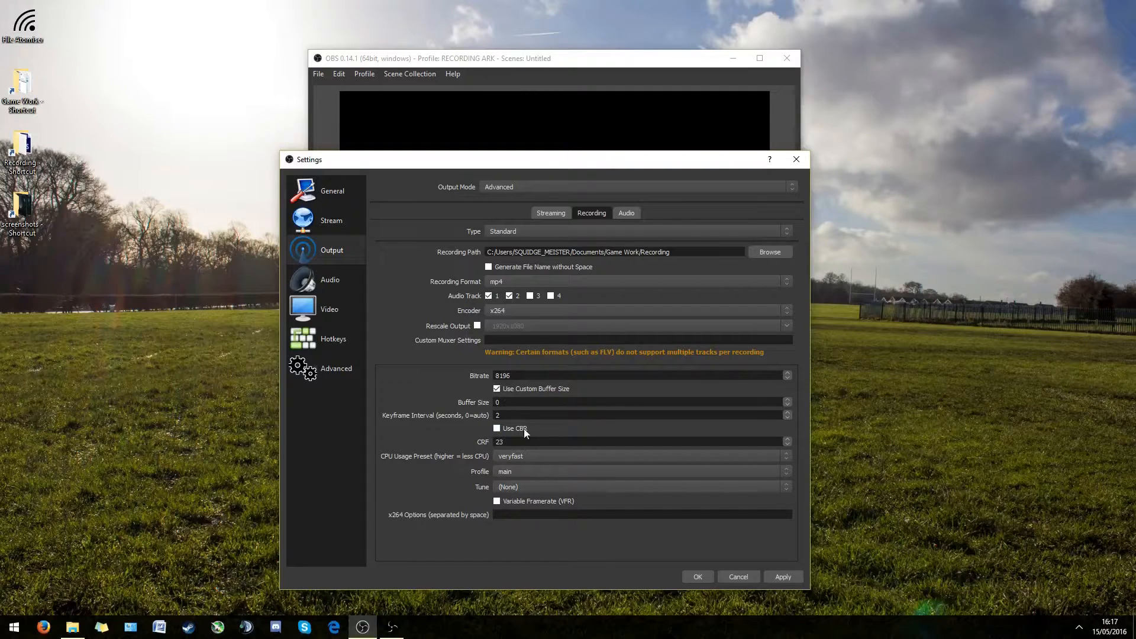
mouse_move(477, 404)
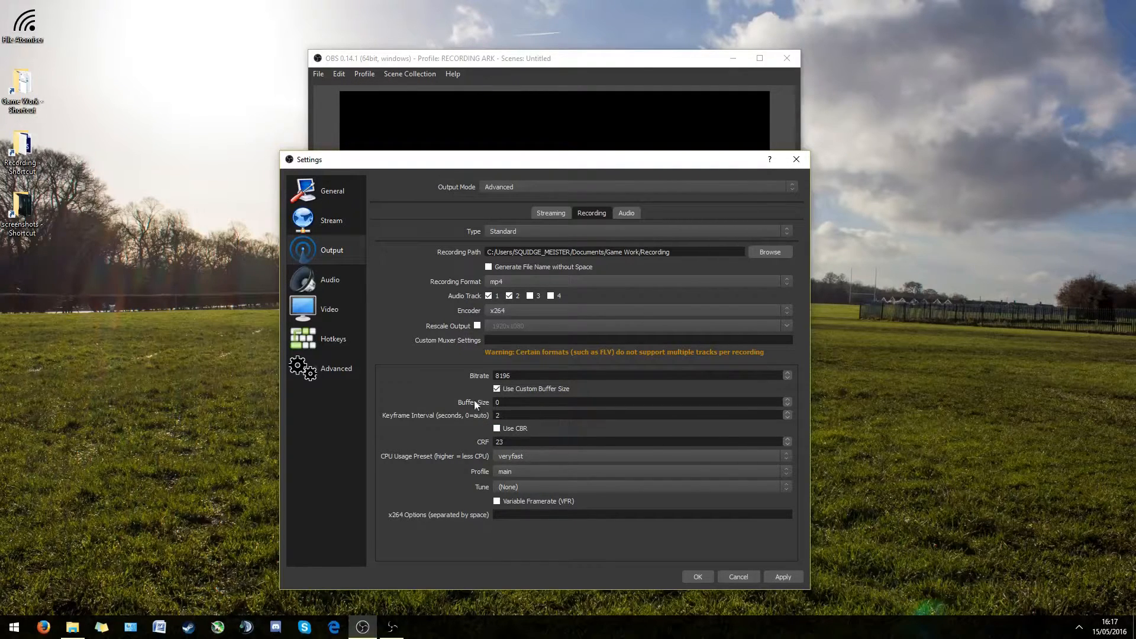
mouse_move(524, 413)
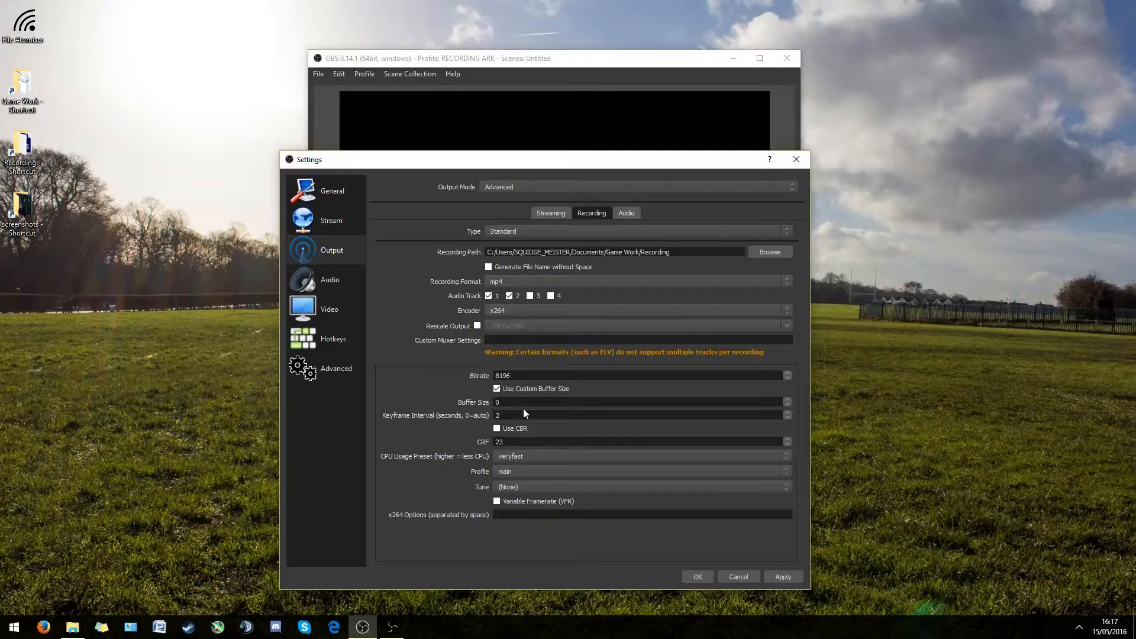
mouse_move(498, 426)
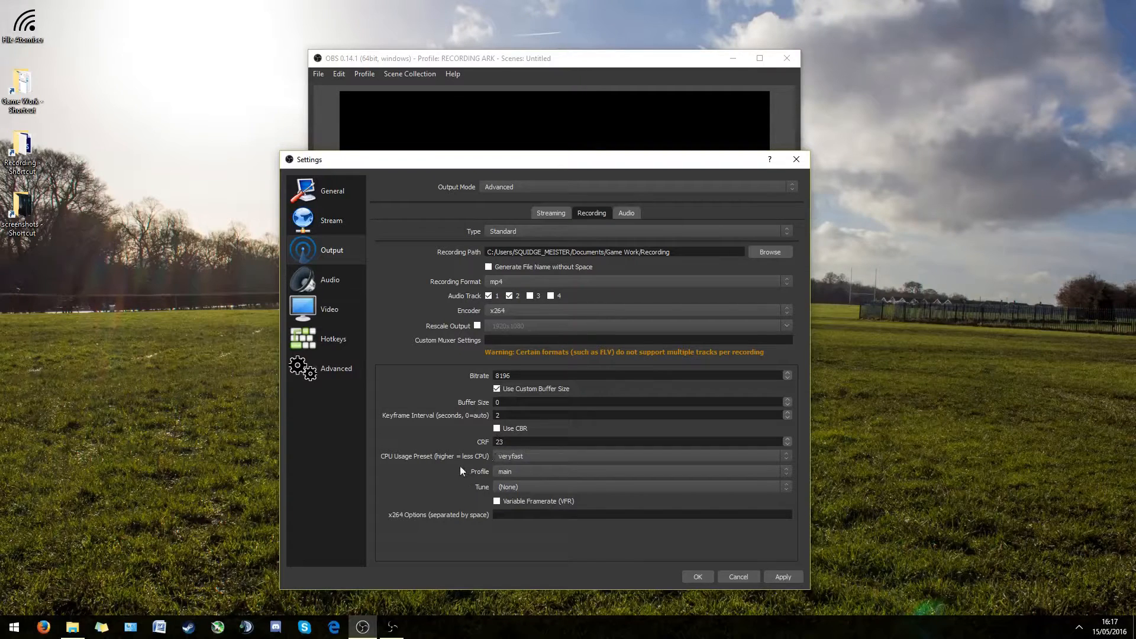
mouse_move(520, 215)
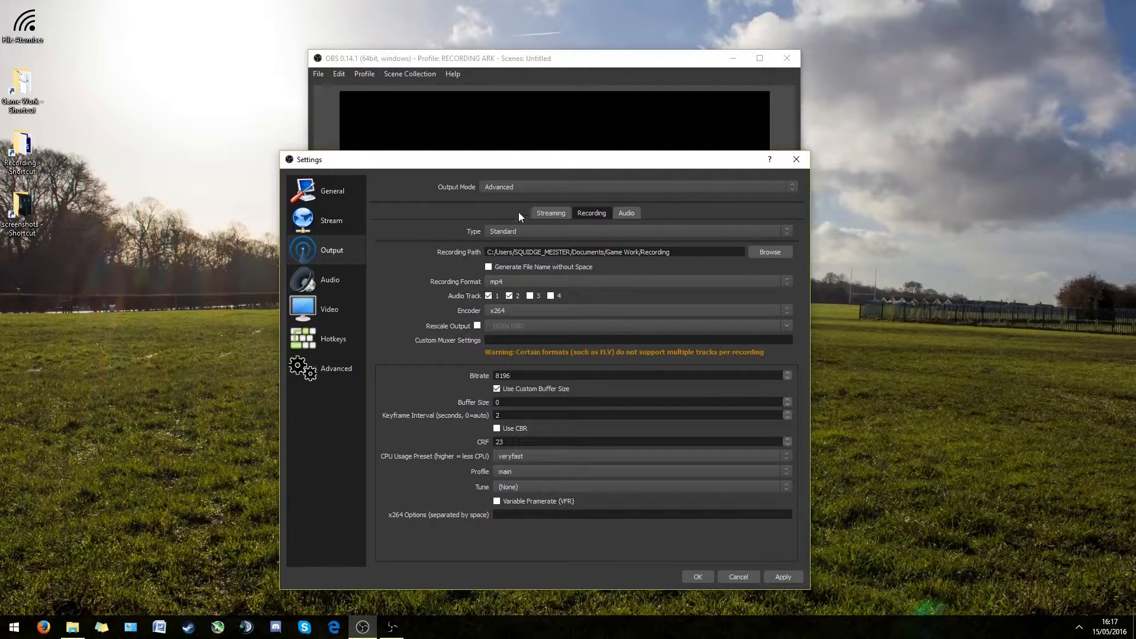
Set the streaming encoder's CPU usage preset to veryfast, matching the recording preset.
left_click(550, 212)
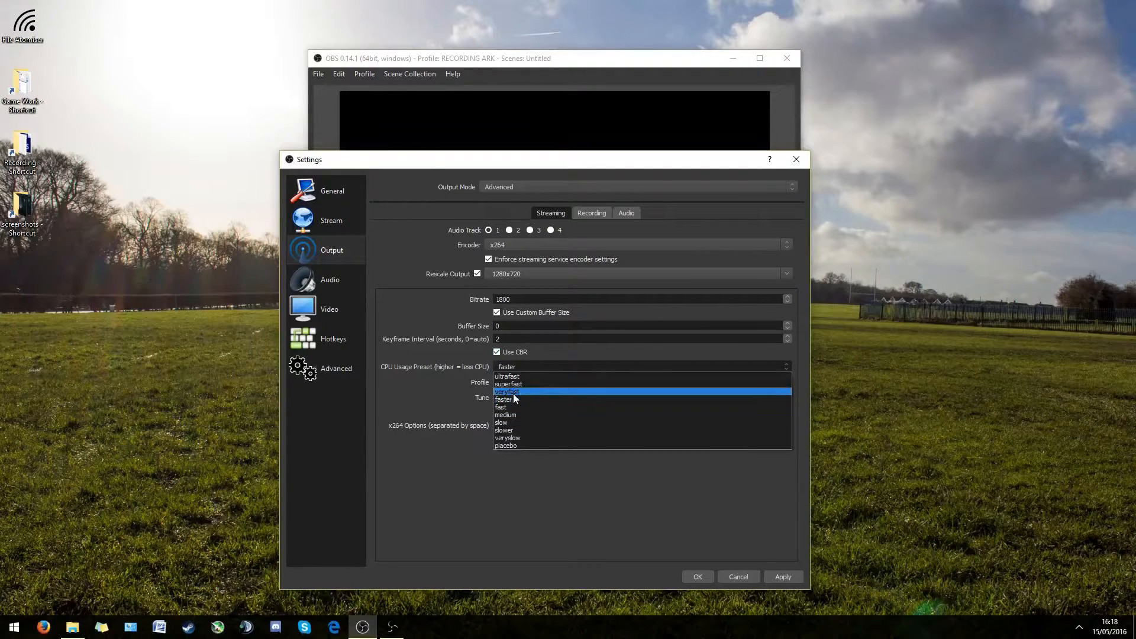
left_click(506, 392)
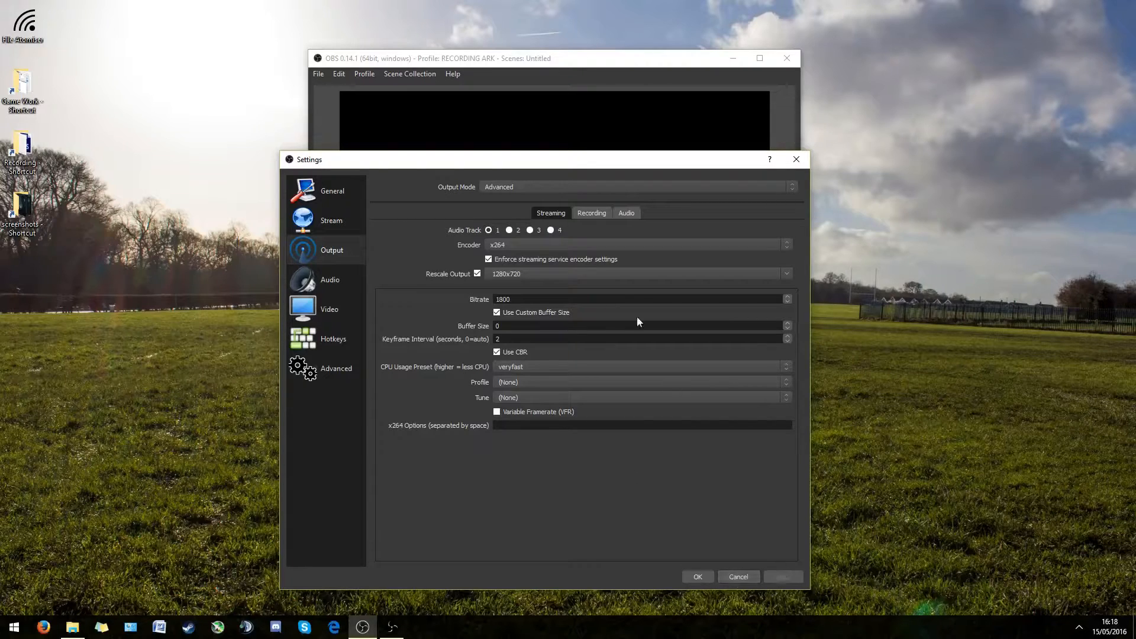
left_click(592, 212)
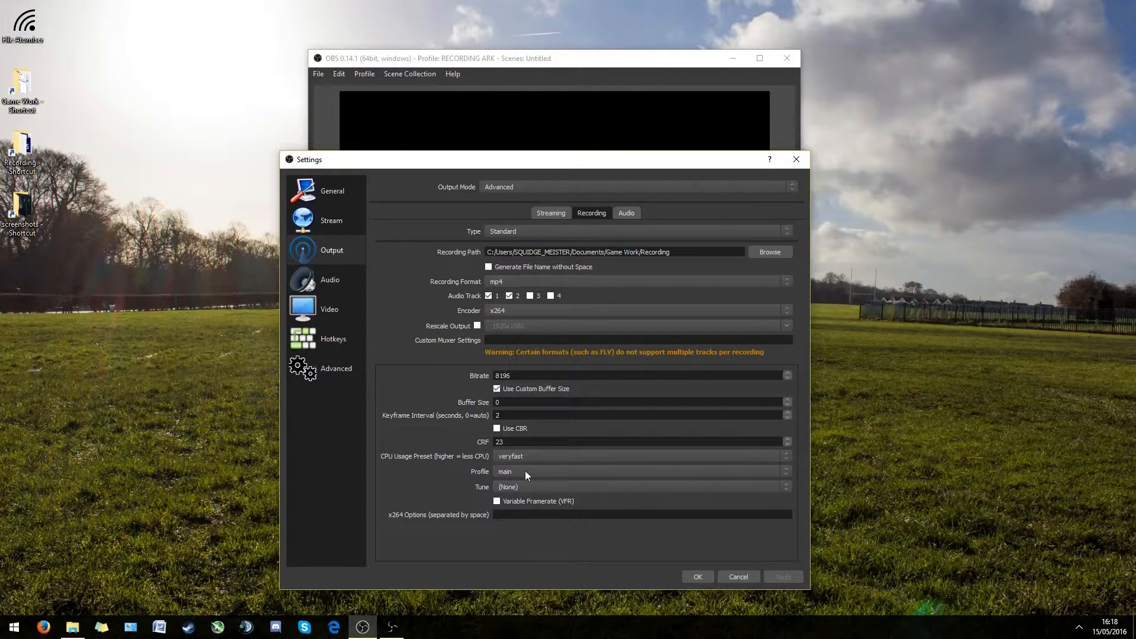
mouse_move(557, 303)
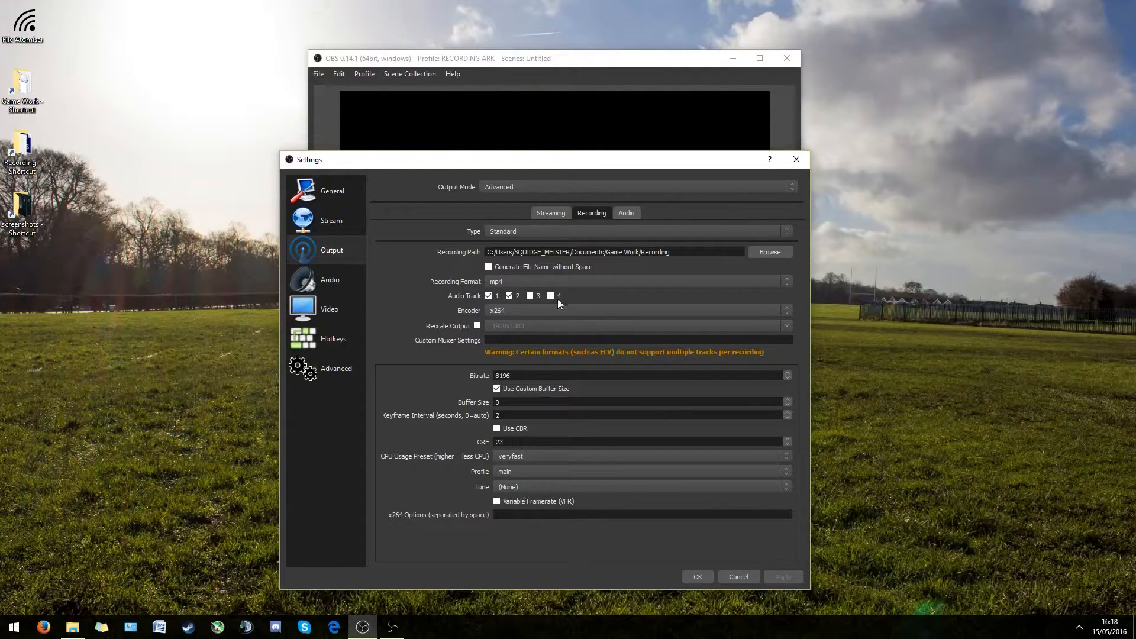
Keep audio tracks 1 and 2 at a 320 bitrate, leaving tracks 3 and 4 at 160.
left_click(625, 211)
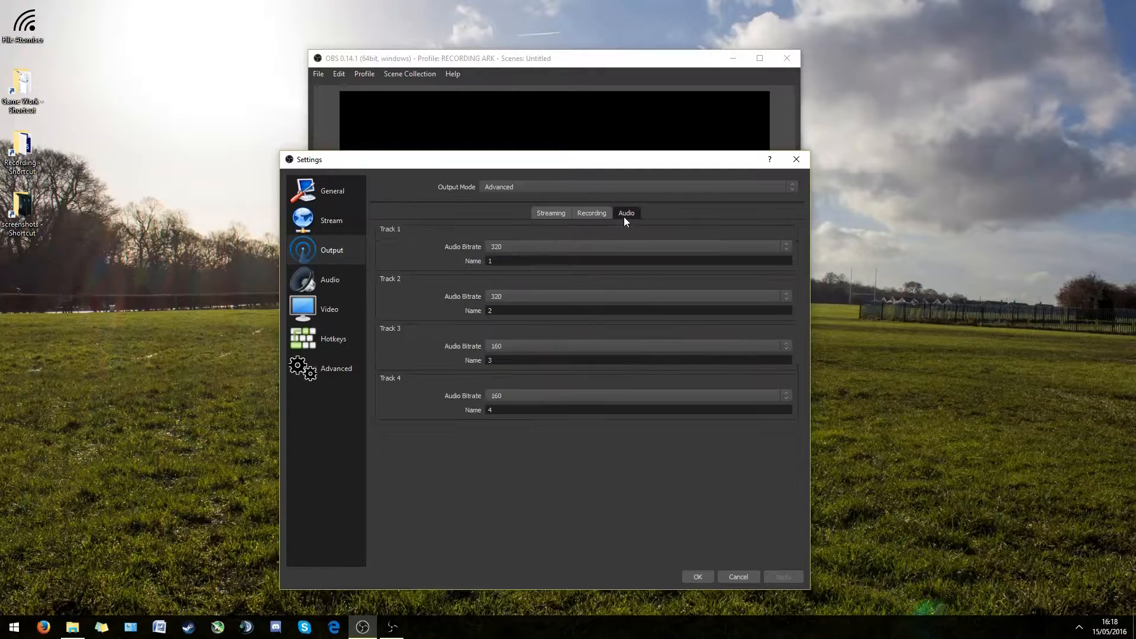
mouse_move(508, 246)
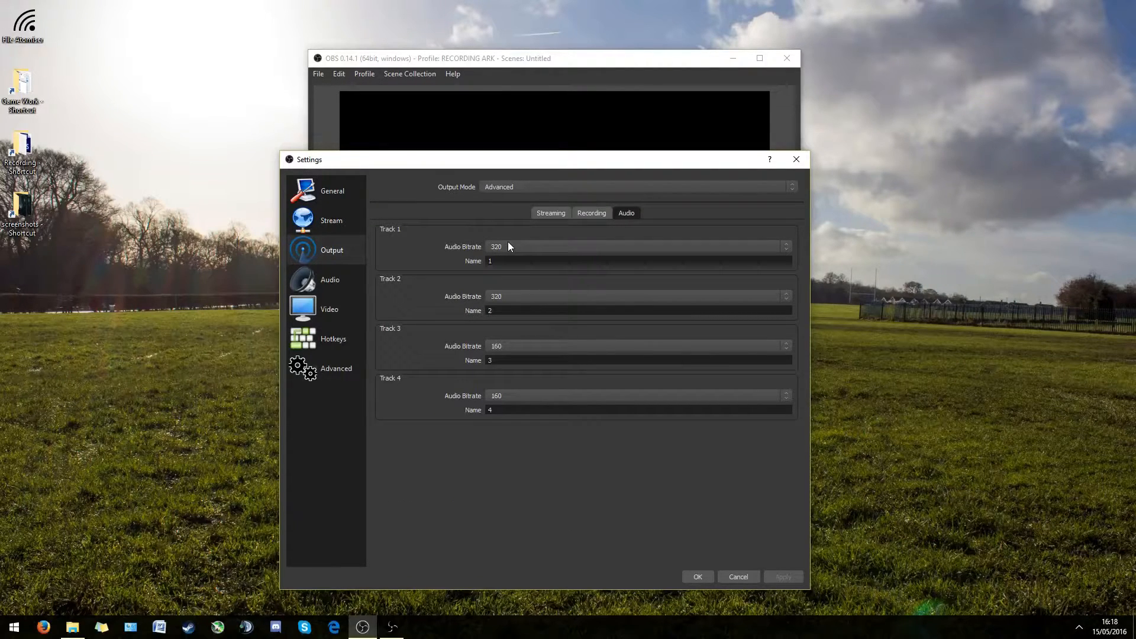
left_click(786, 246)
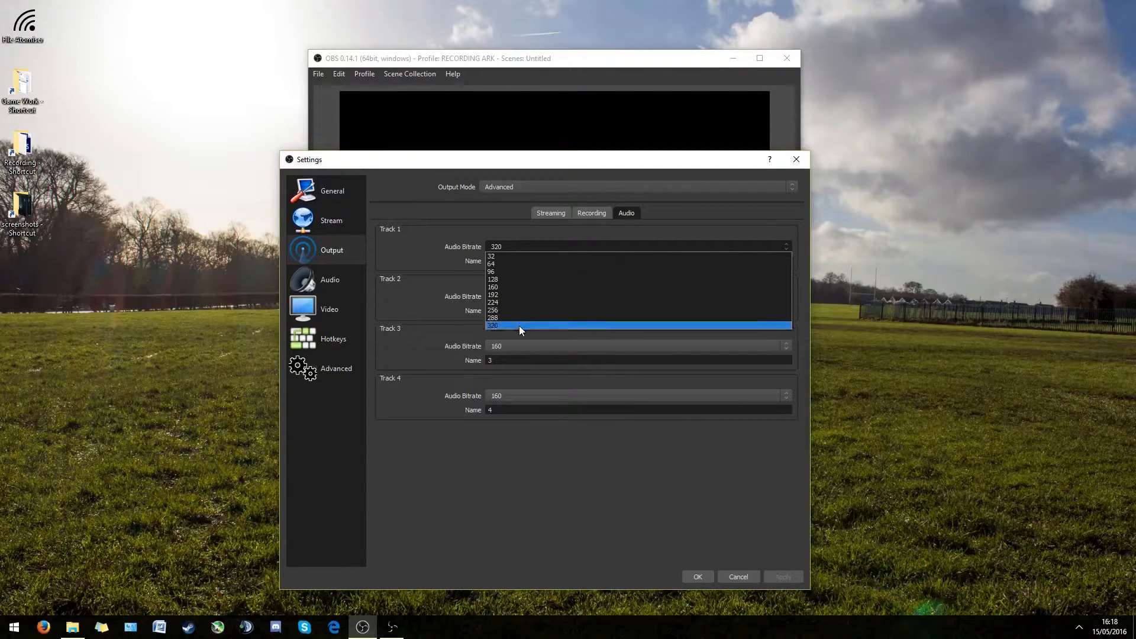
mouse_move(518, 326)
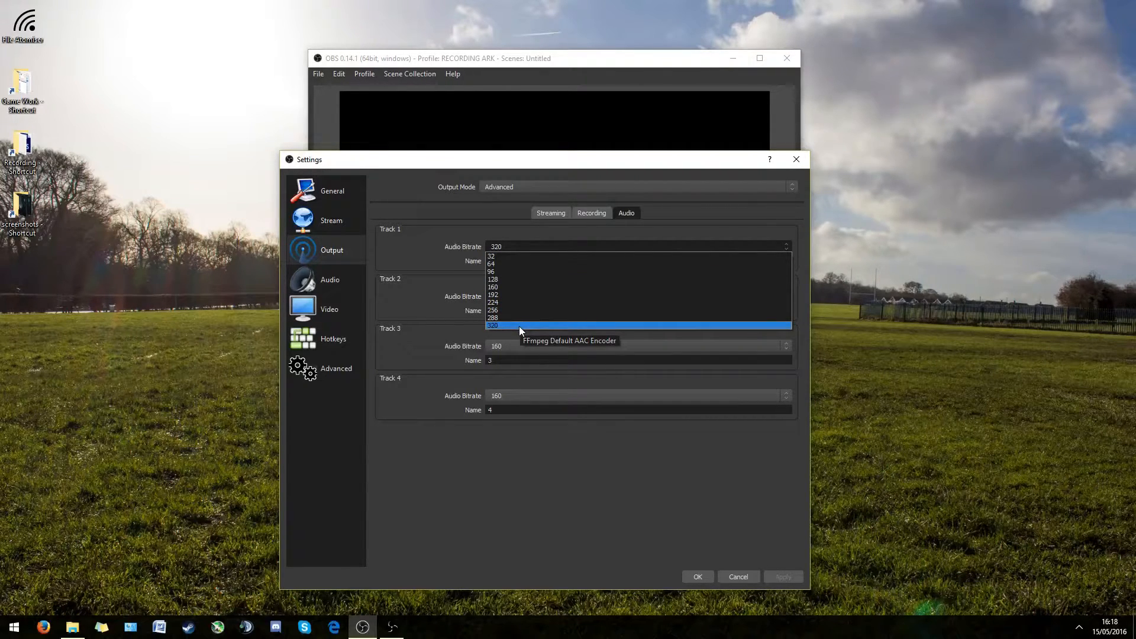
left_click(496, 324)
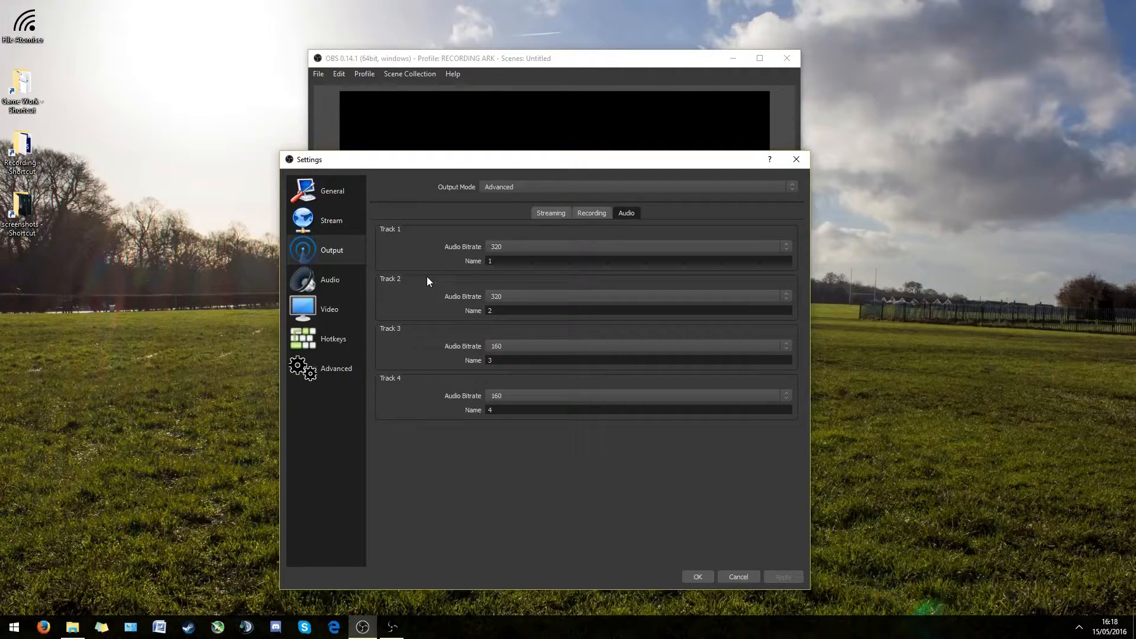
mouse_move(524, 290)
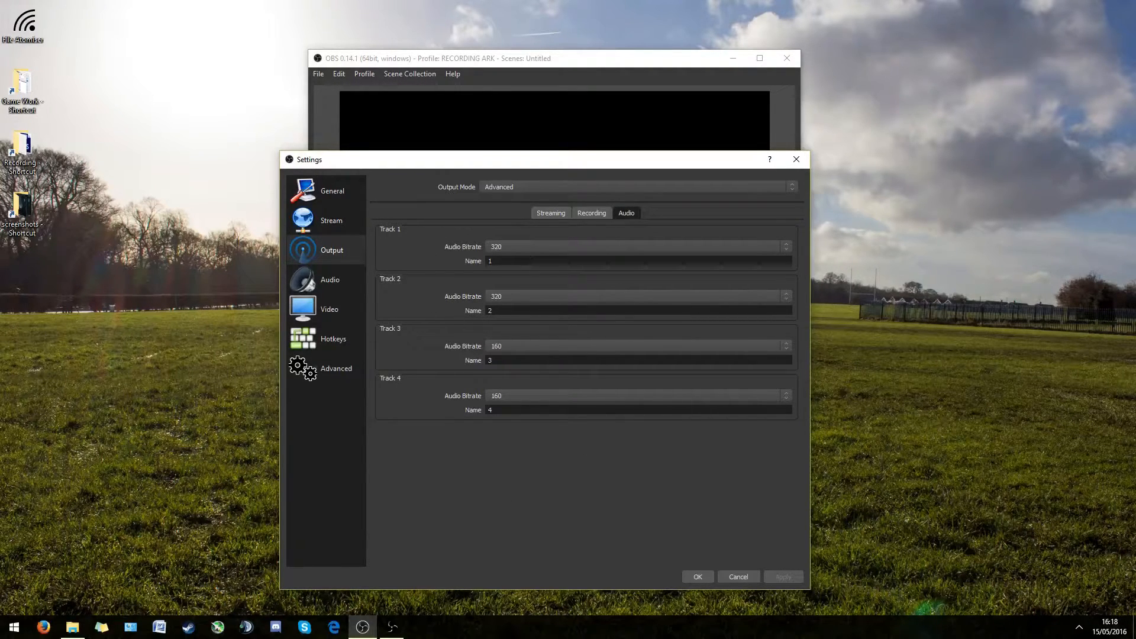
mouse_move(499, 238)
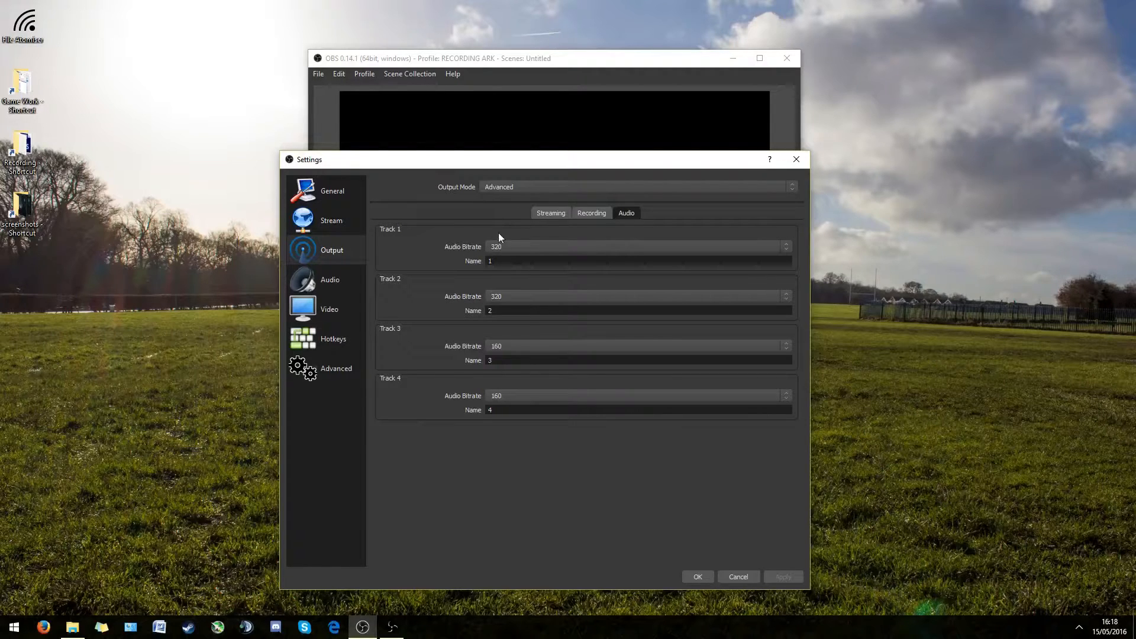
mouse_move(499, 238)
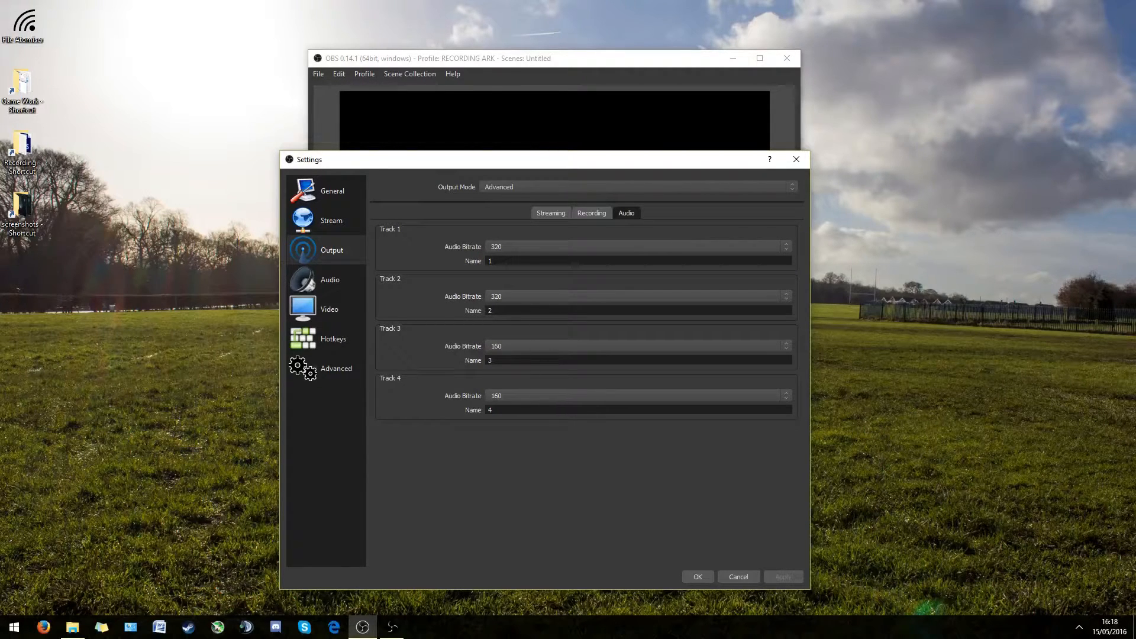
left_click(592, 212)
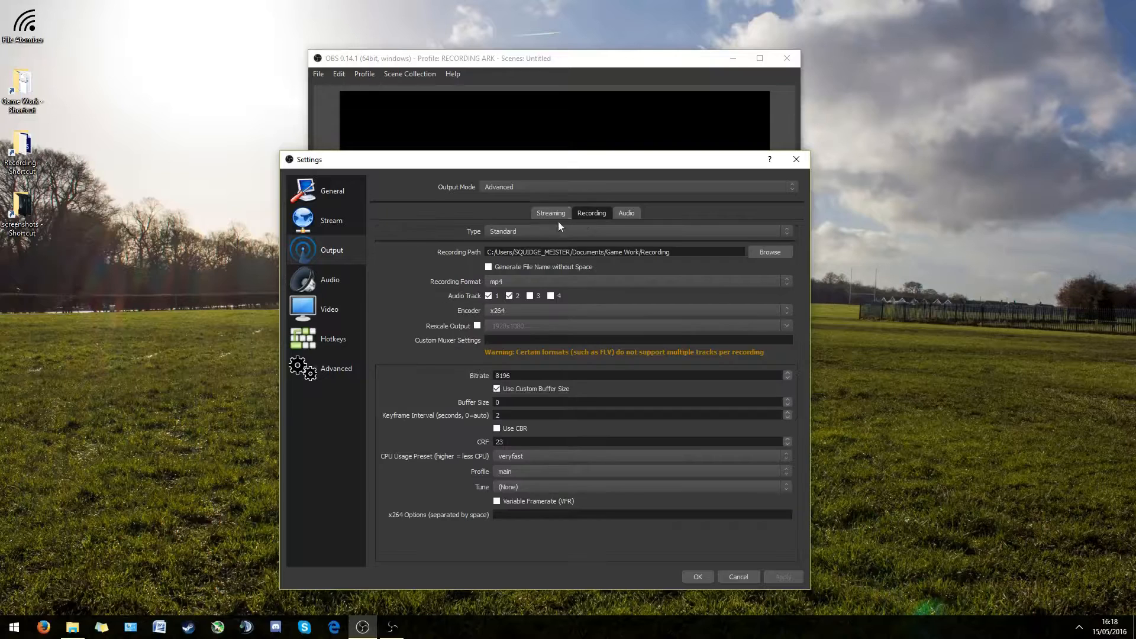
left_click(550, 212)
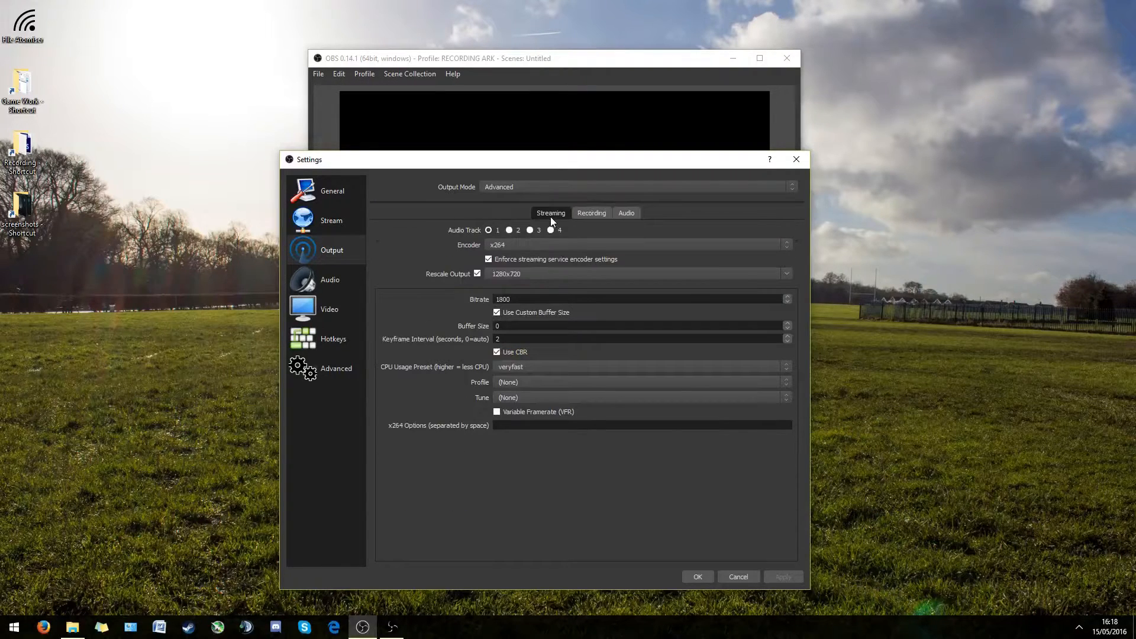
left_click(591, 212)
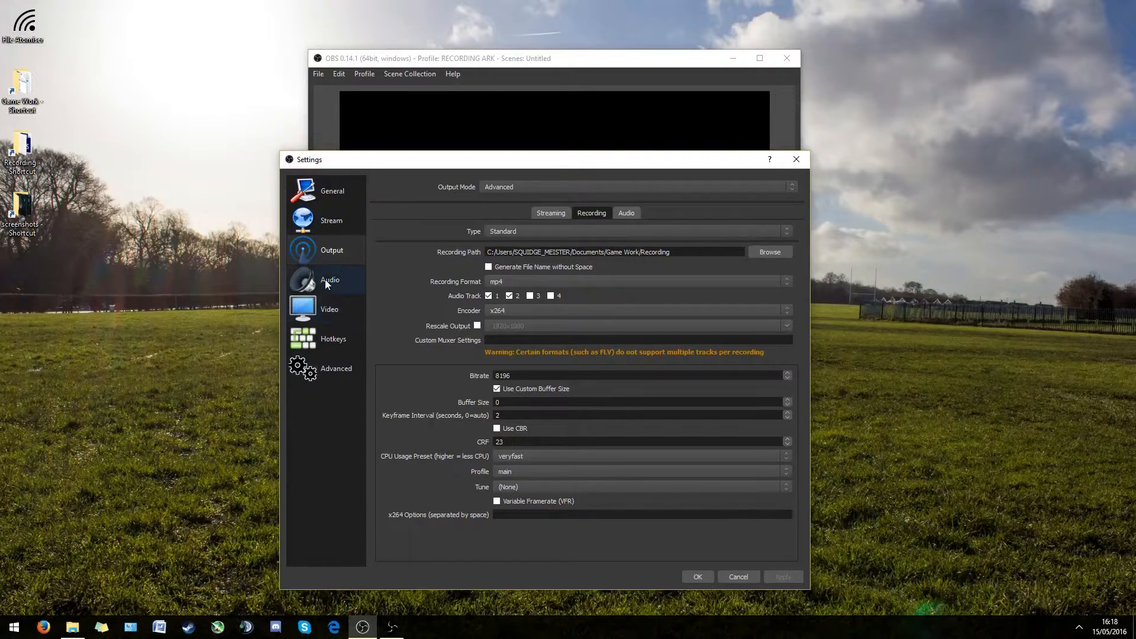
Show the Audio page: 48 kHz stereo, default desktop audio and the Anua Mic CM 900 microphone.
left_click(329, 280)
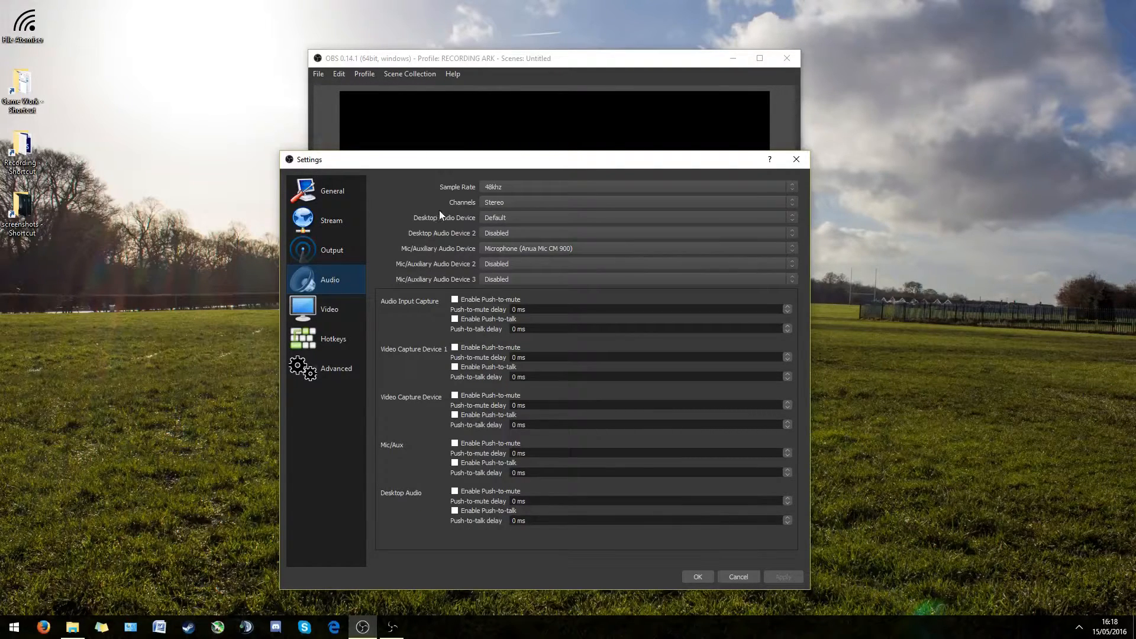
mouse_move(464, 208)
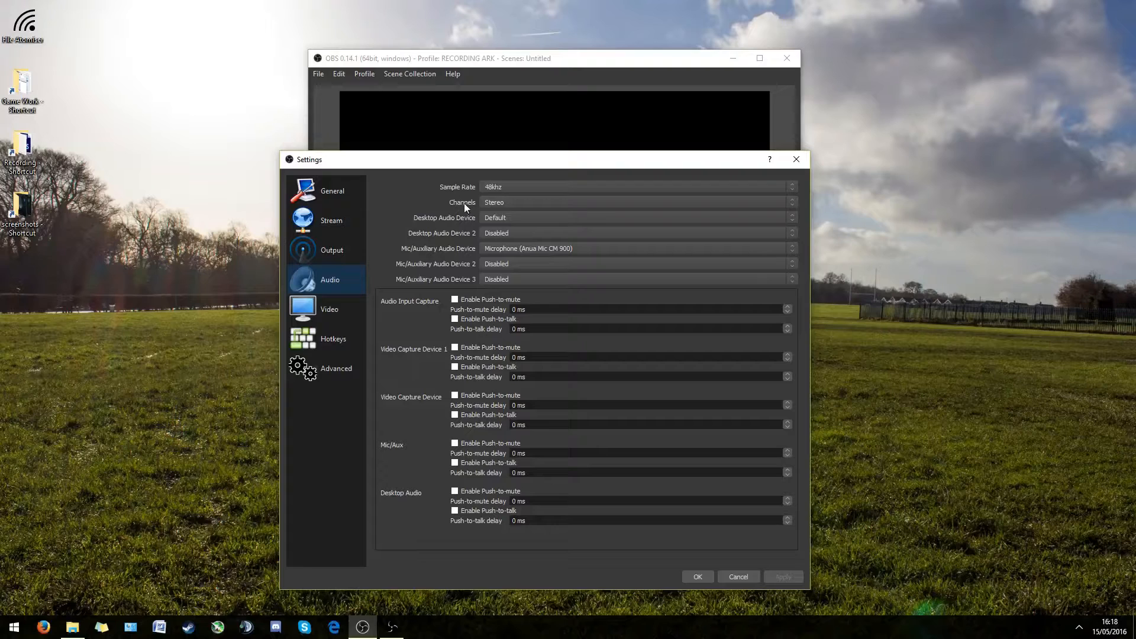
mouse_move(505, 194)
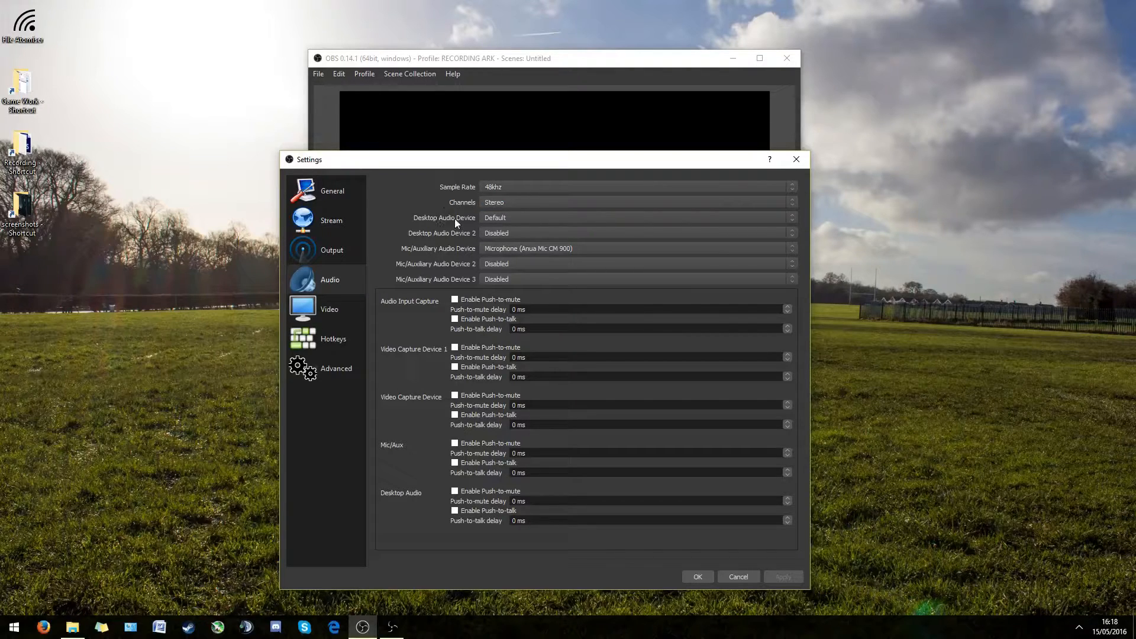
mouse_move(512, 223)
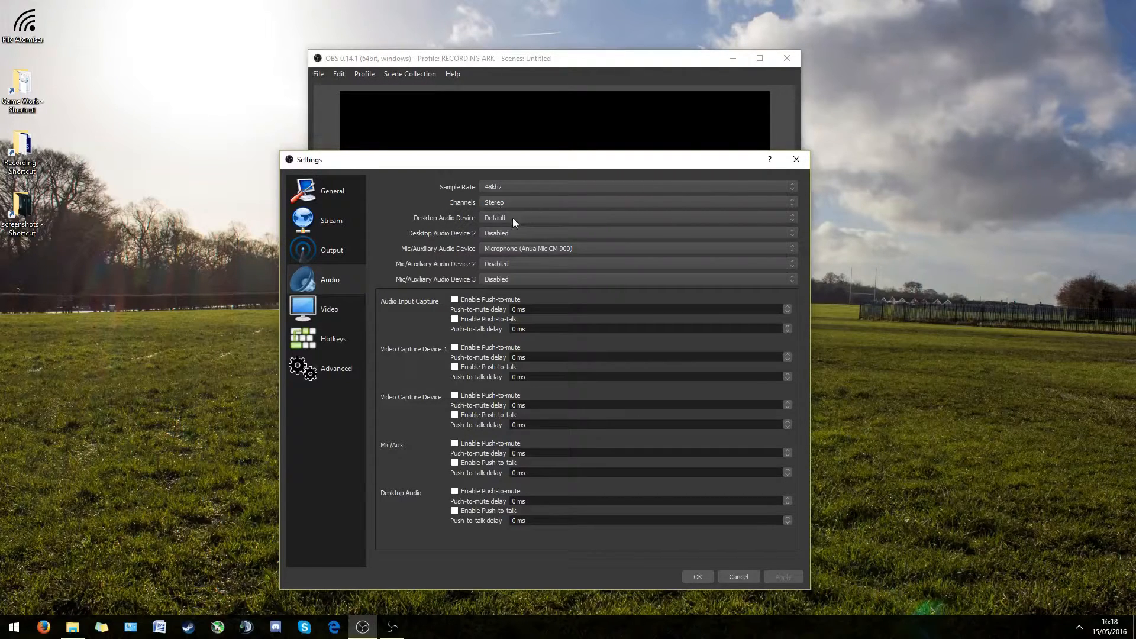
mouse_move(509, 258)
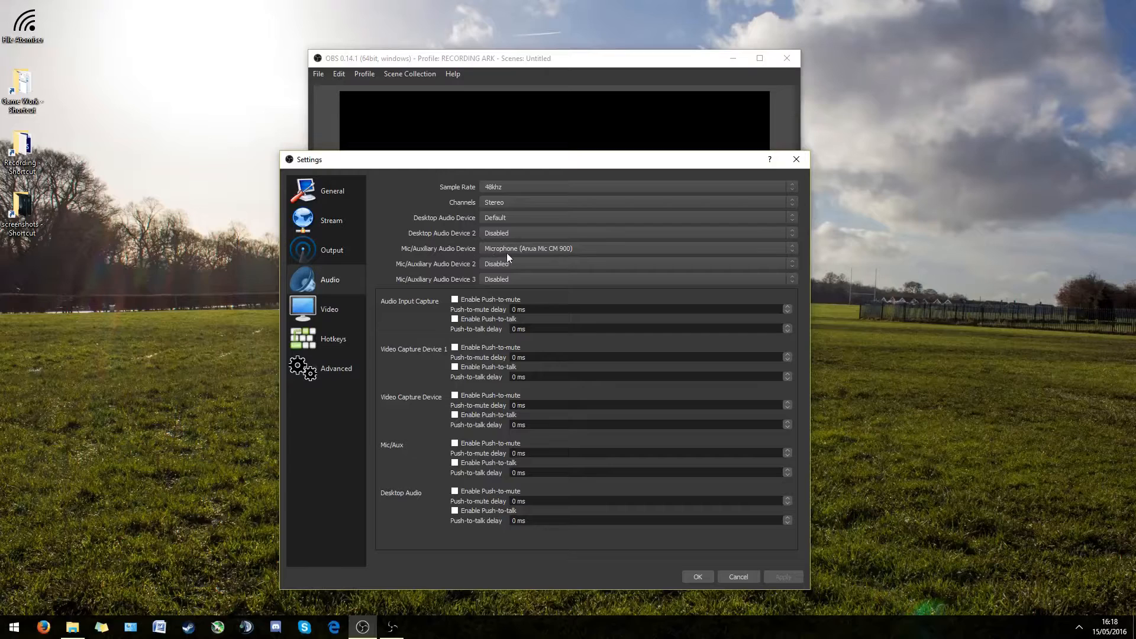
mouse_move(519, 251)
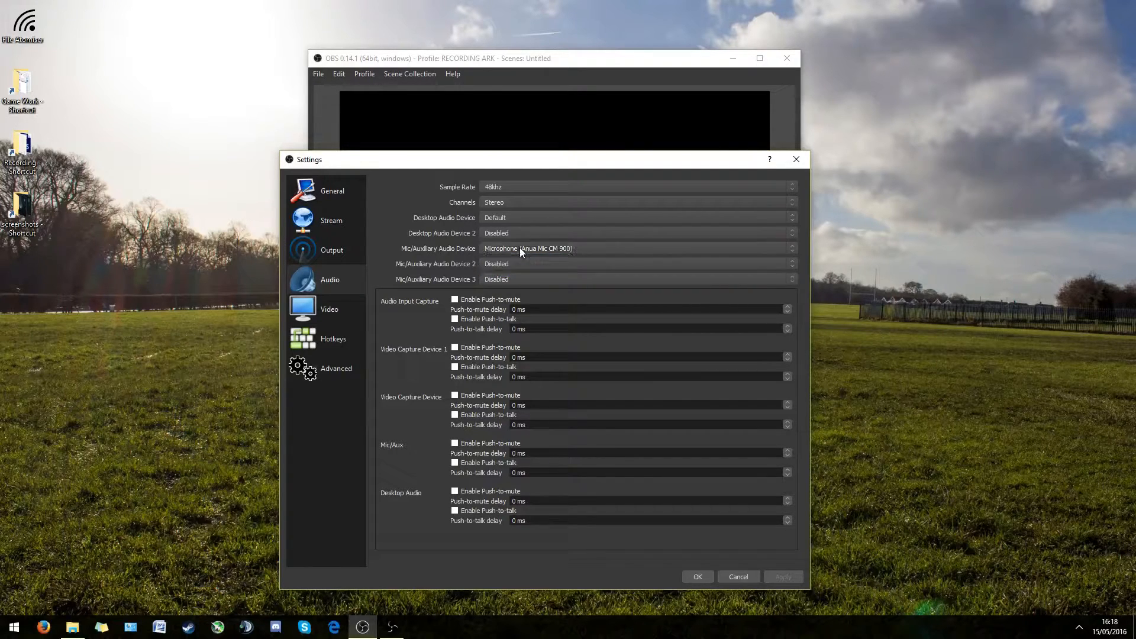
mouse_move(468, 322)
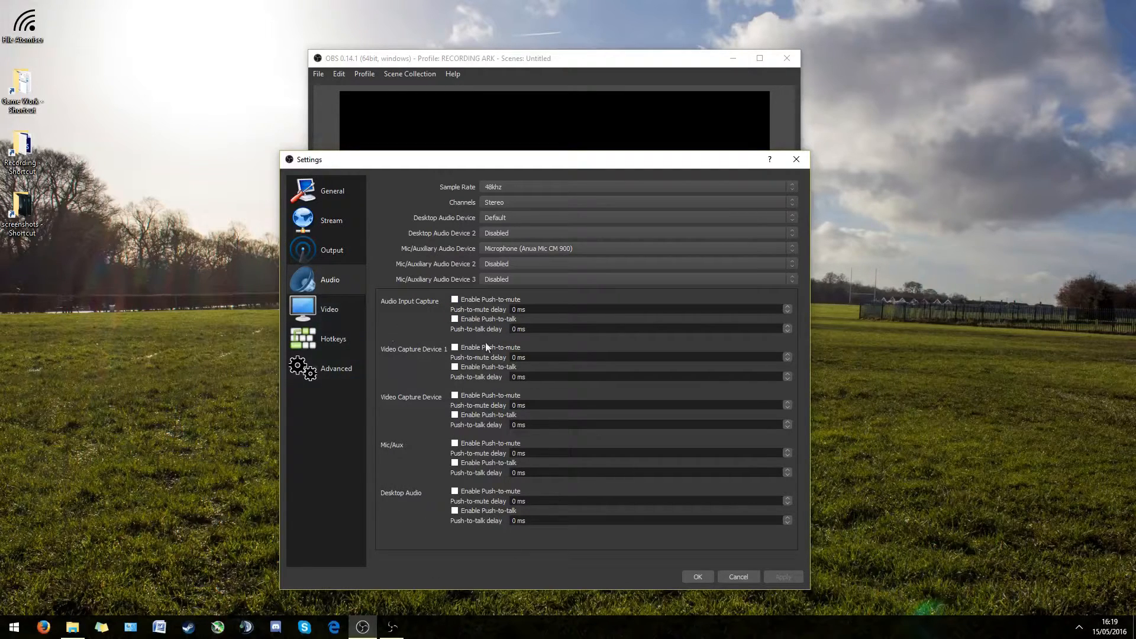
mouse_move(380, 328)
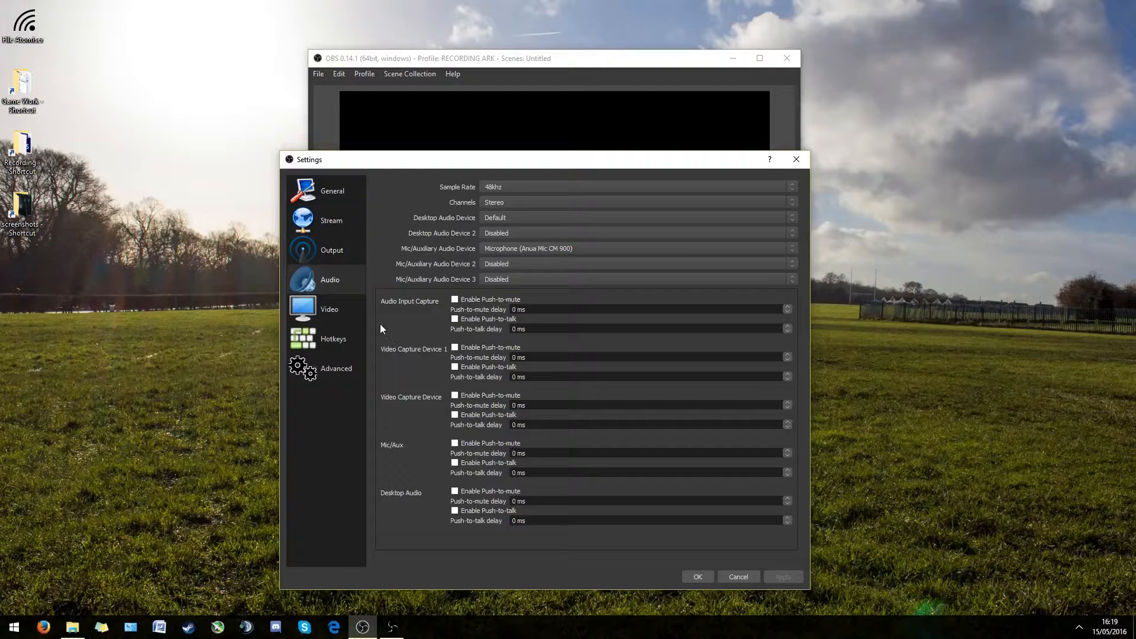
Confirm 1920x1080 video with Lanczos downscaling and 60 FPS in the Video settings.
left_click(329, 309)
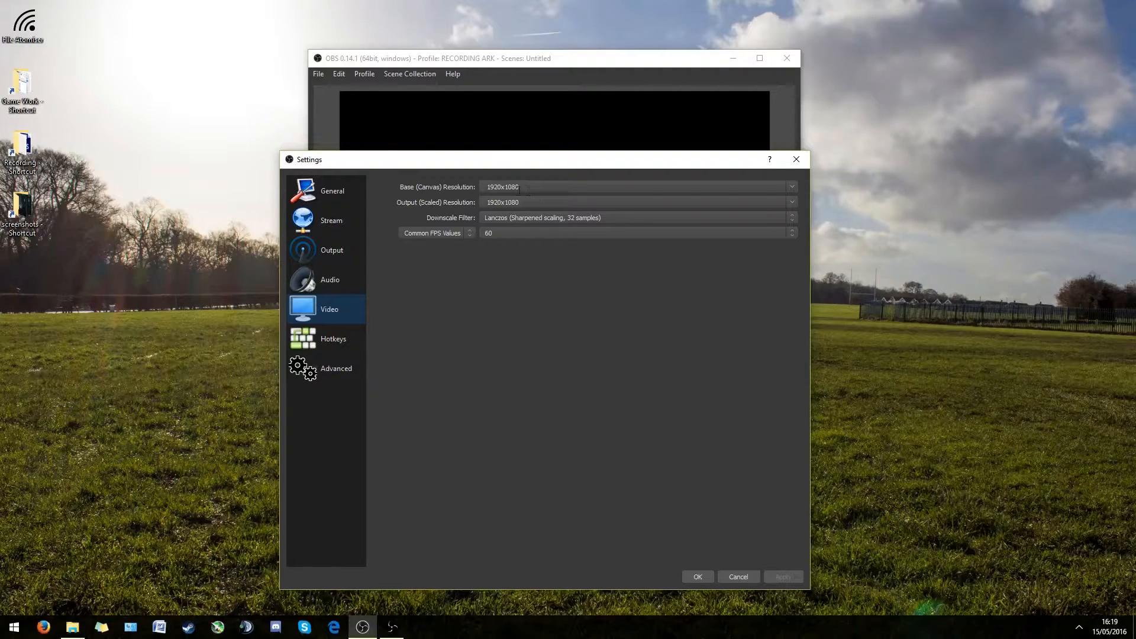
mouse_move(423, 208)
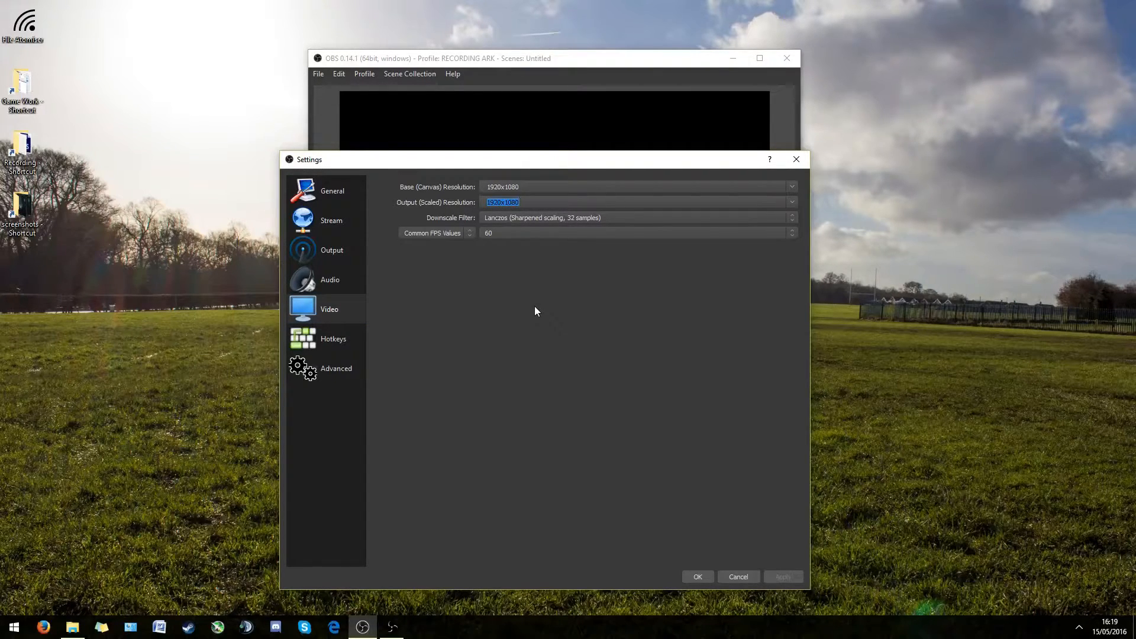
mouse_move(525, 272)
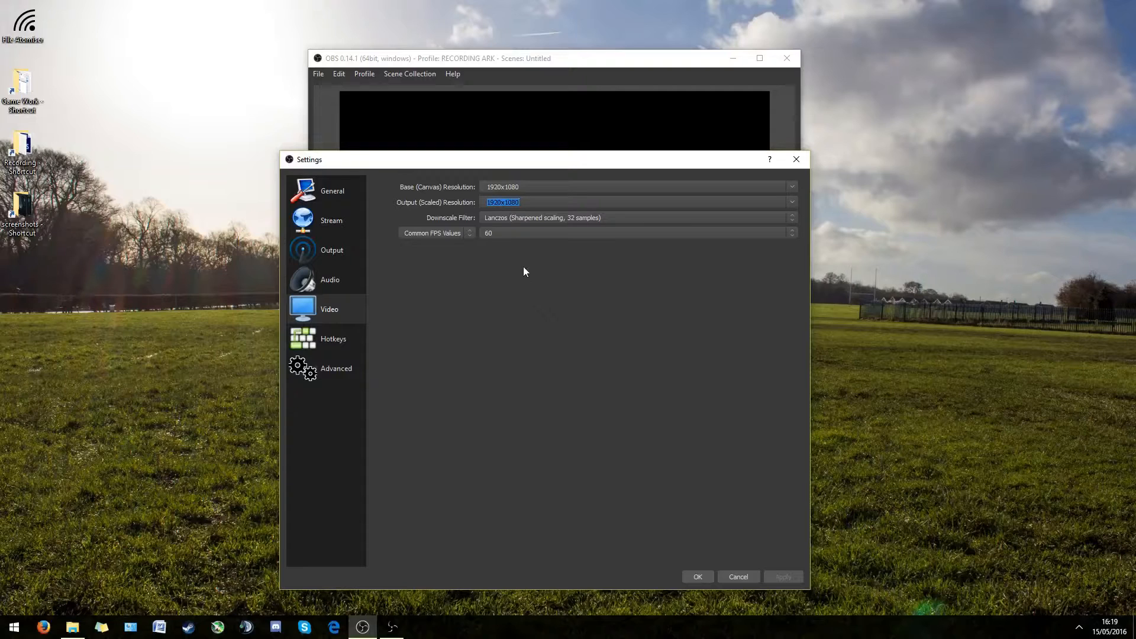
mouse_move(587, 239)
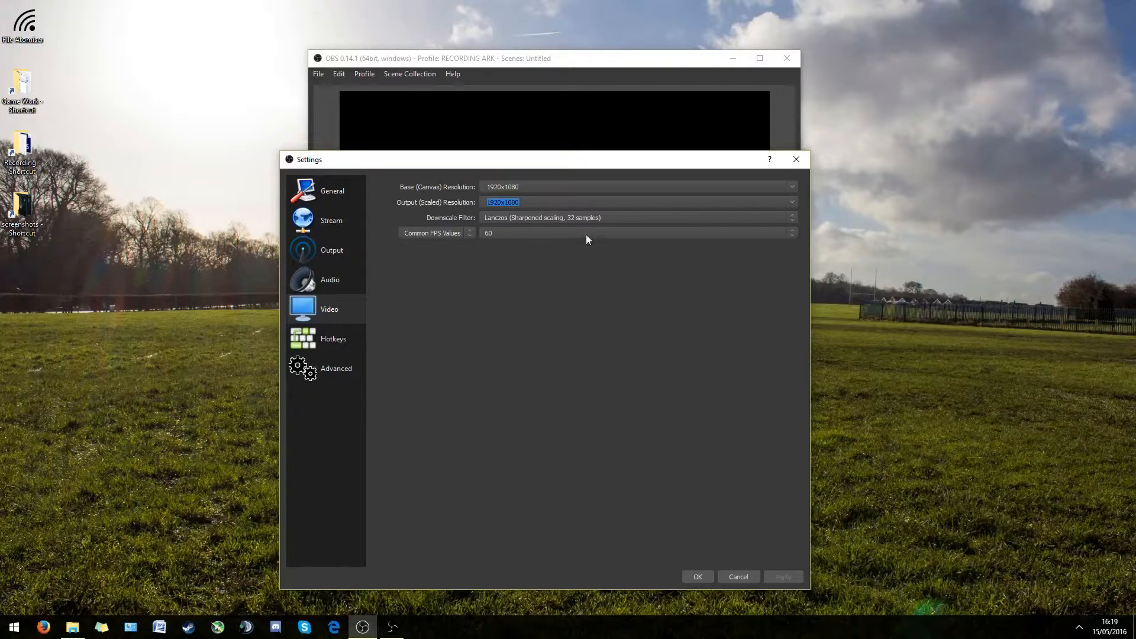
left_click(792, 218)
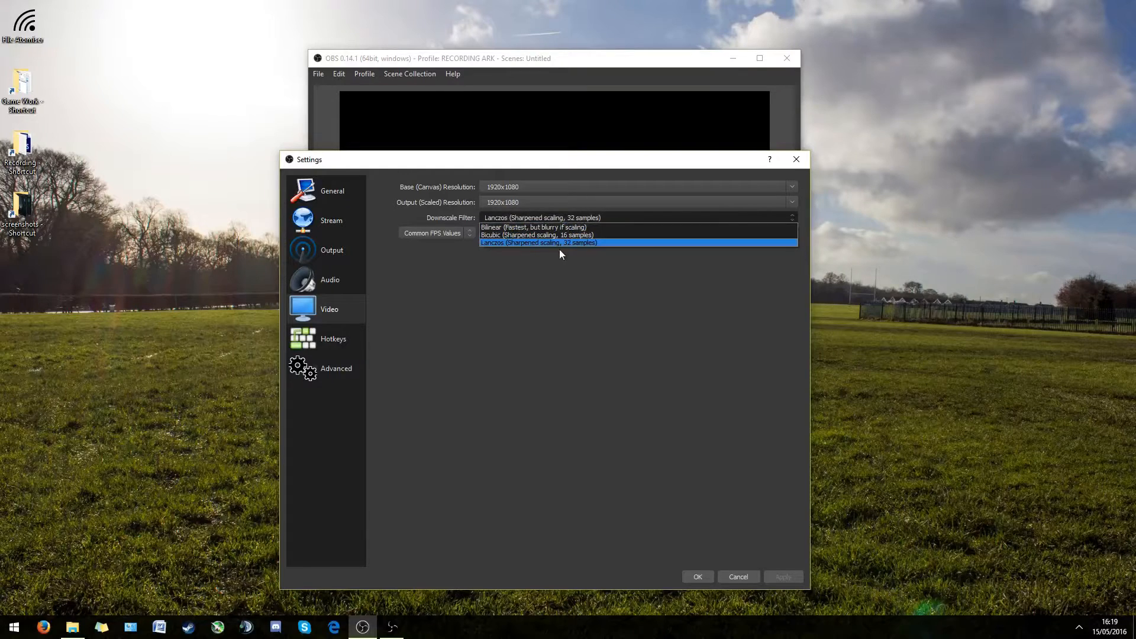
left_click(538, 242)
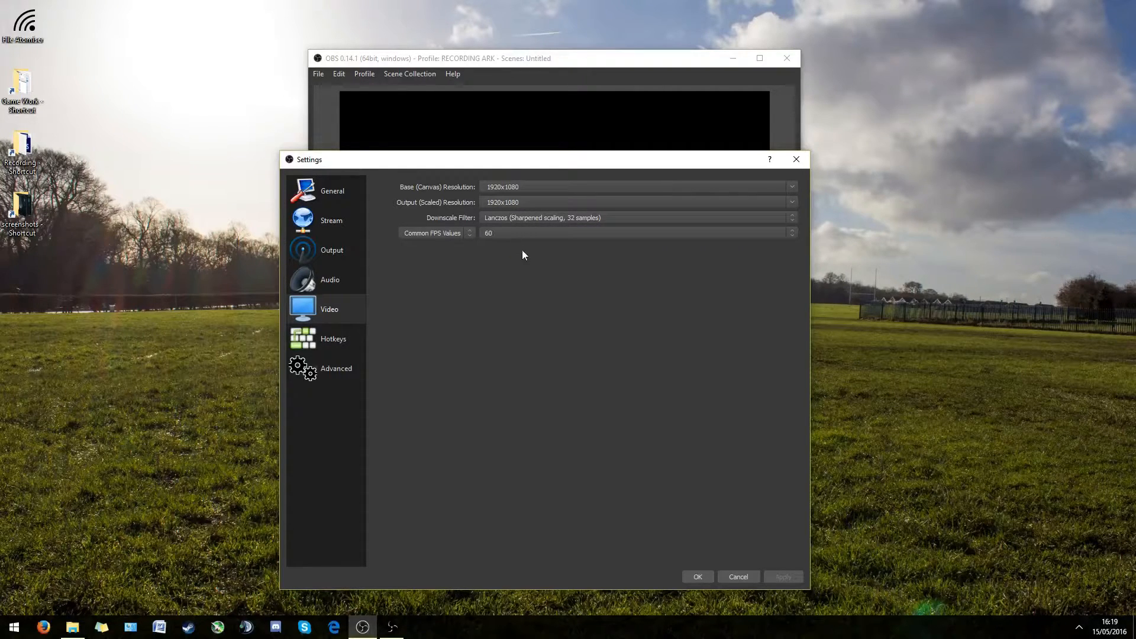
mouse_move(525, 237)
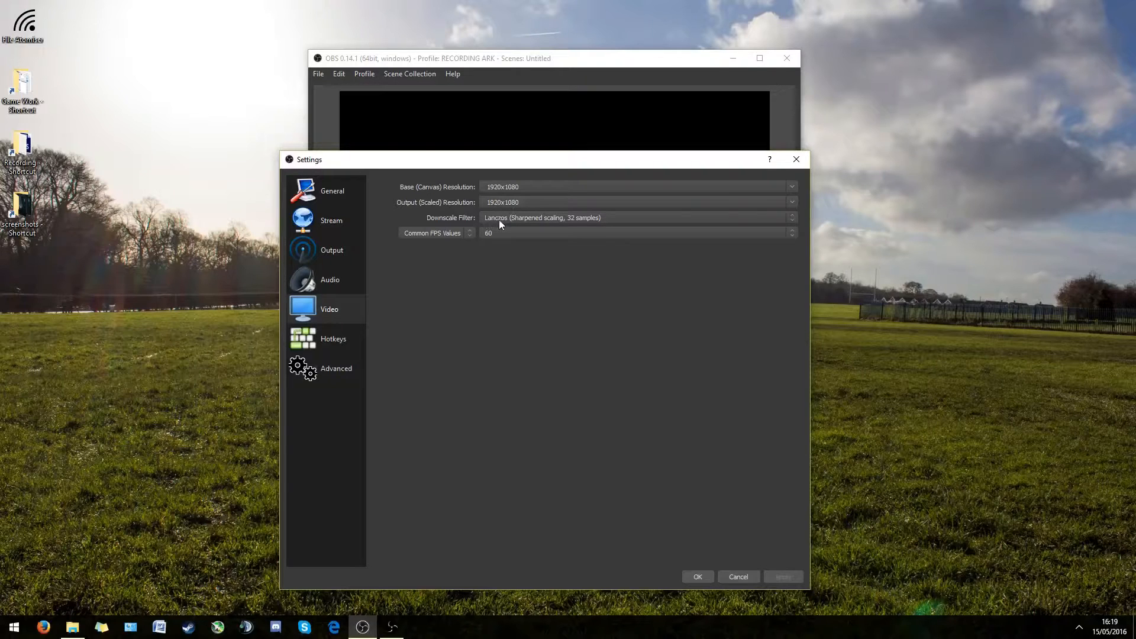
mouse_move(492, 228)
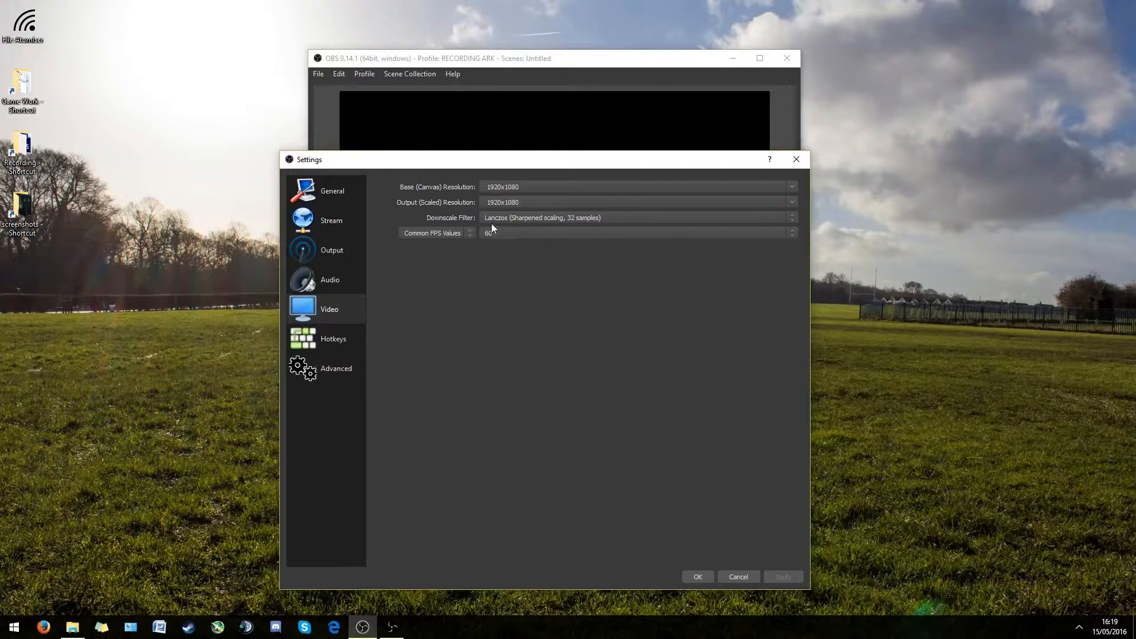
mouse_move(502, 225)
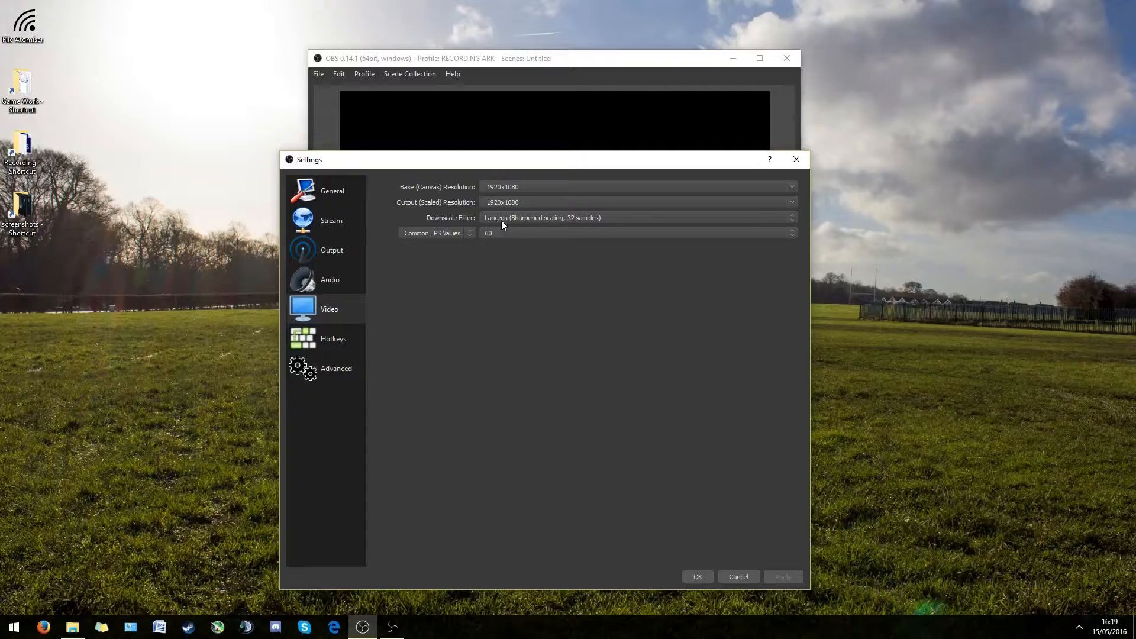
mouse_move(548, 246)
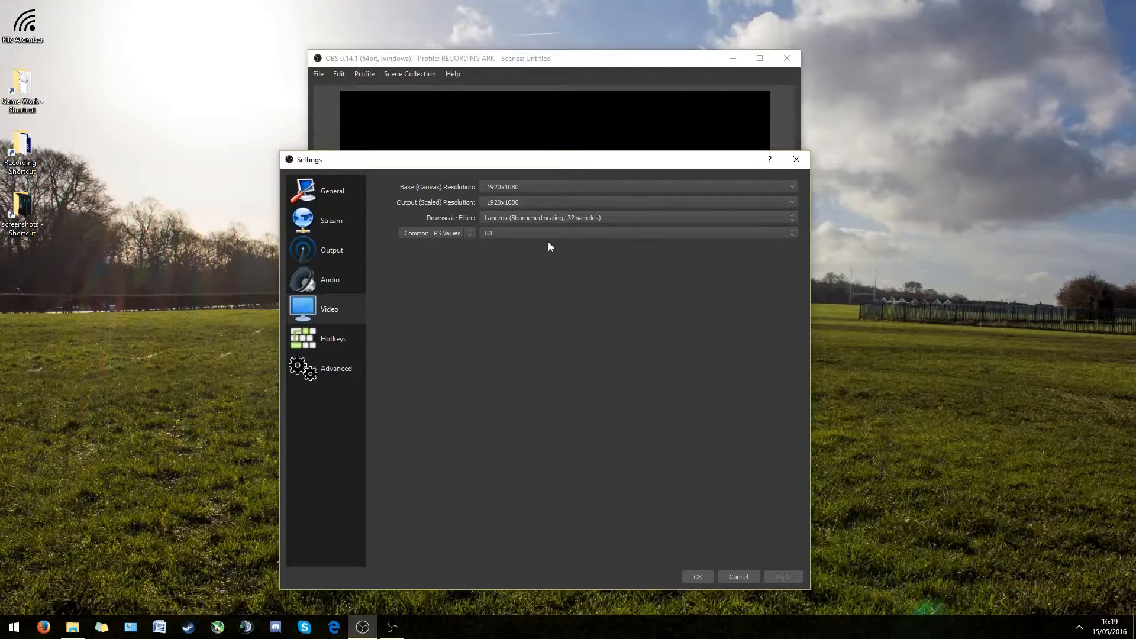
mouse_move(492, 238)
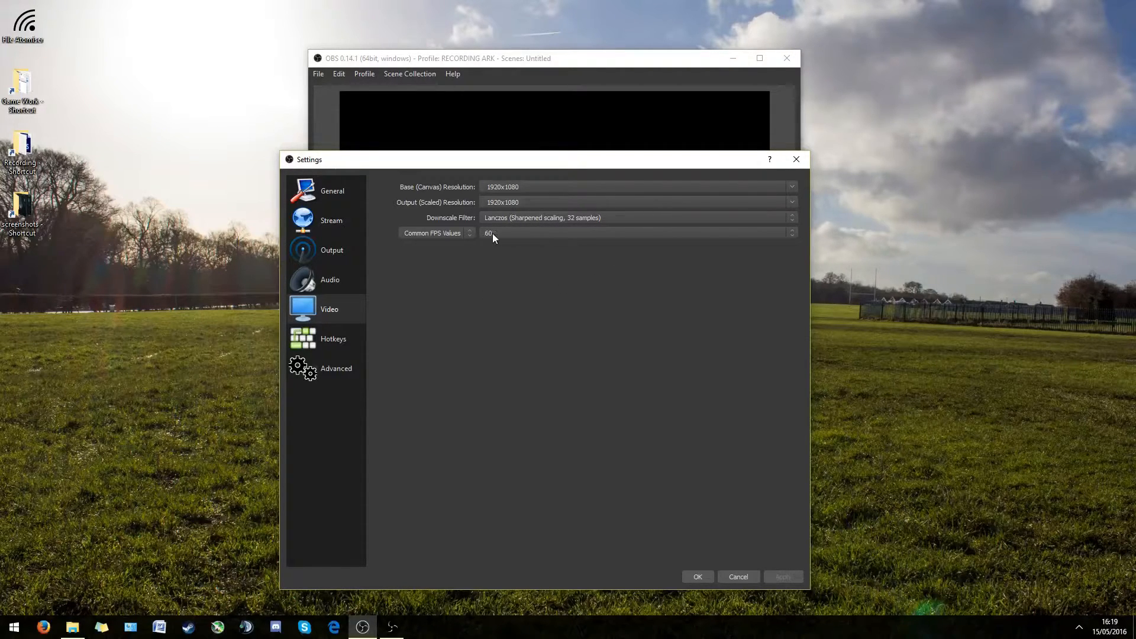
mouse_move(491, 296)
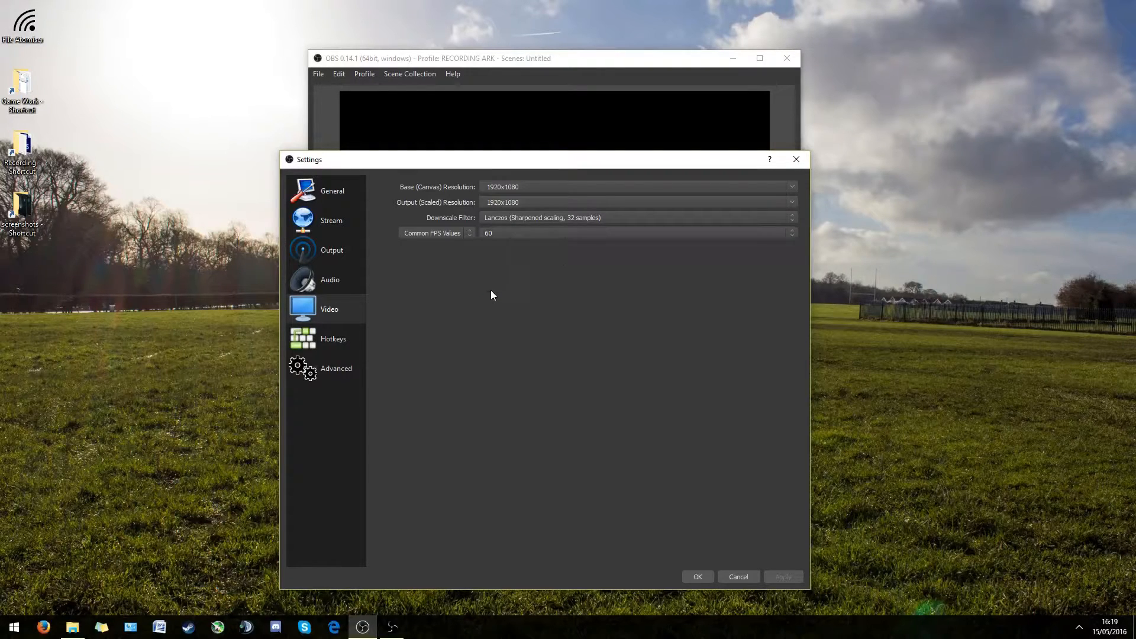
mouse_move(513, 286)
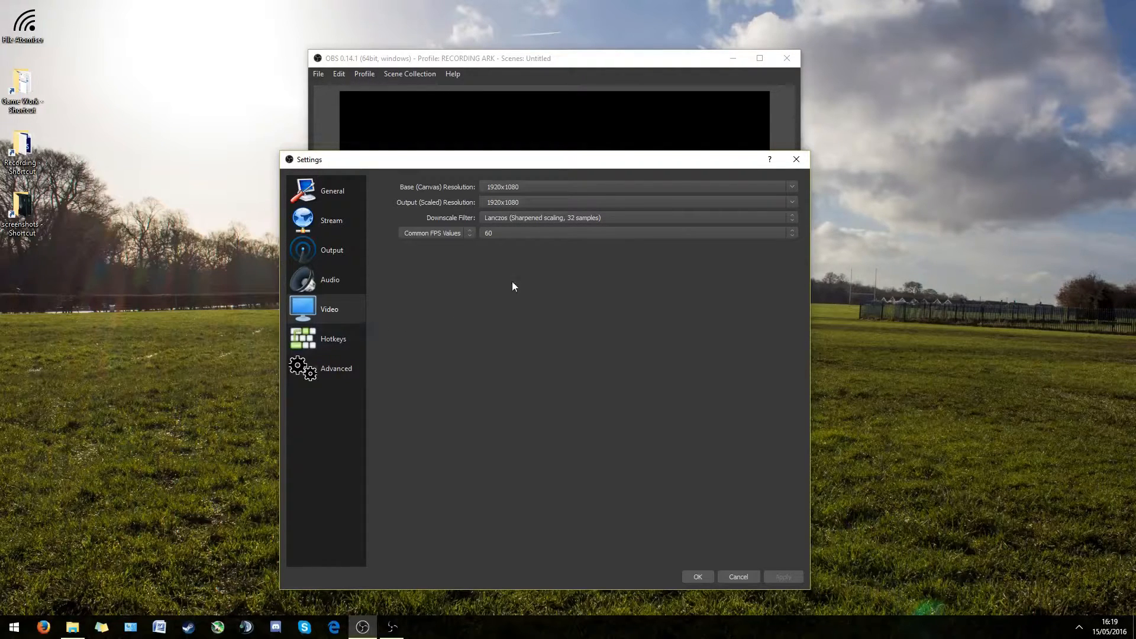
left_click(333, 339)
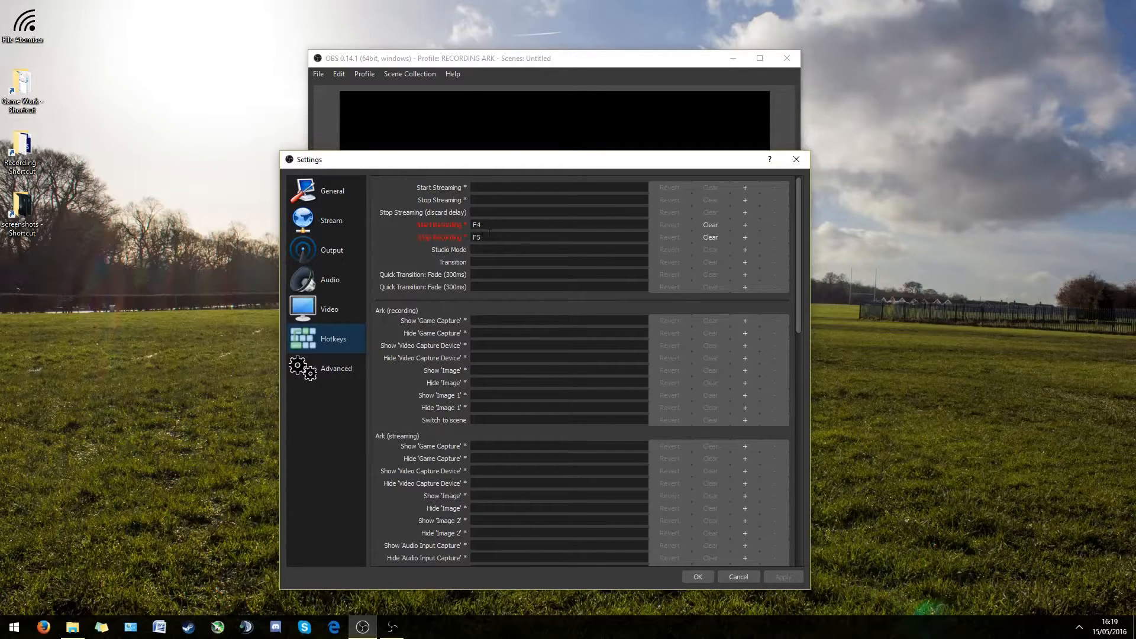
Review the Advanced settings: Direct3D 11 renderer, NV12 color format, auto-reconnect with 10-second delay.
left_click(335, 368)
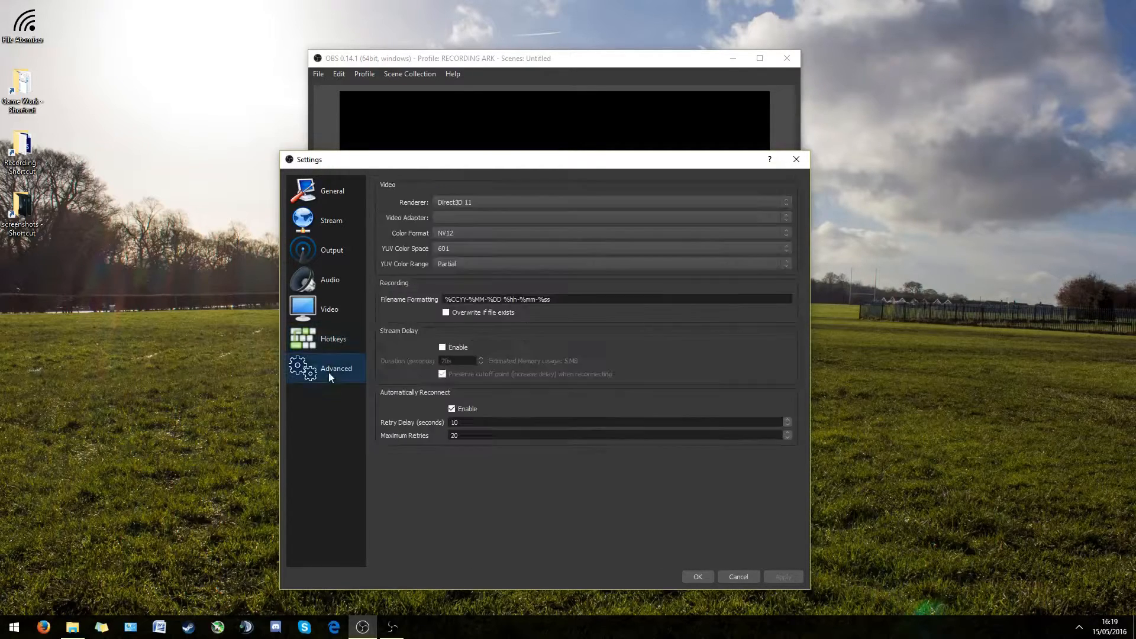
mouse_move(484, 203)
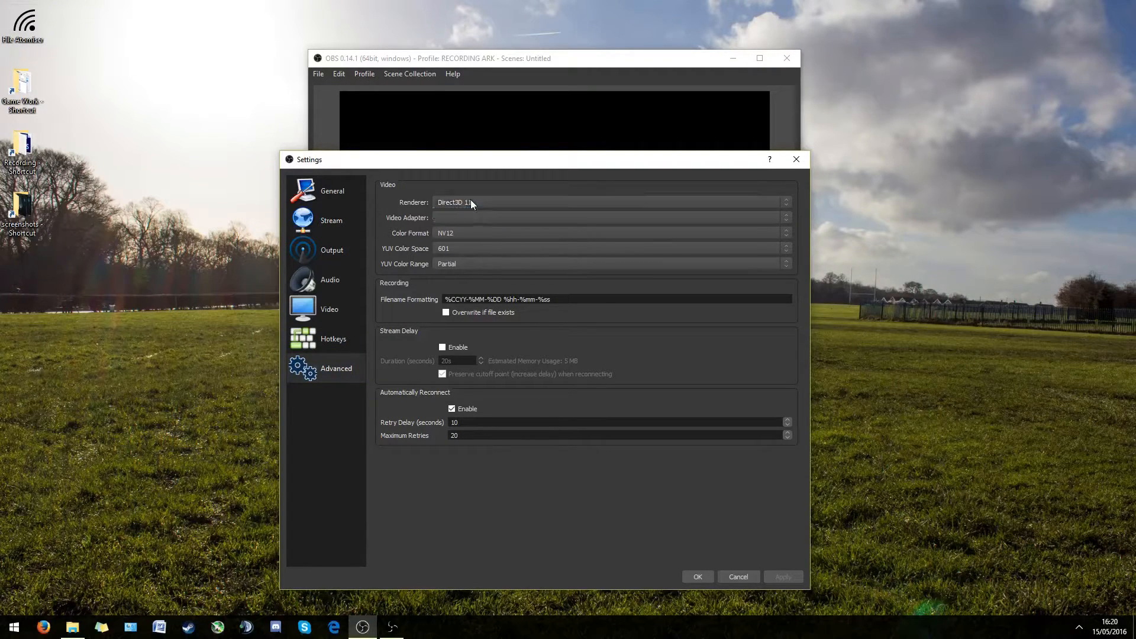
mouse_move(447, 233)
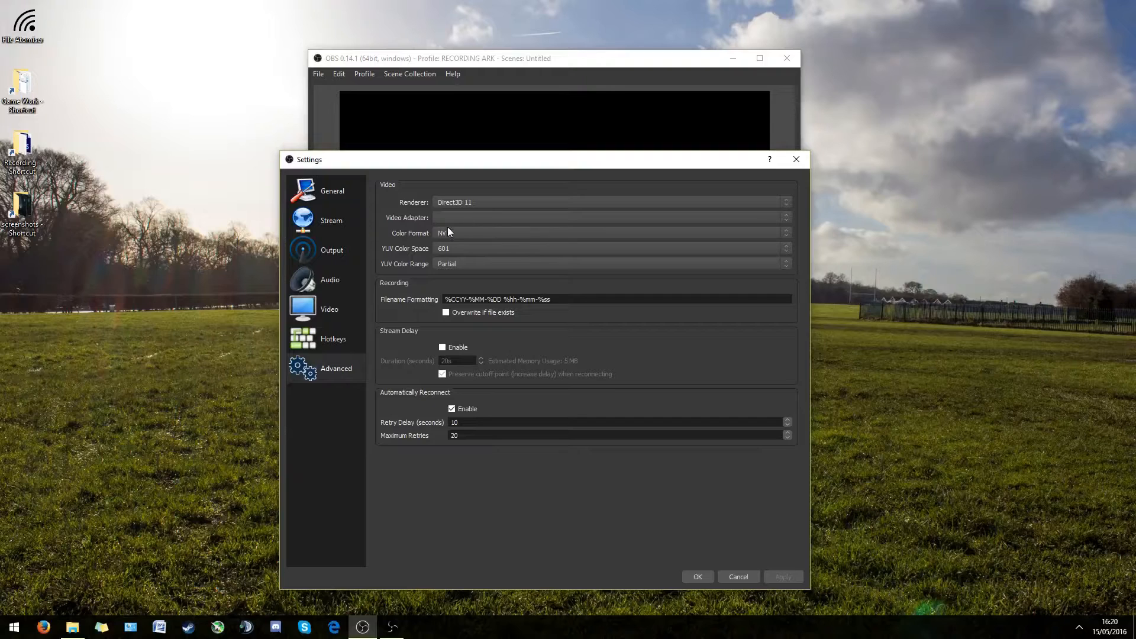
mouse_move(670, 226)
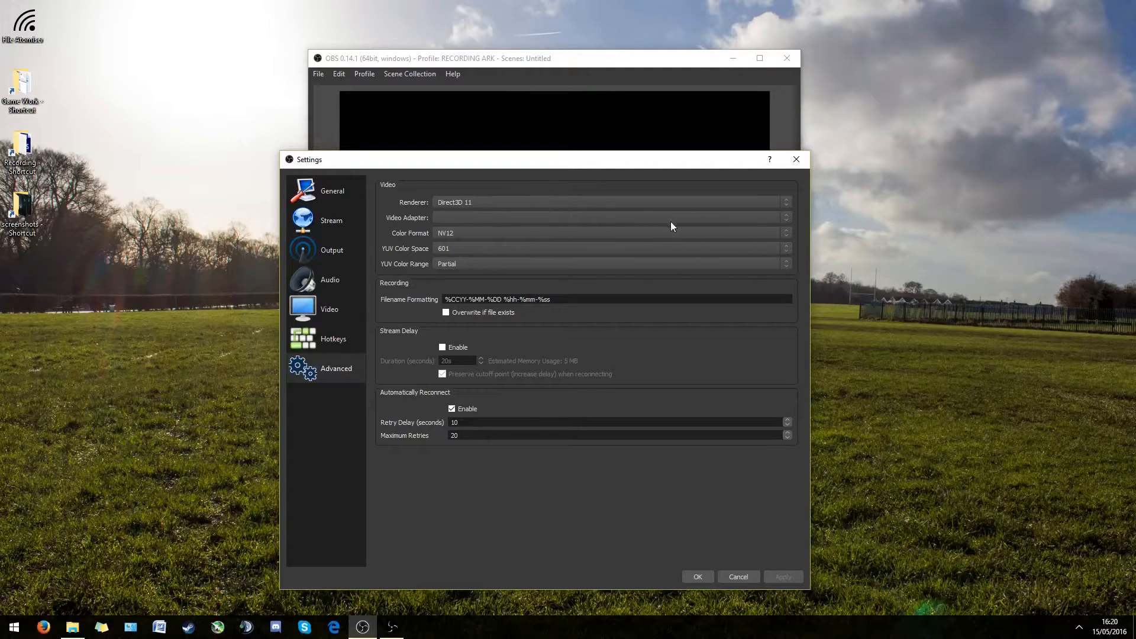
mouse_move(458, 264)
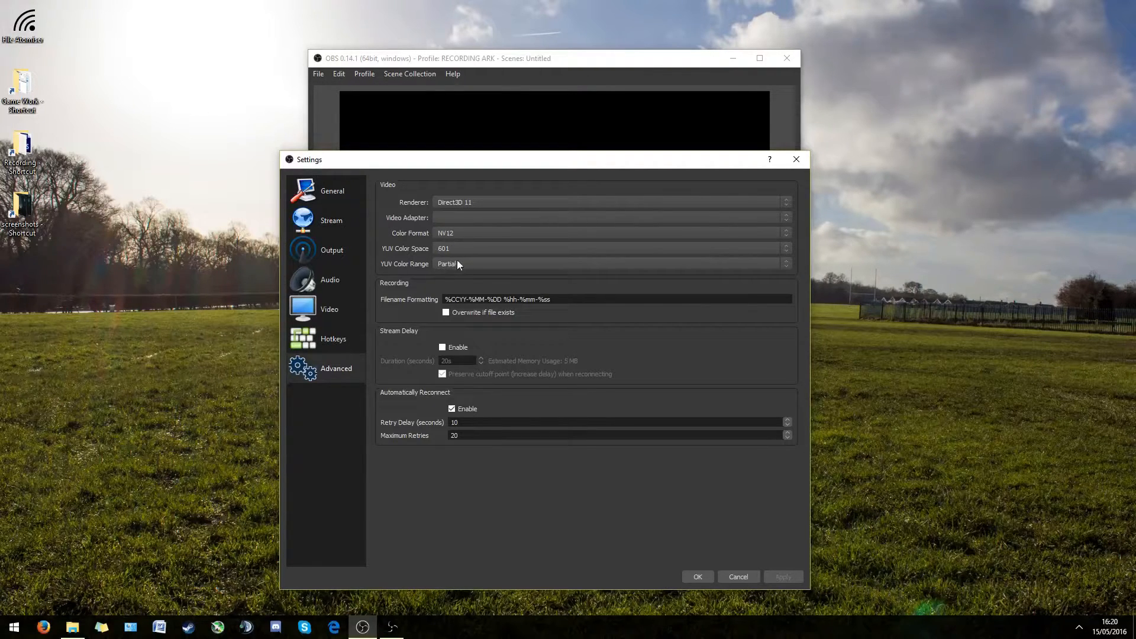
mouse_move(413, 226)
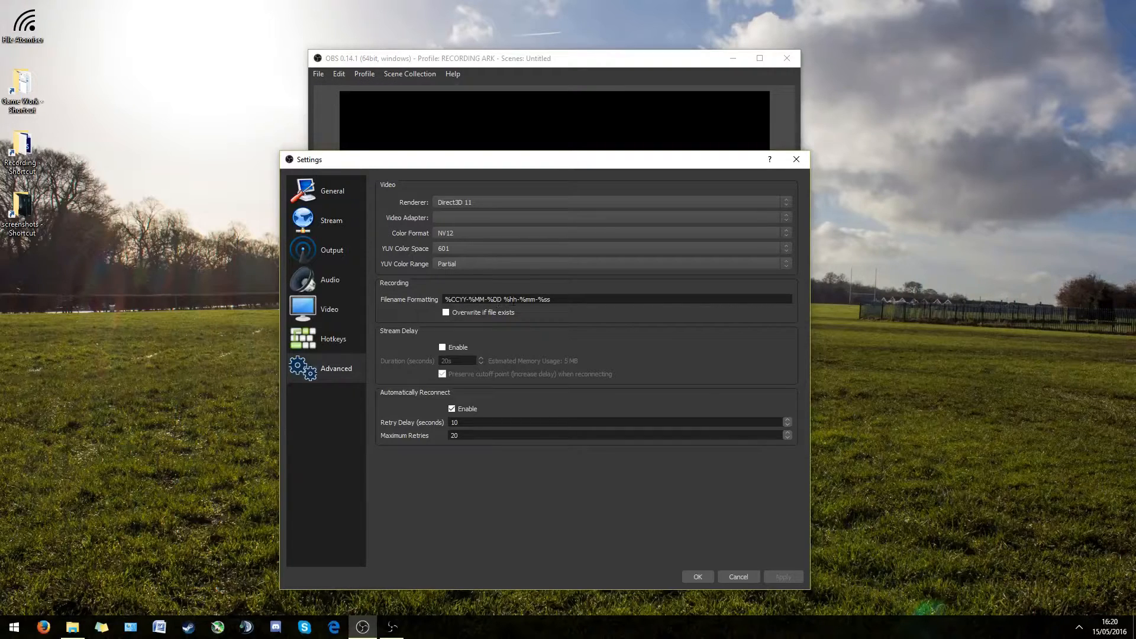
mouse_move(471, 327)
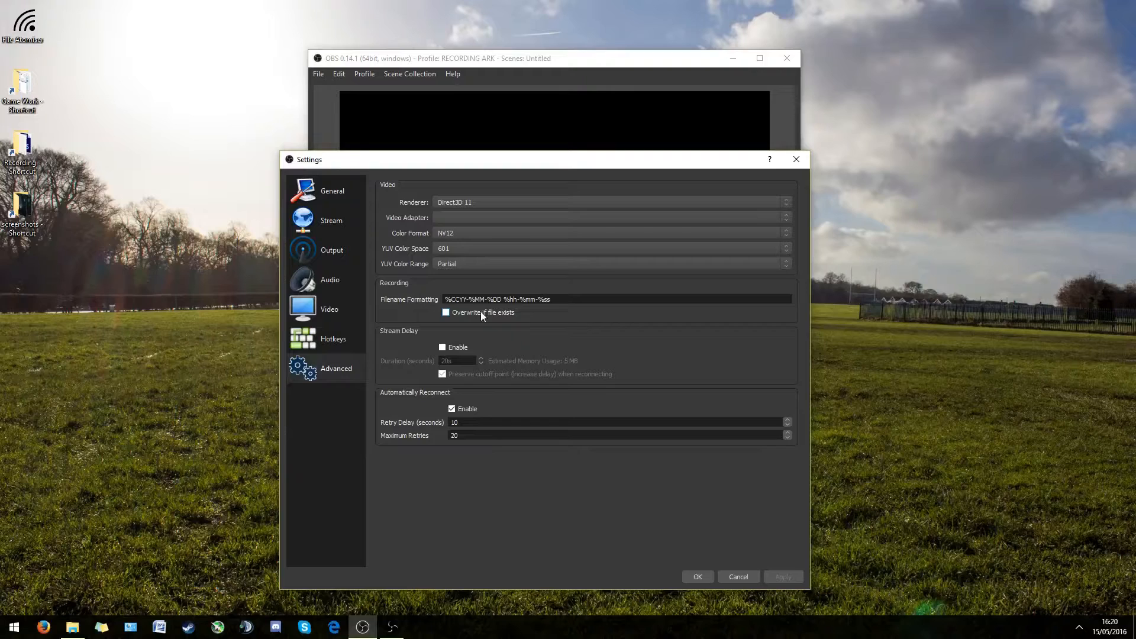
mouse_move(418, 334)
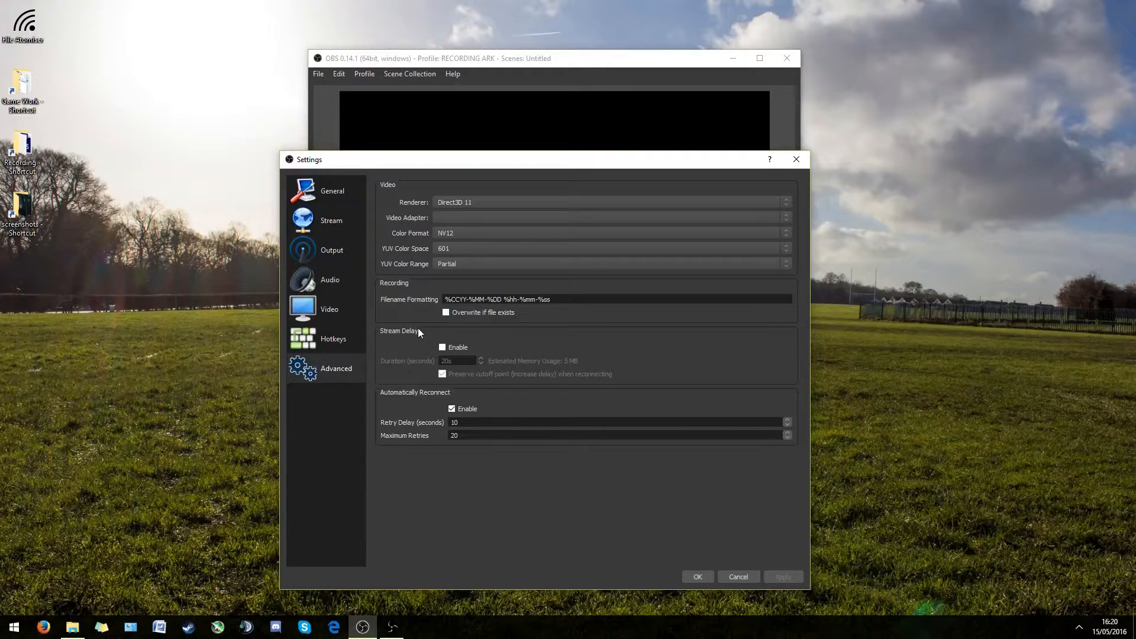
mouse_move(443, 331)
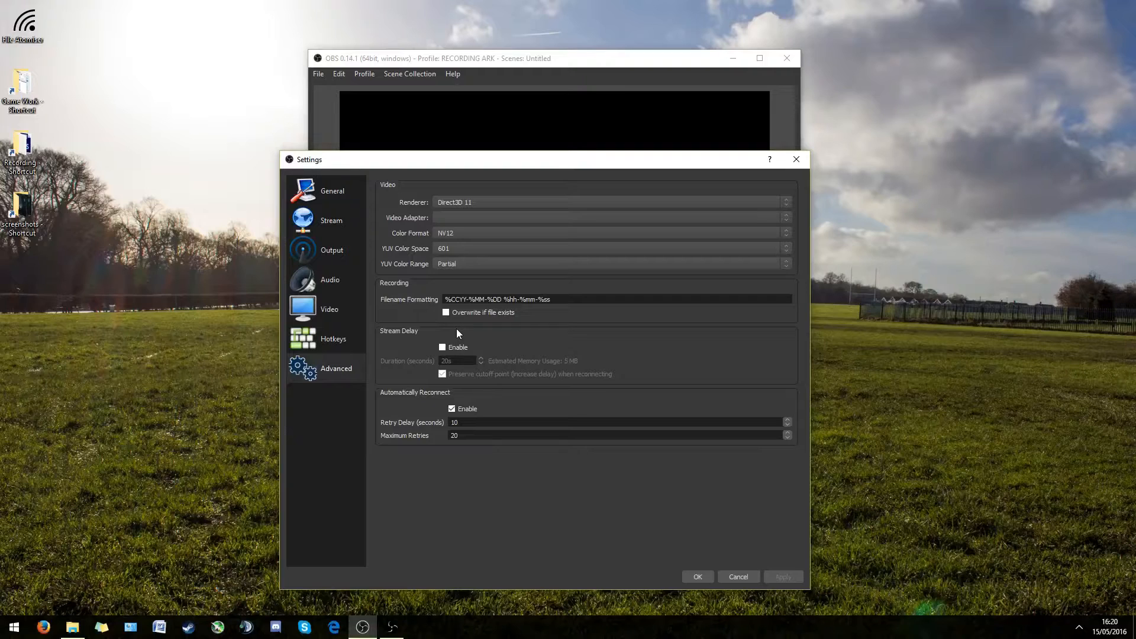
mouse_move(438, 327)
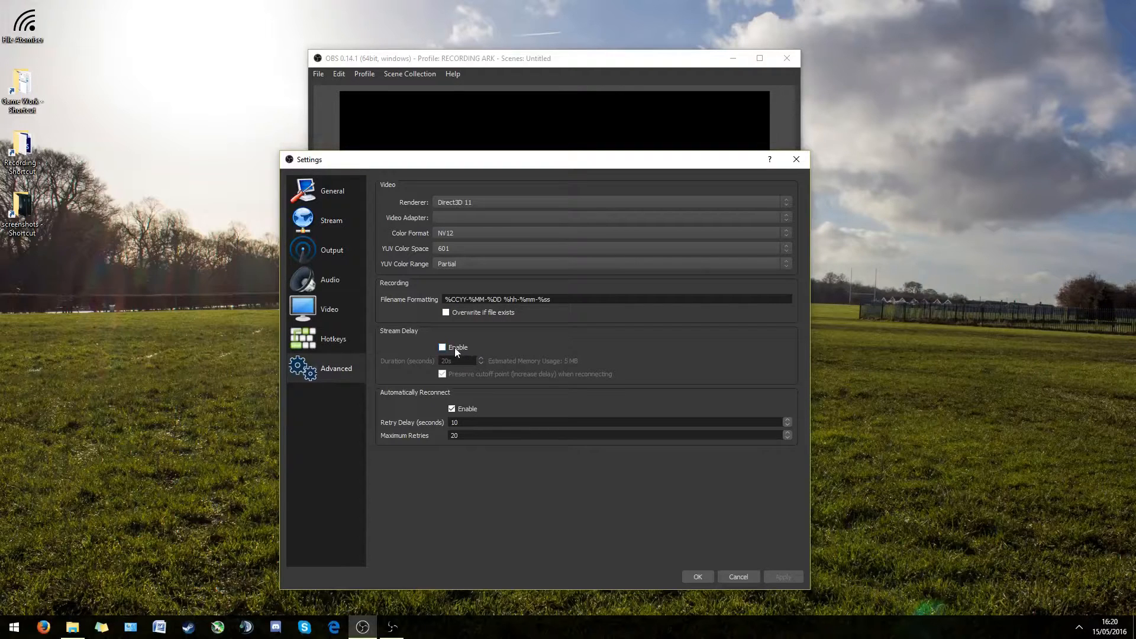
mouse_move(537, 402)
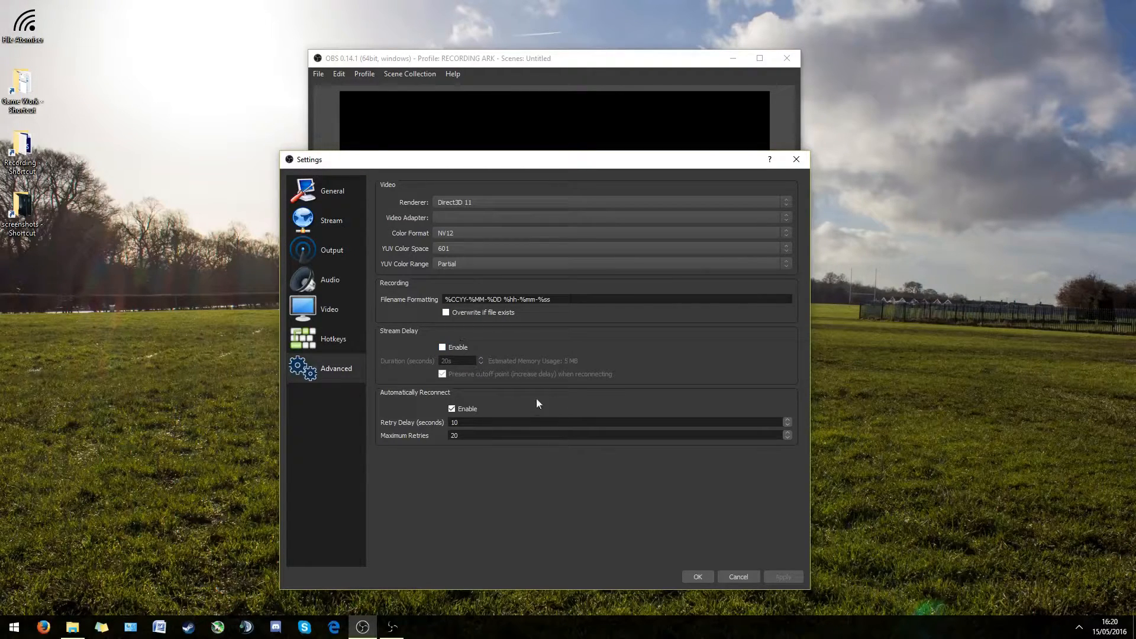
mouse_move(554, 406)
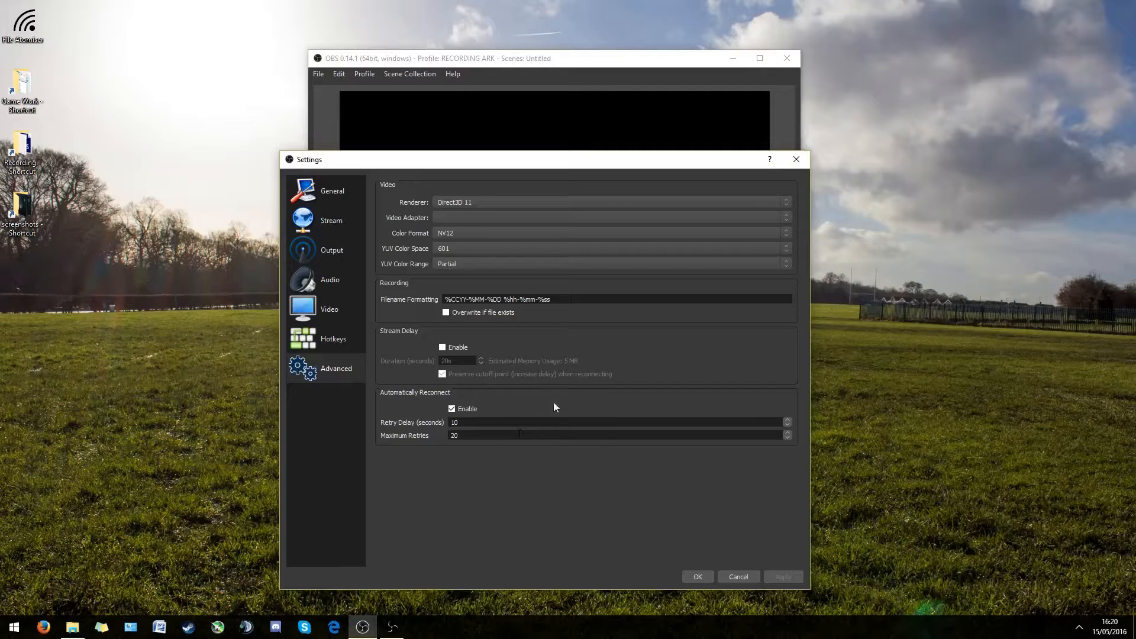
mouse_move(522, 433)
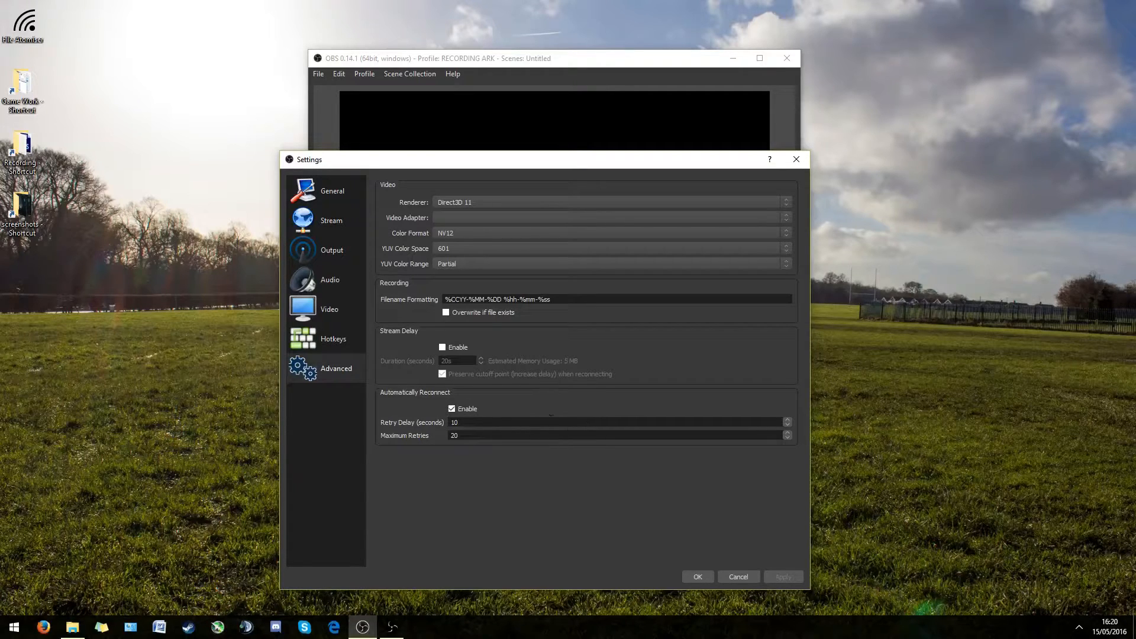
mouse_move(479, 406)
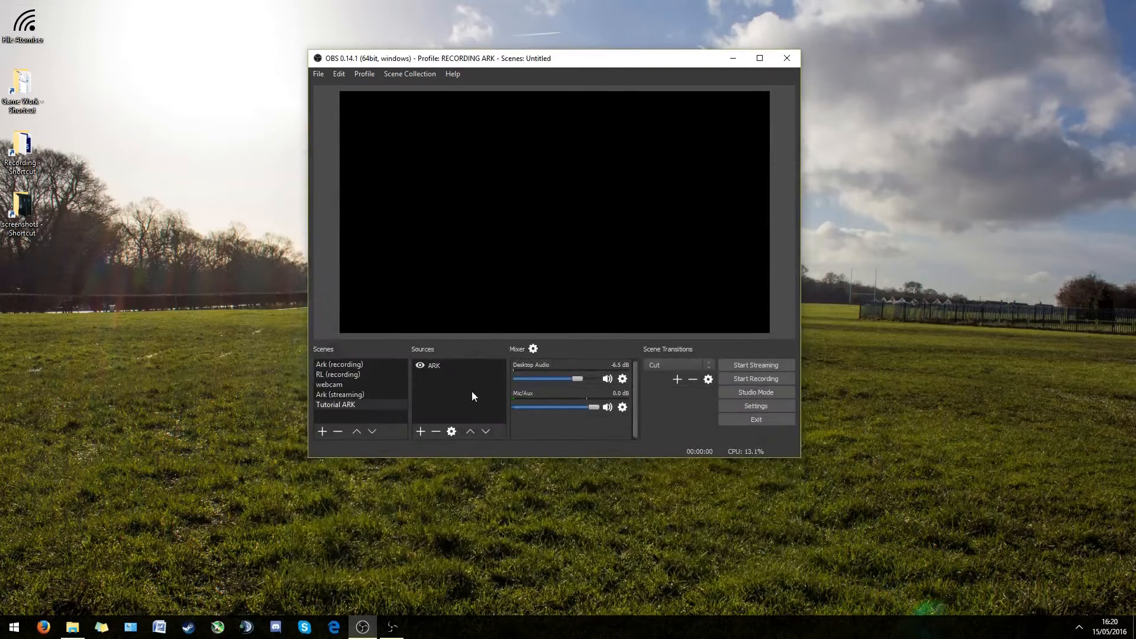
Close Settings and bring up the Mic/Aux channel's gear menu in the Mixer.
left_click(420, 430)
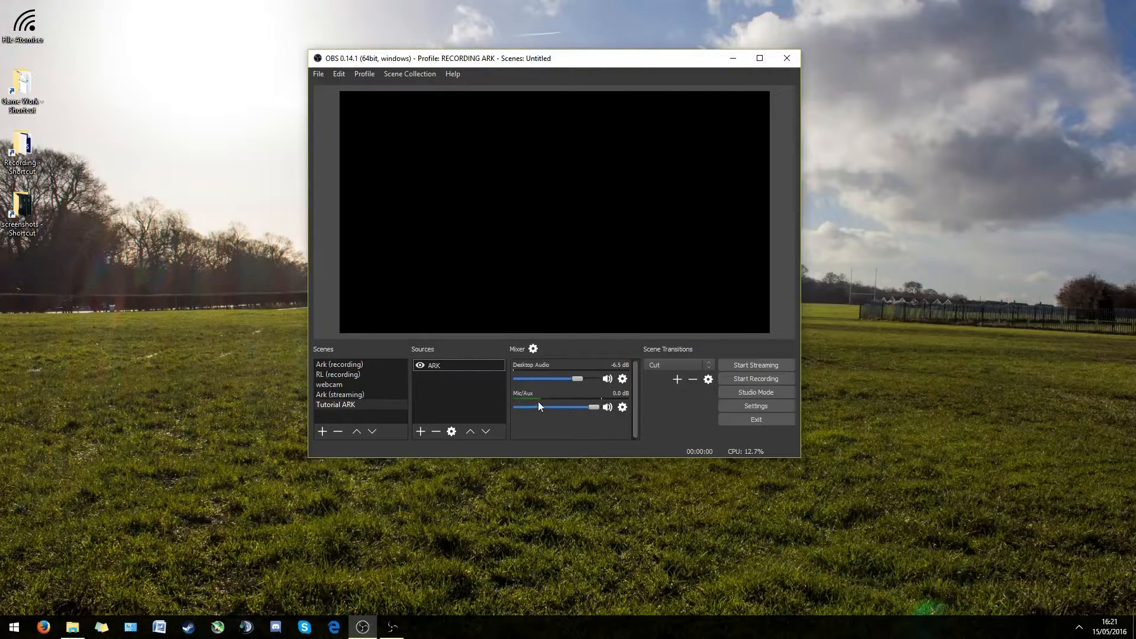
left_click(621, 406)
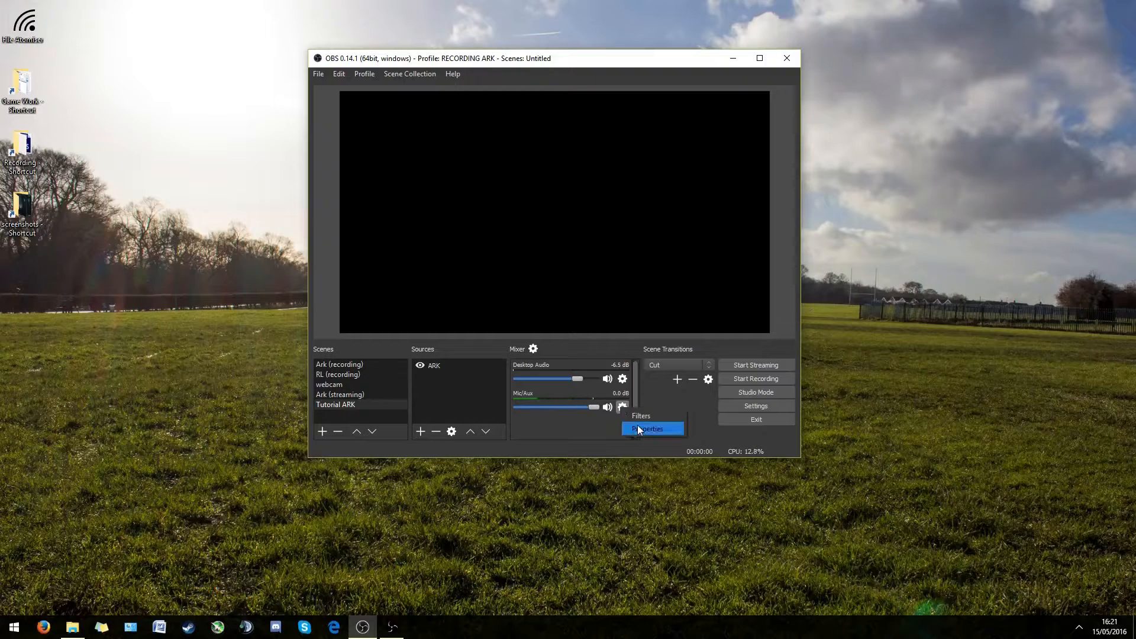
mouse_move(640, 415)
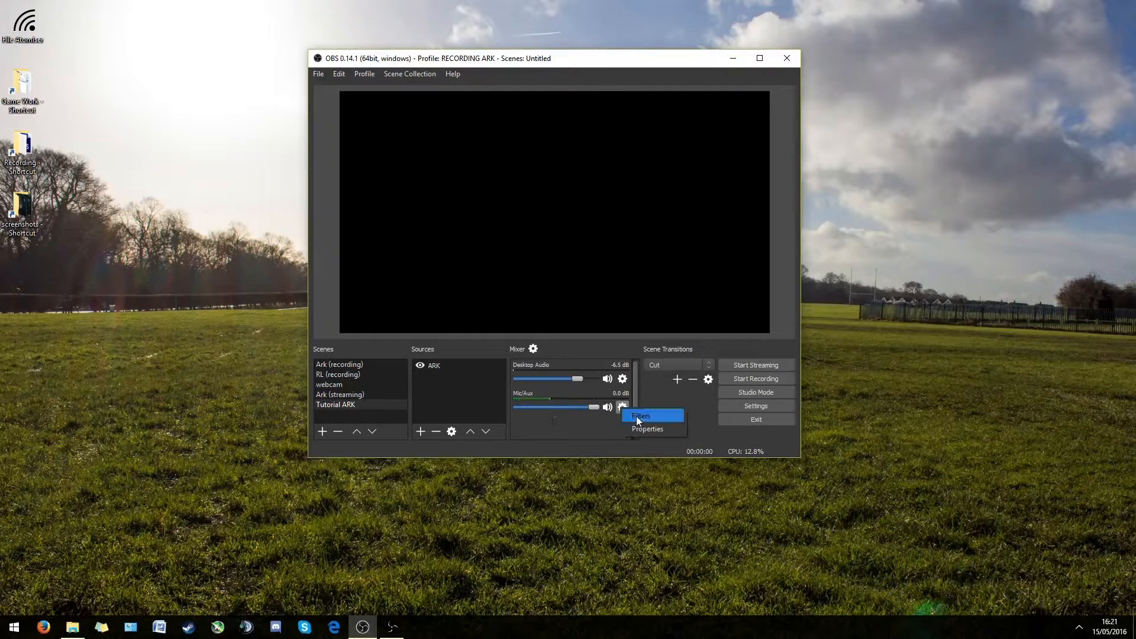
View the Mic/Aux Noise Gate filter with -26 dB close and -22 dB open thresholds.
left_click(640, 415)
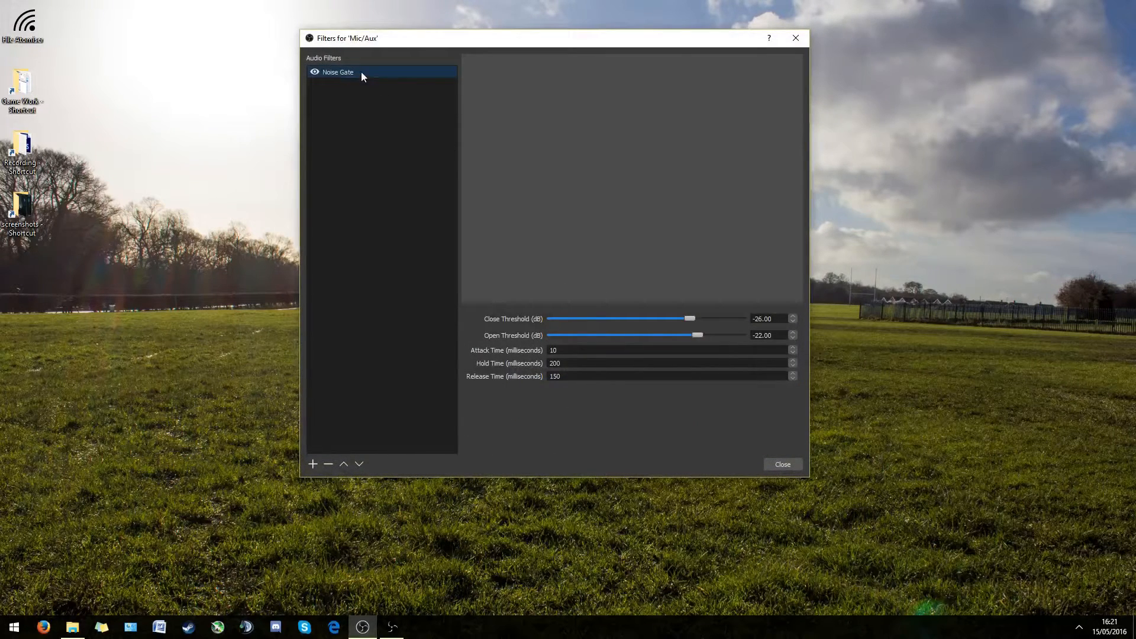
left_click(311, 464)
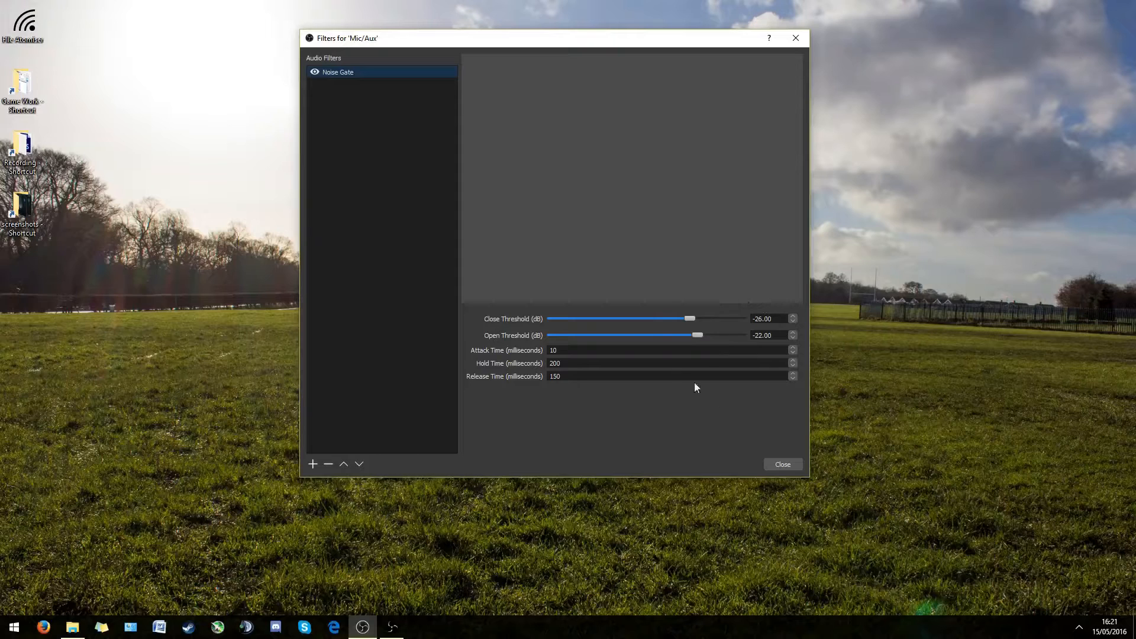
Close the Mic/Aux Filters window, leaving the Noise Gate unchanged.
left_click(782, 464)
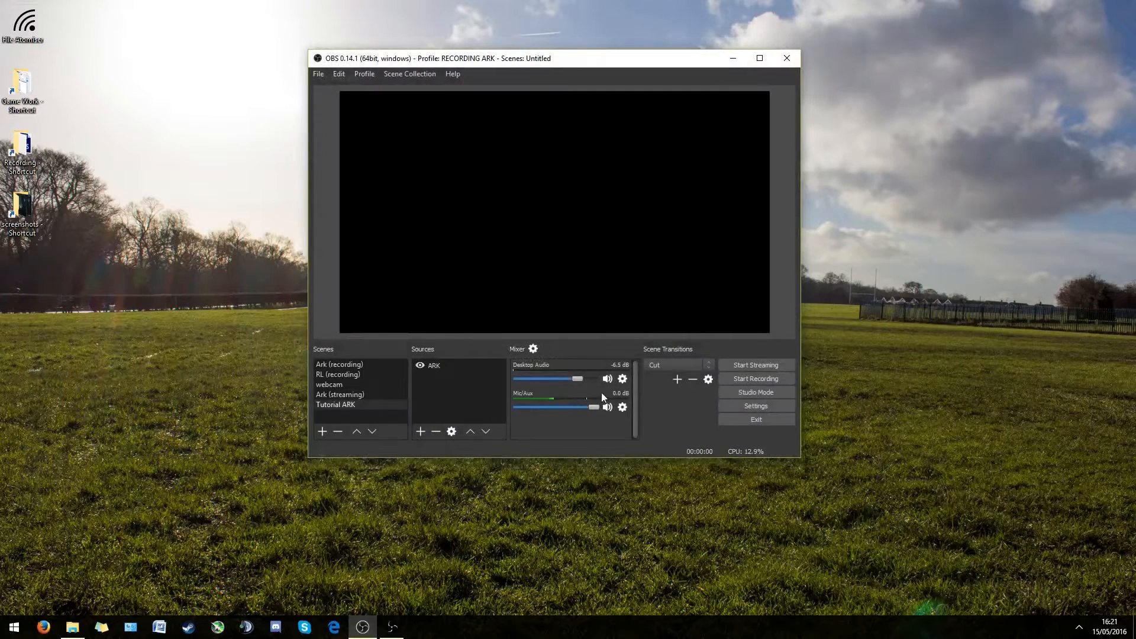
mouse_move(606, 369)
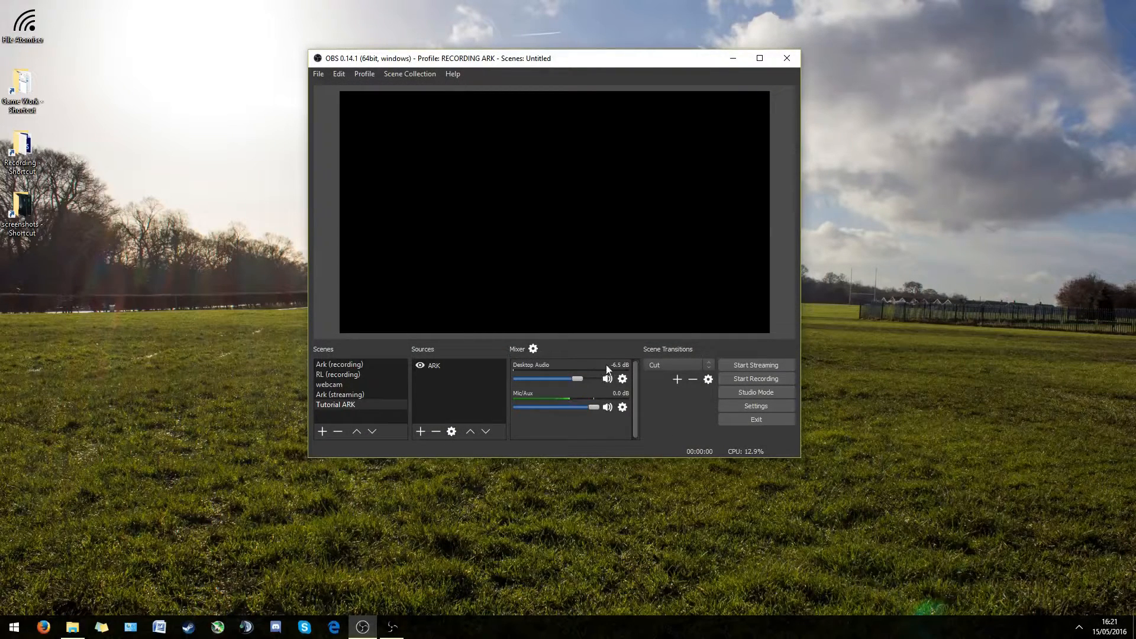
mouse_move(595, 372)
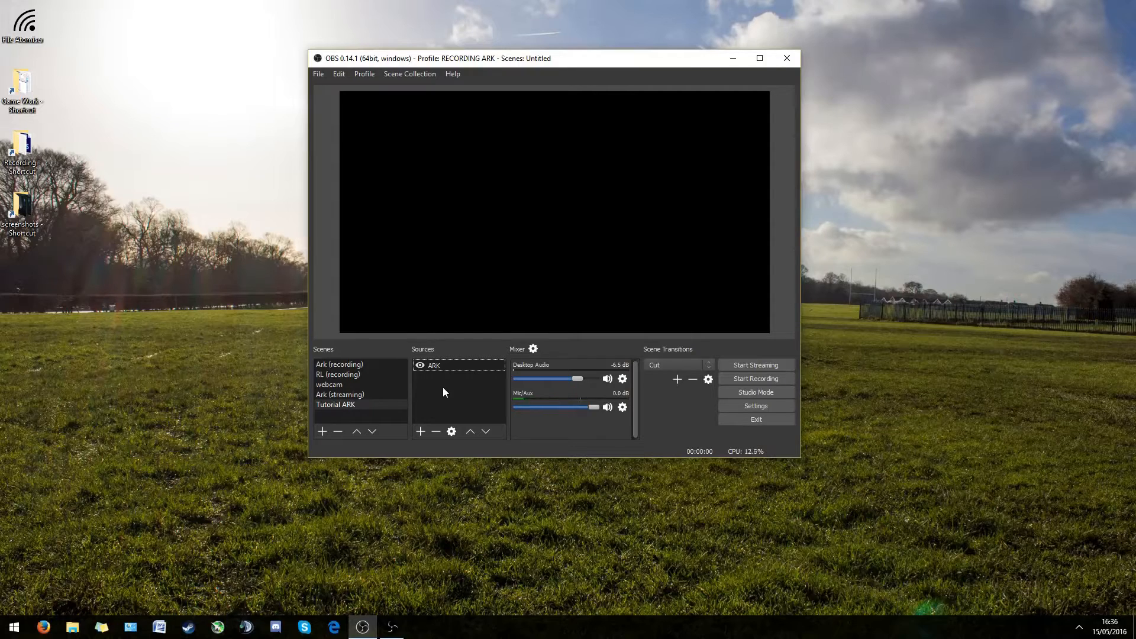
In Advanced Audio Properties, put Mic/Aux on track 2 and Desktop Audio on track 1.
left_click(533, 349)
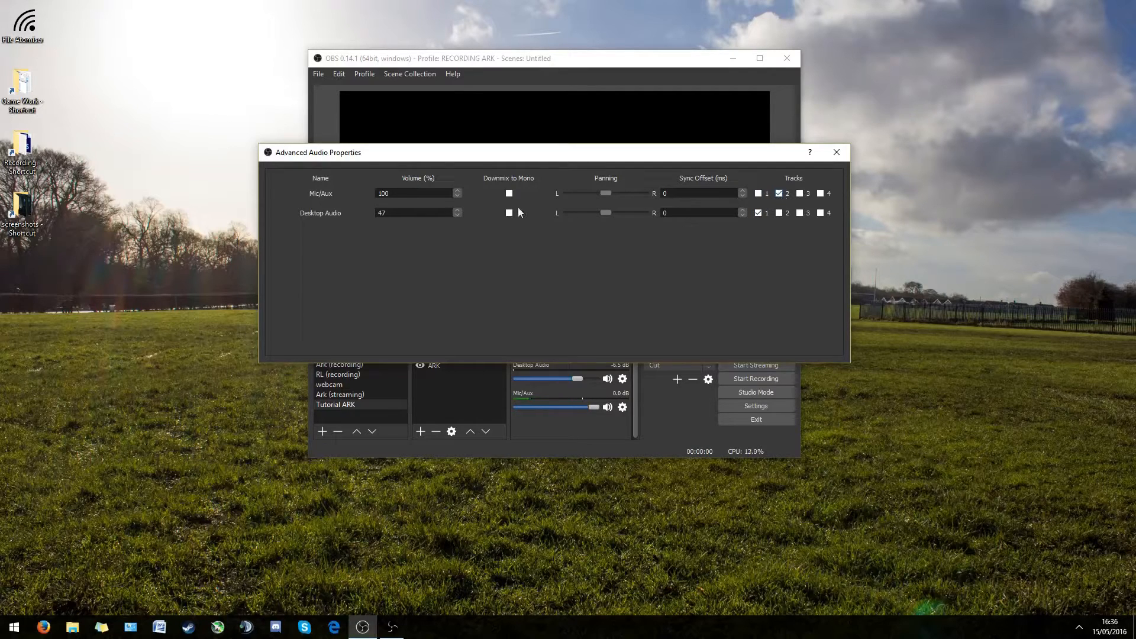
left_click(757, 212)
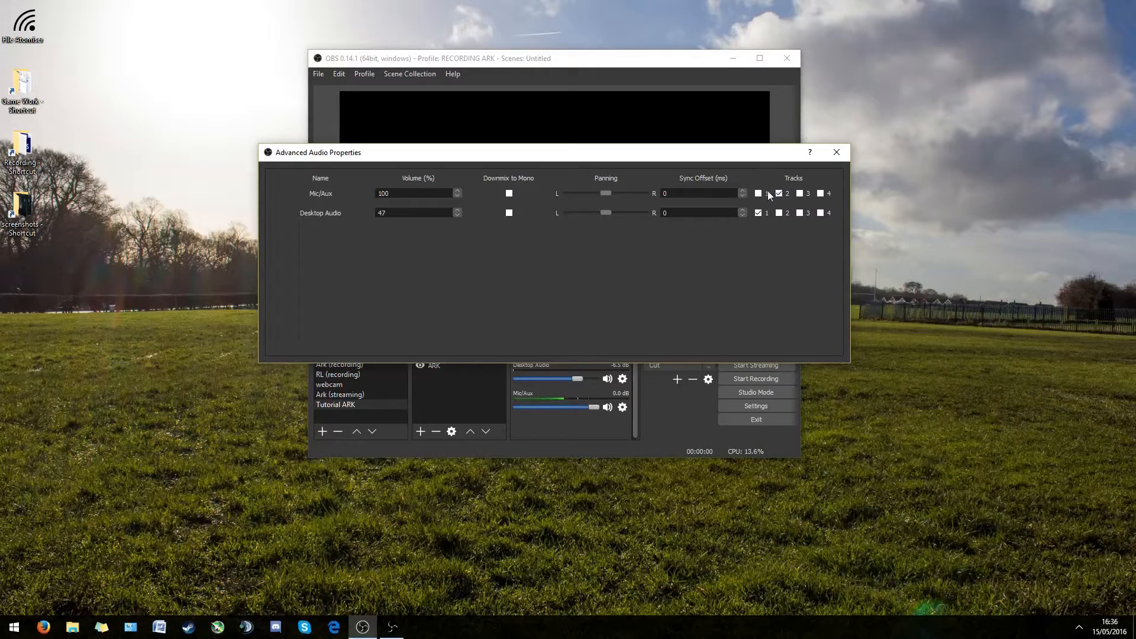
left_click(836, 152)
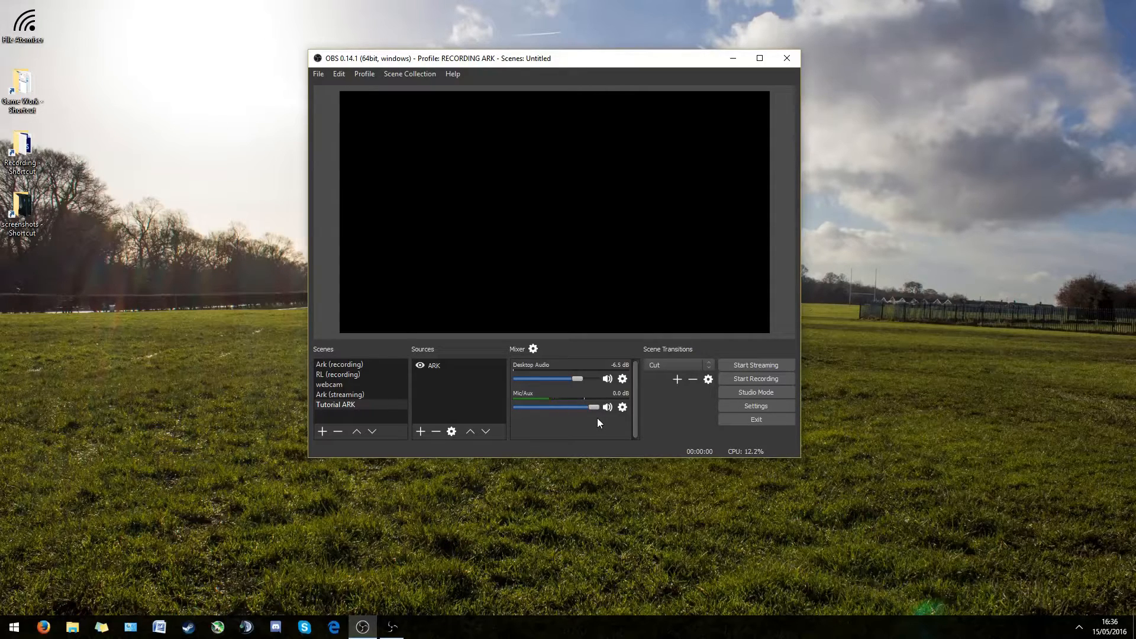
left_click(433, 366)
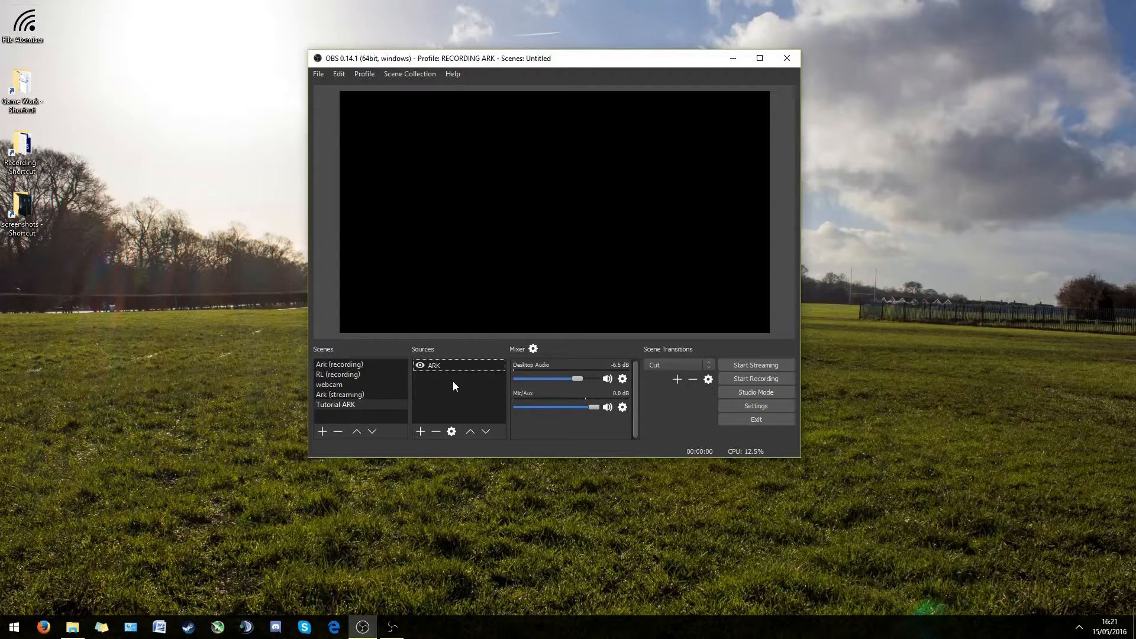
mouse_move(866, 239)
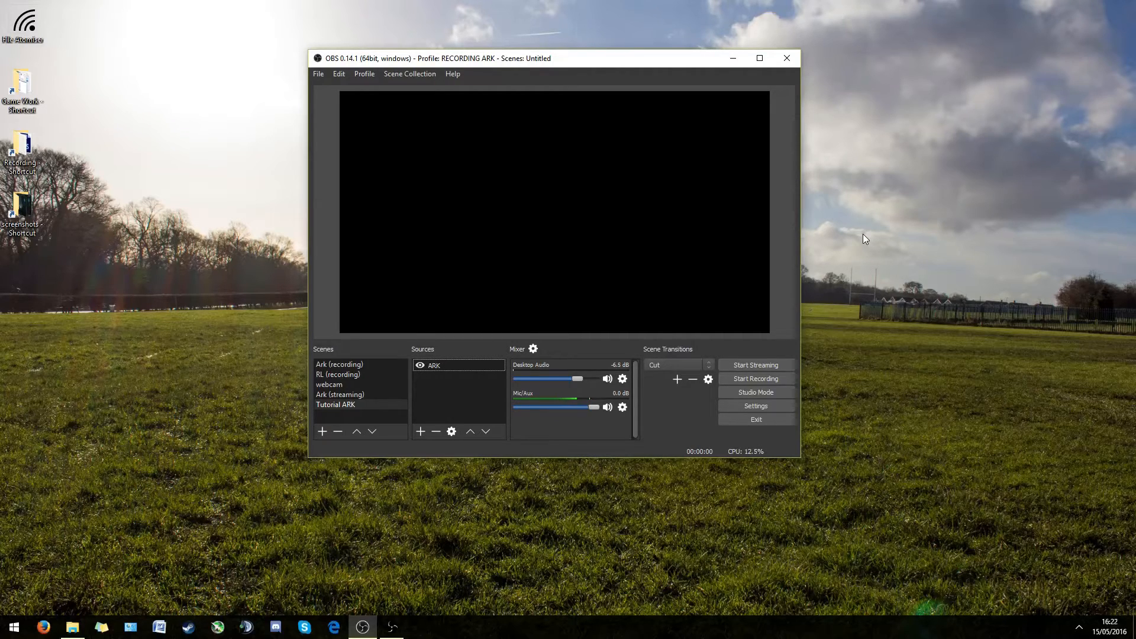
mouse_move(856, 239)
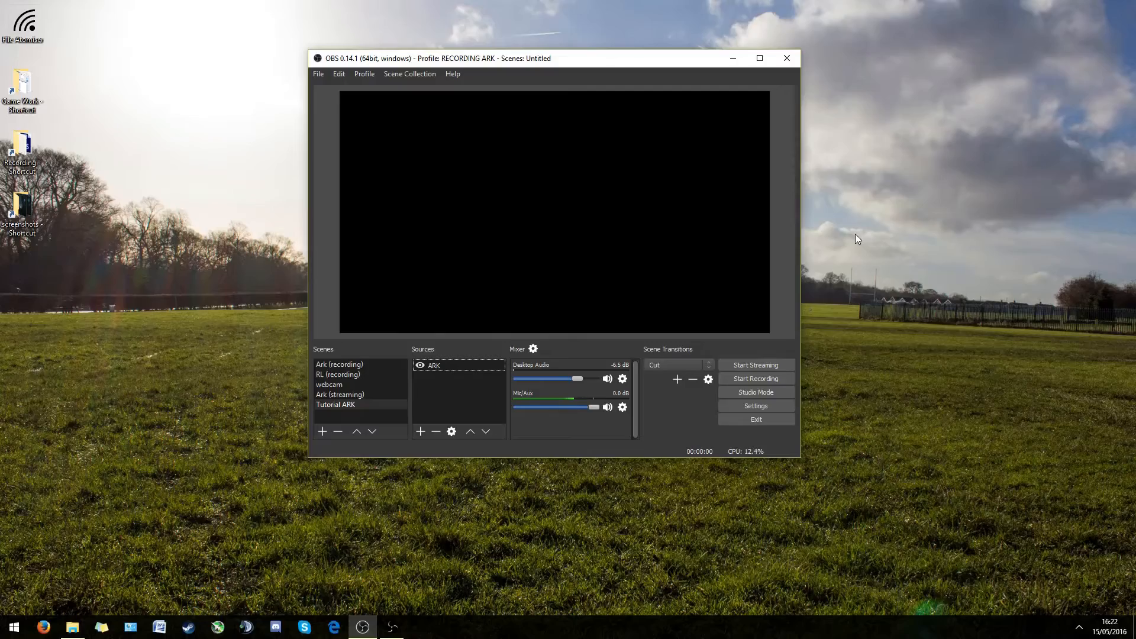